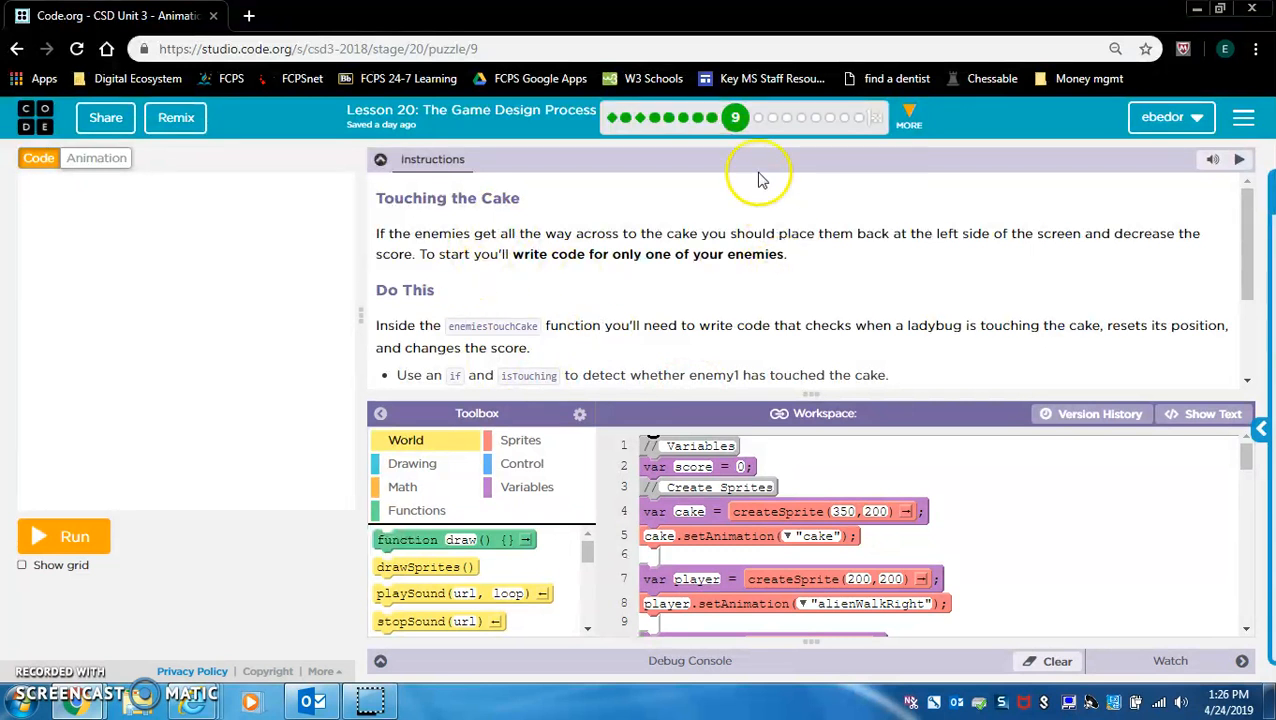
mouse_move(648, 292)
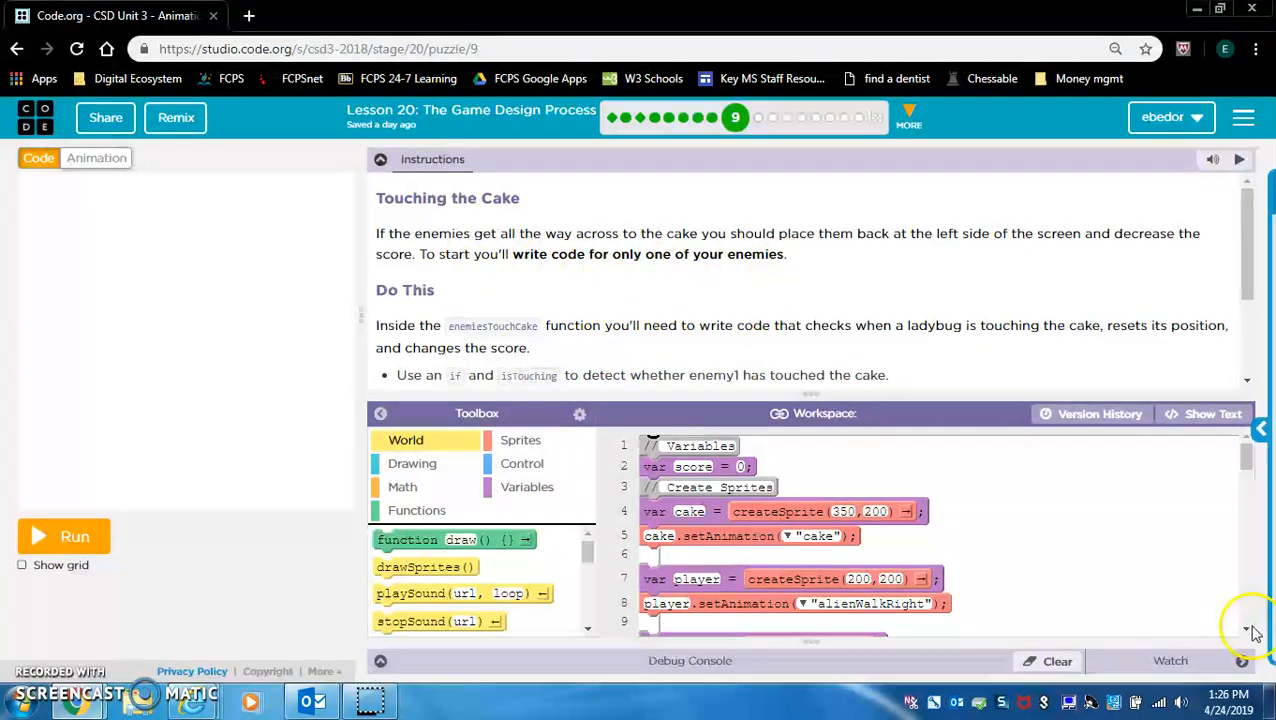
Add an if block to enemiesTouchCake whose condition is enemy1.isTouching(cake).
scroll(down, 3)
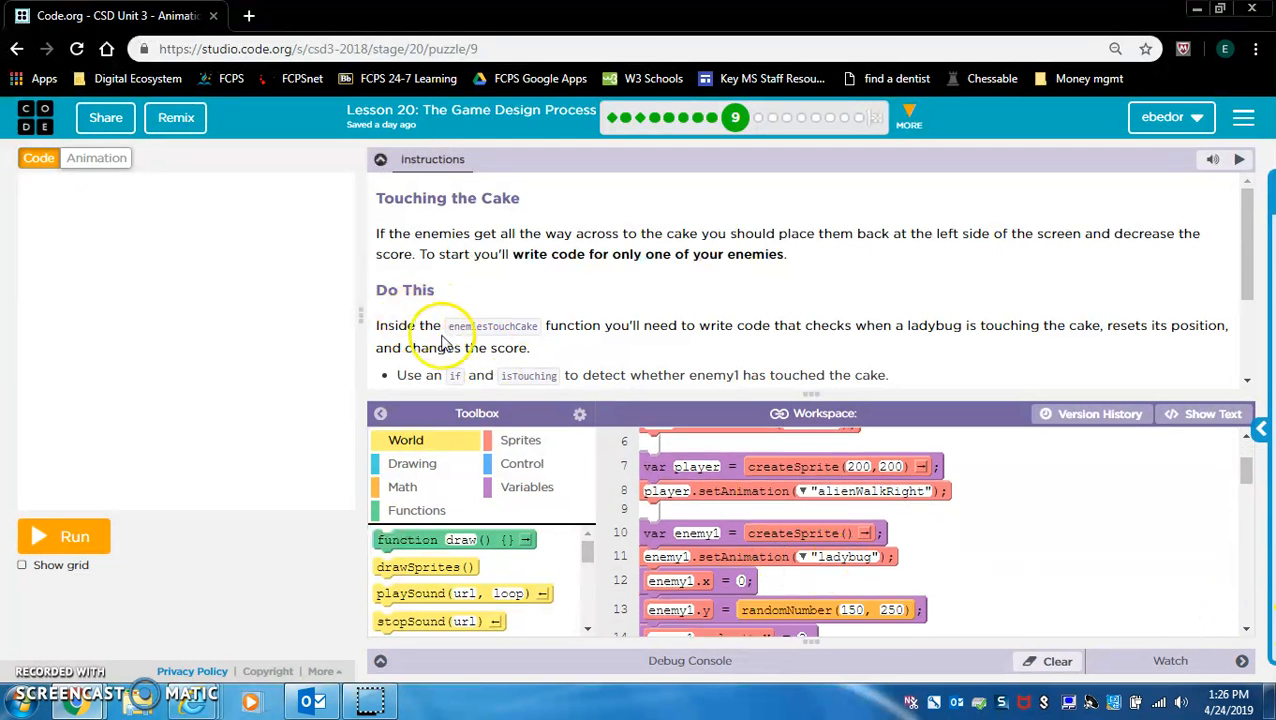
mouse_move(1236, 540)
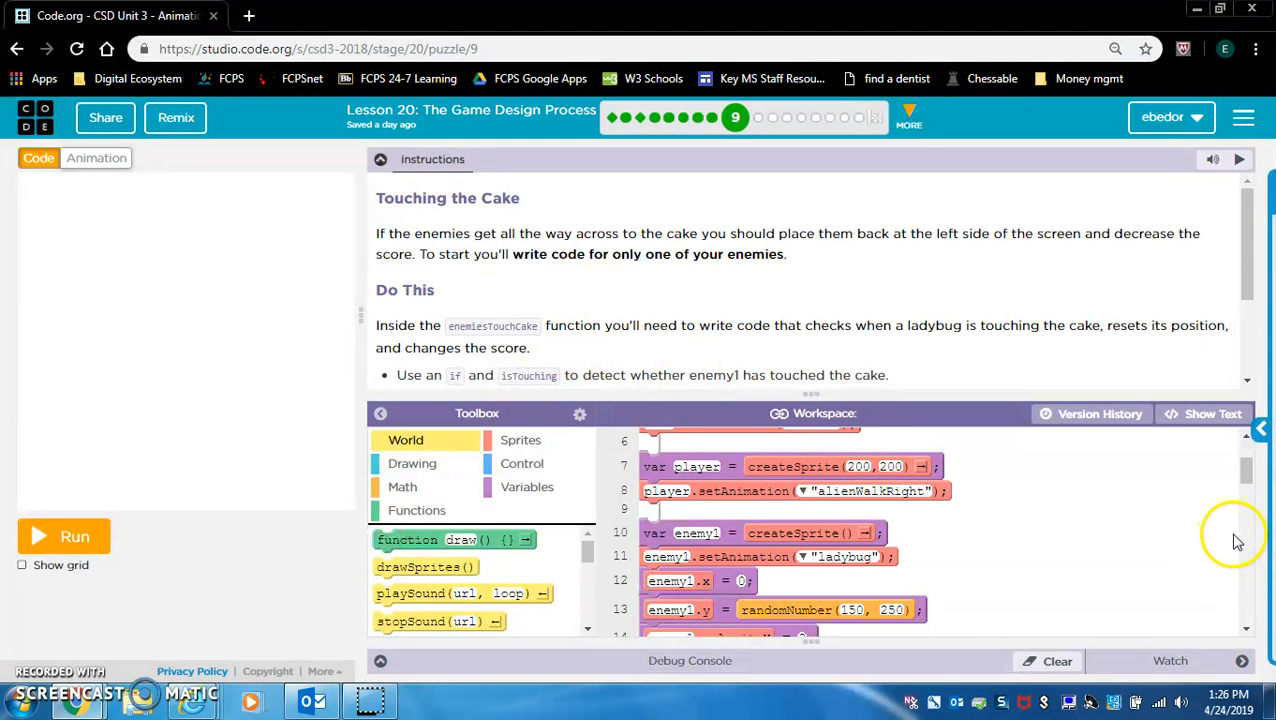
scroll(down, 3)
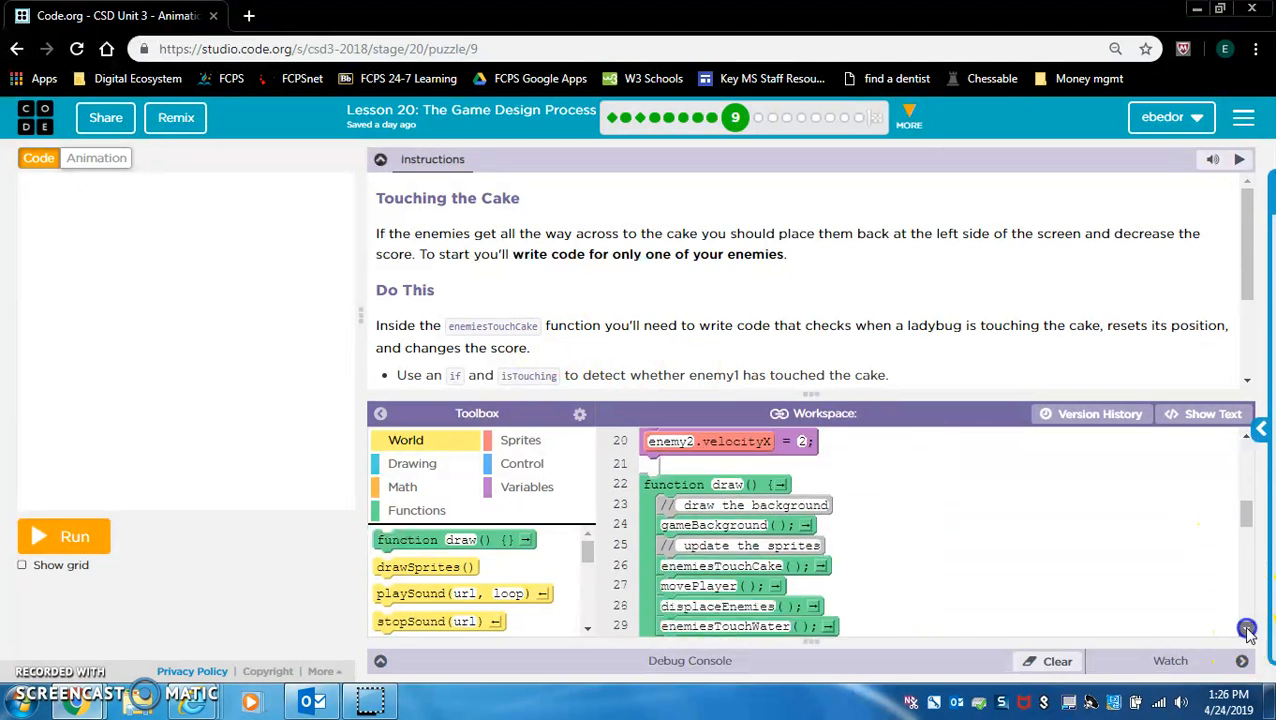
scroll(down, 3)
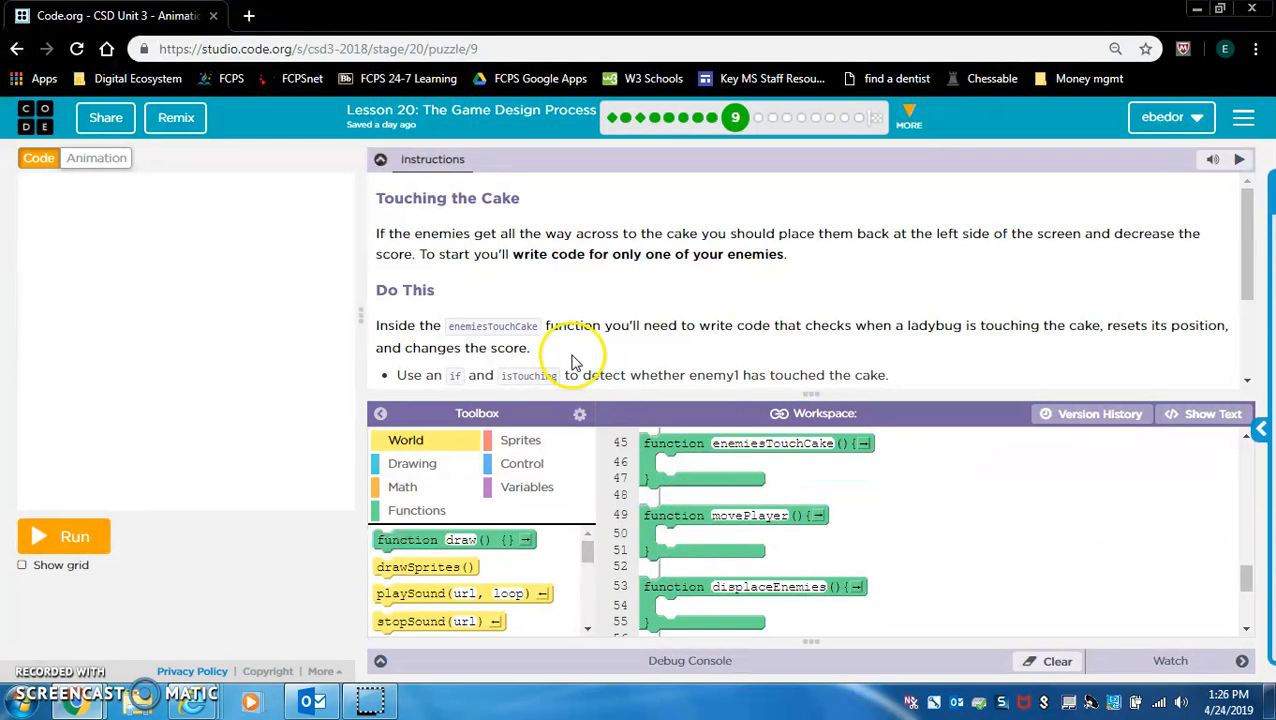
mouse_move(608, 348)
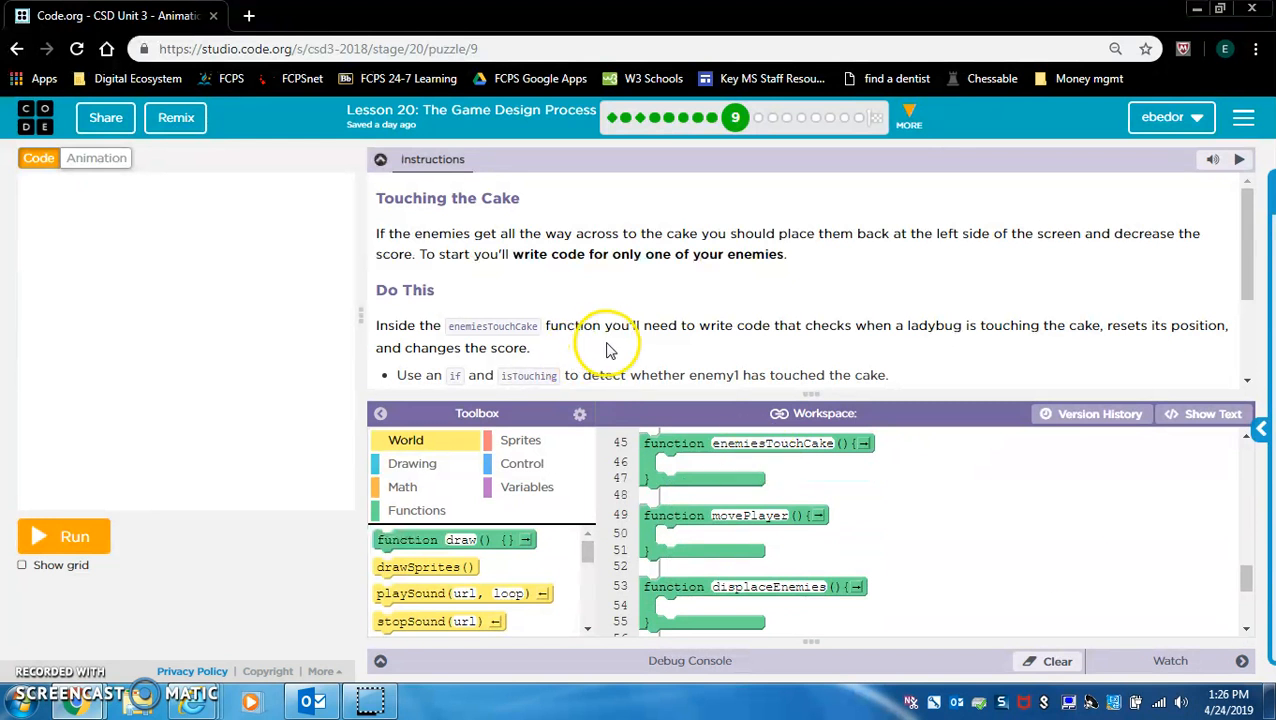
mouse_move(868, 344)
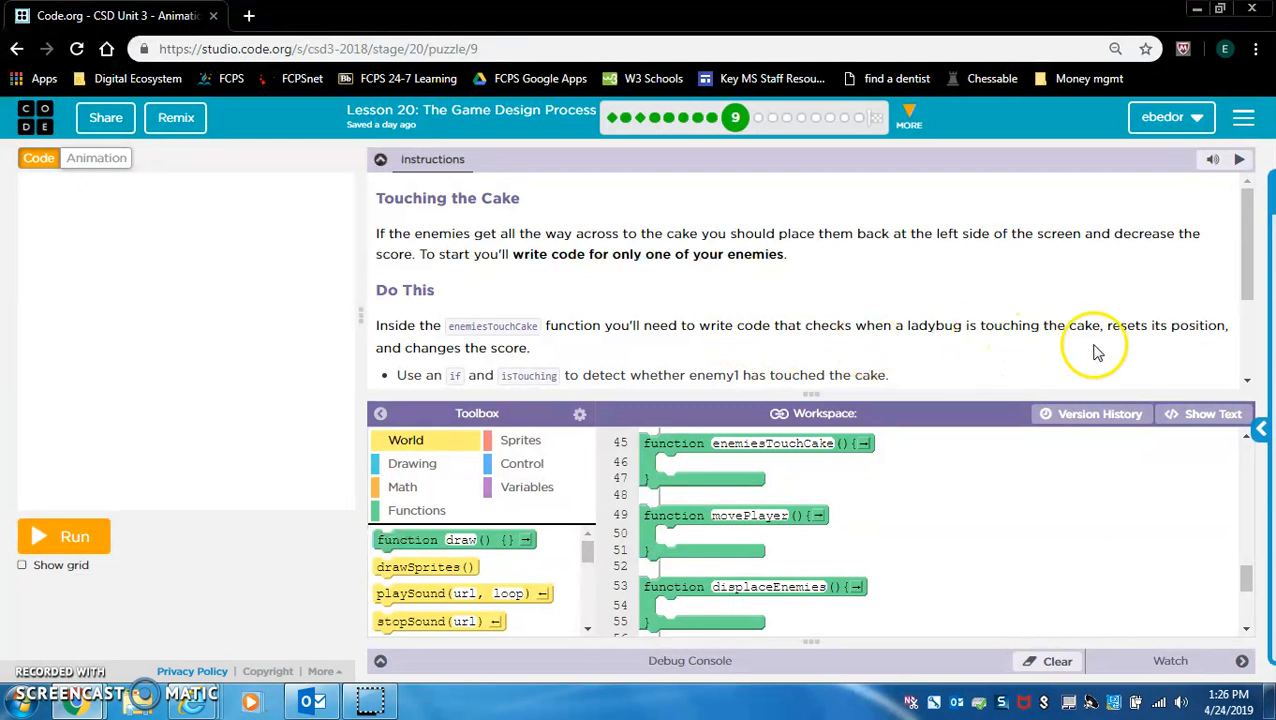
mouse_move(1184, 344)
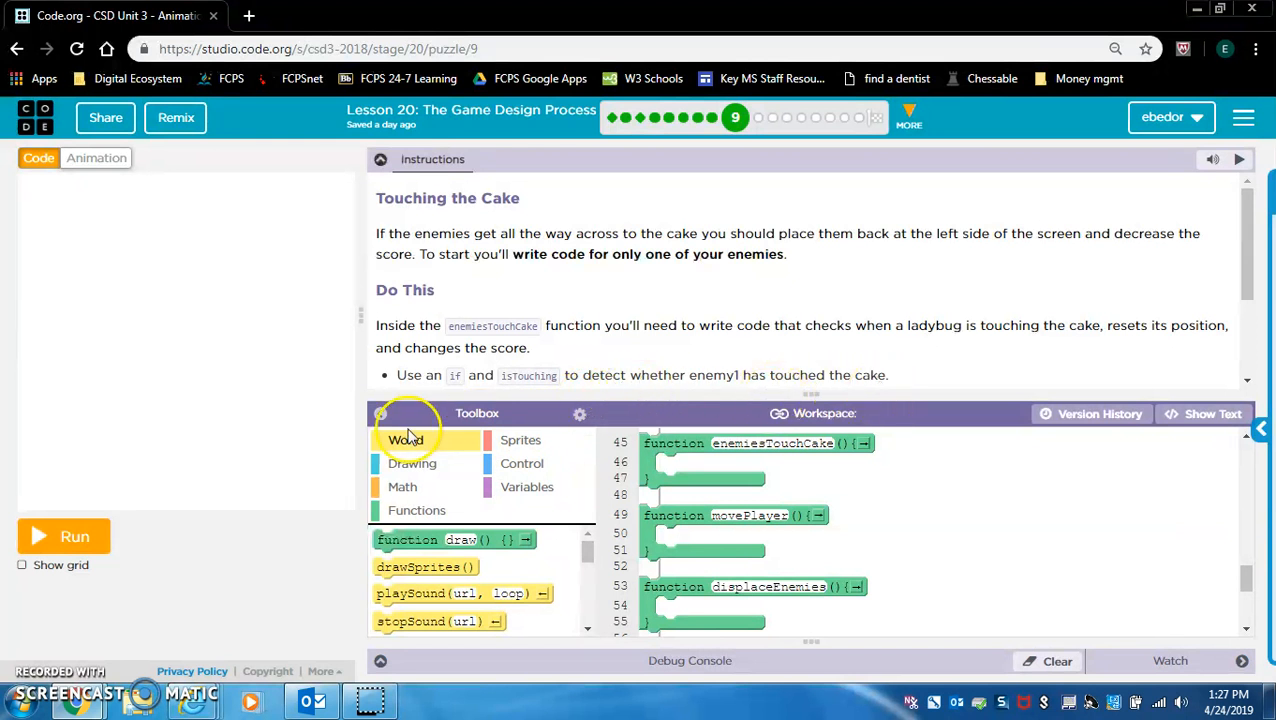
click(520, 440)
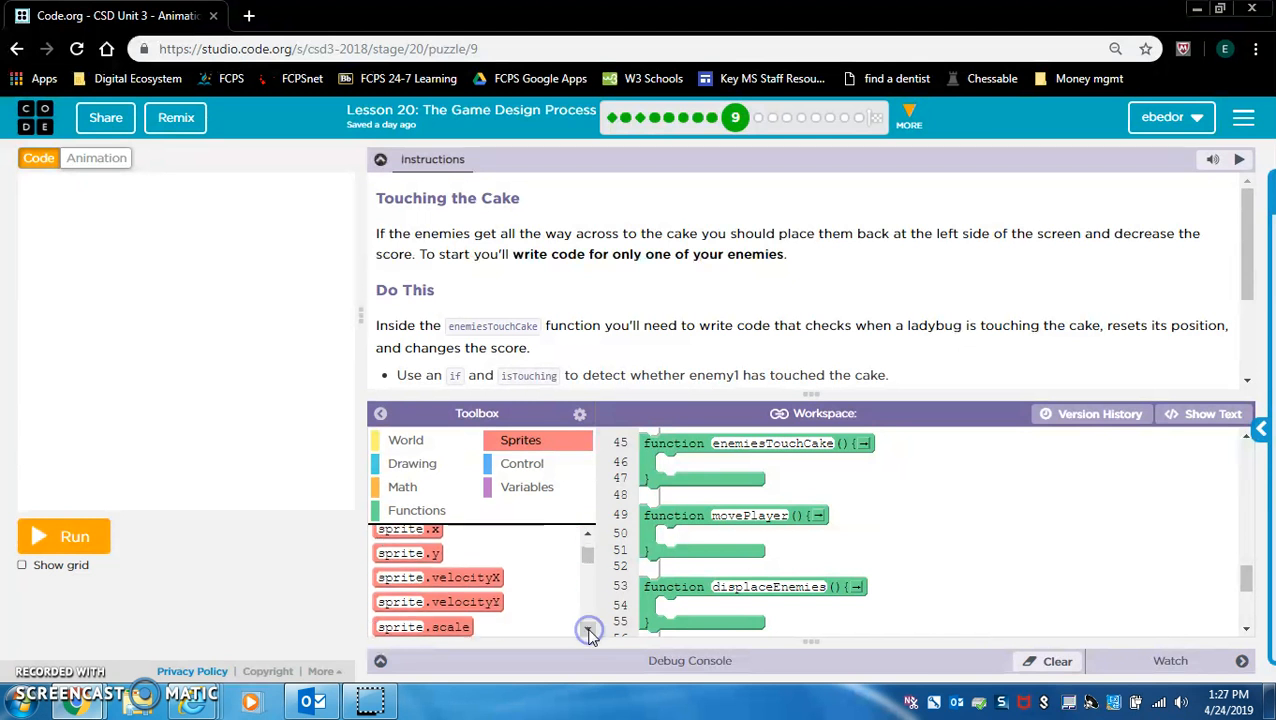
click(520, 464)
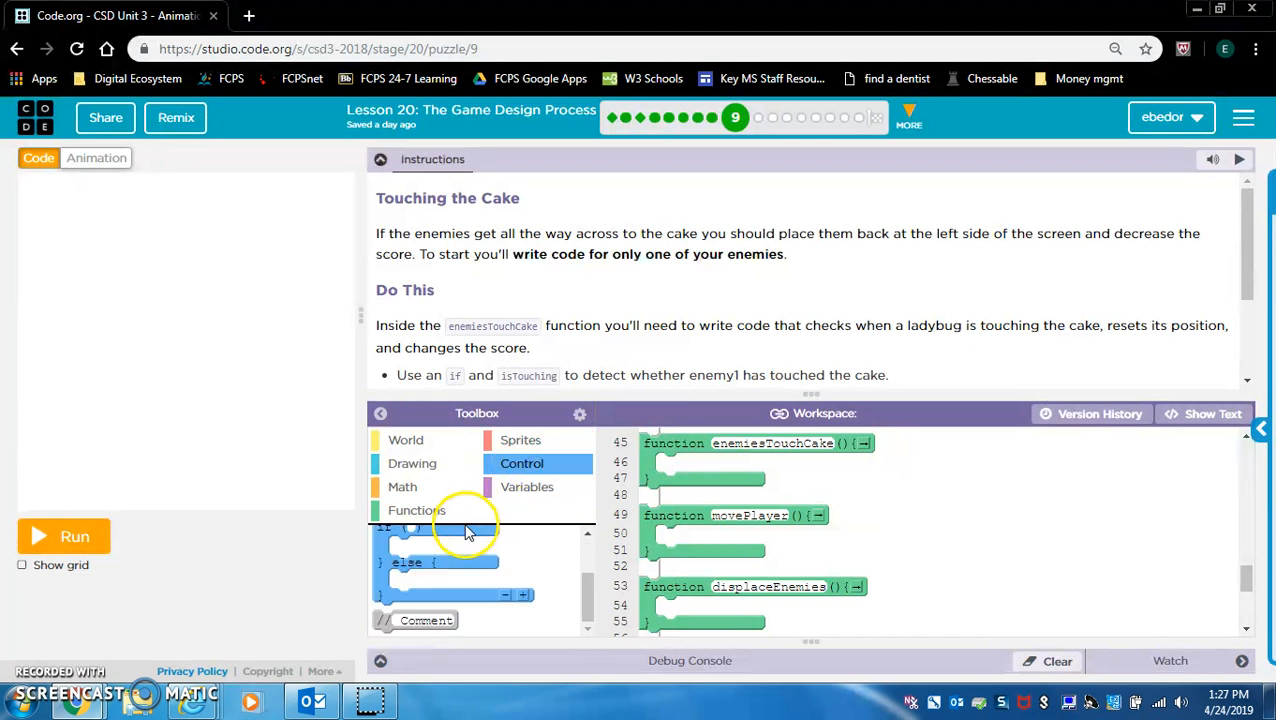
mouse_move(518, 536)
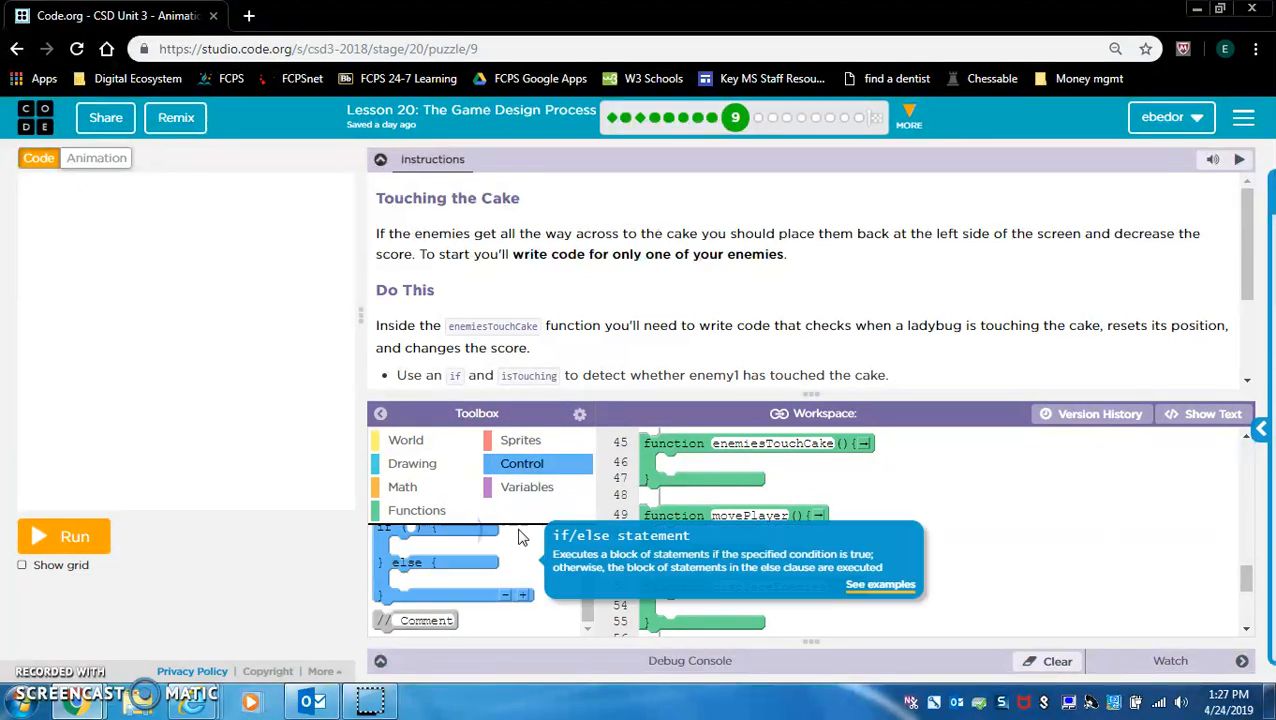
mouse_move(596, 522)
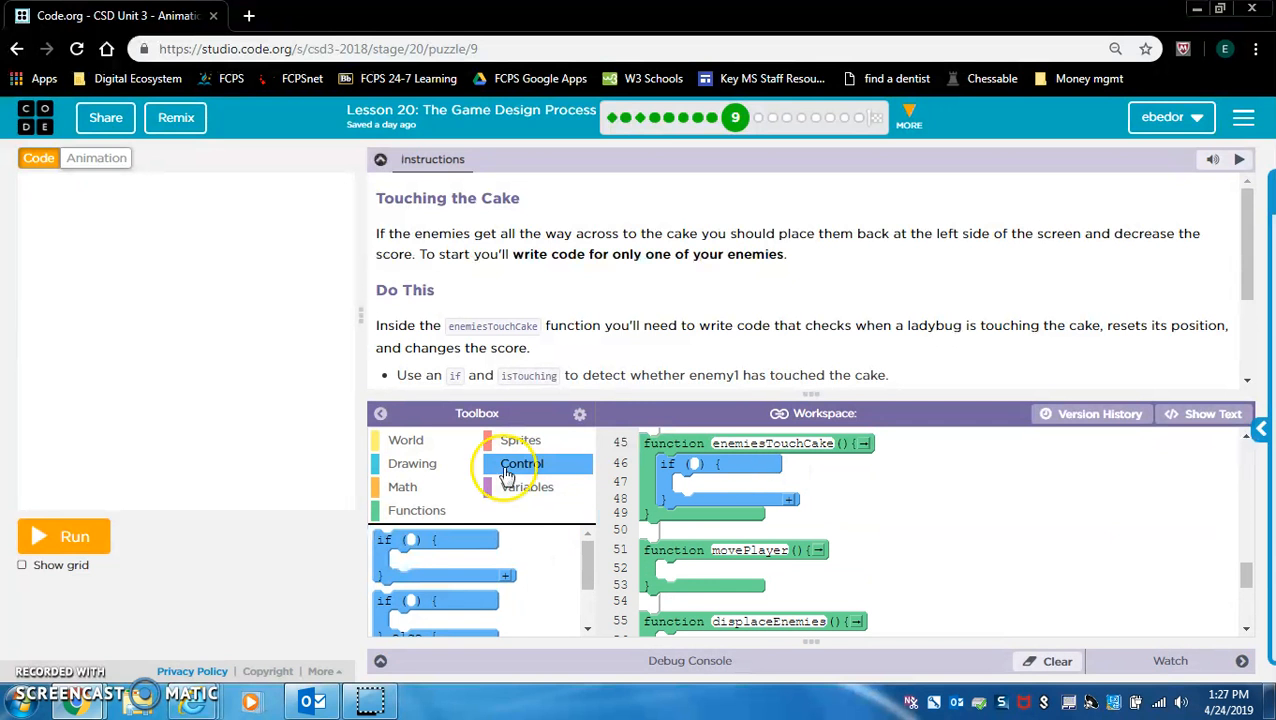
click(520, 440)
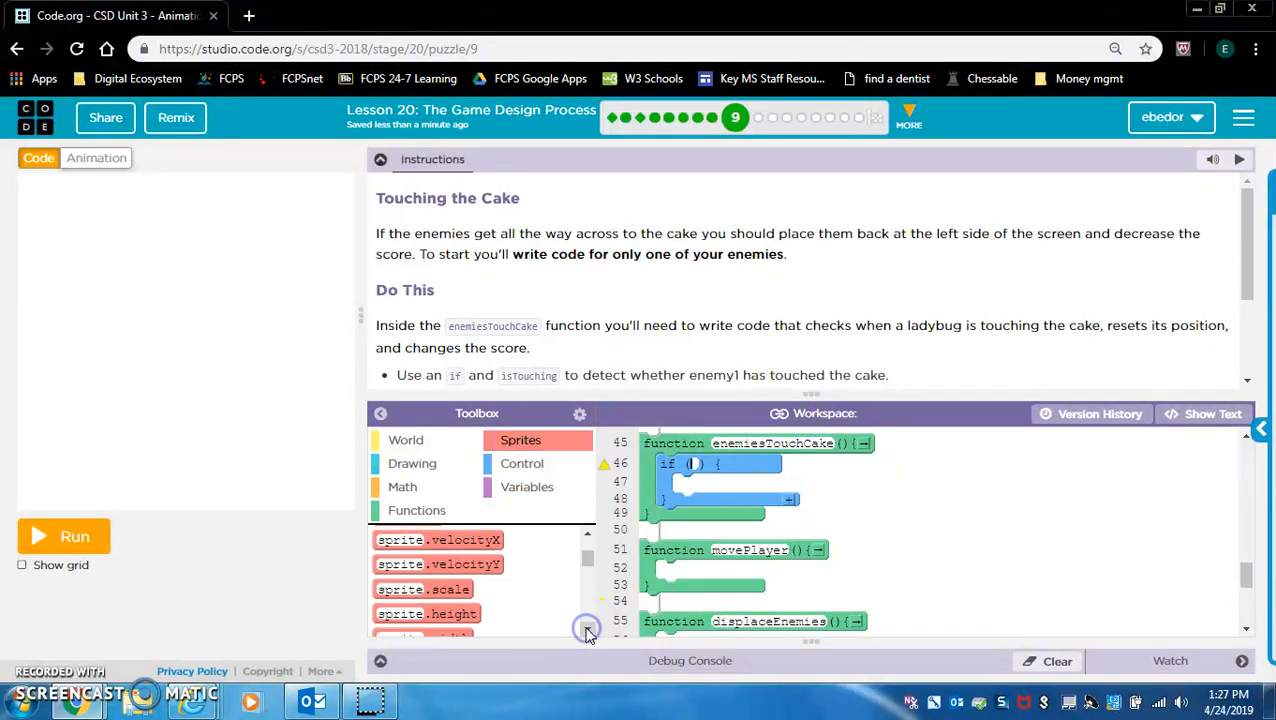
scroll(down, 3)
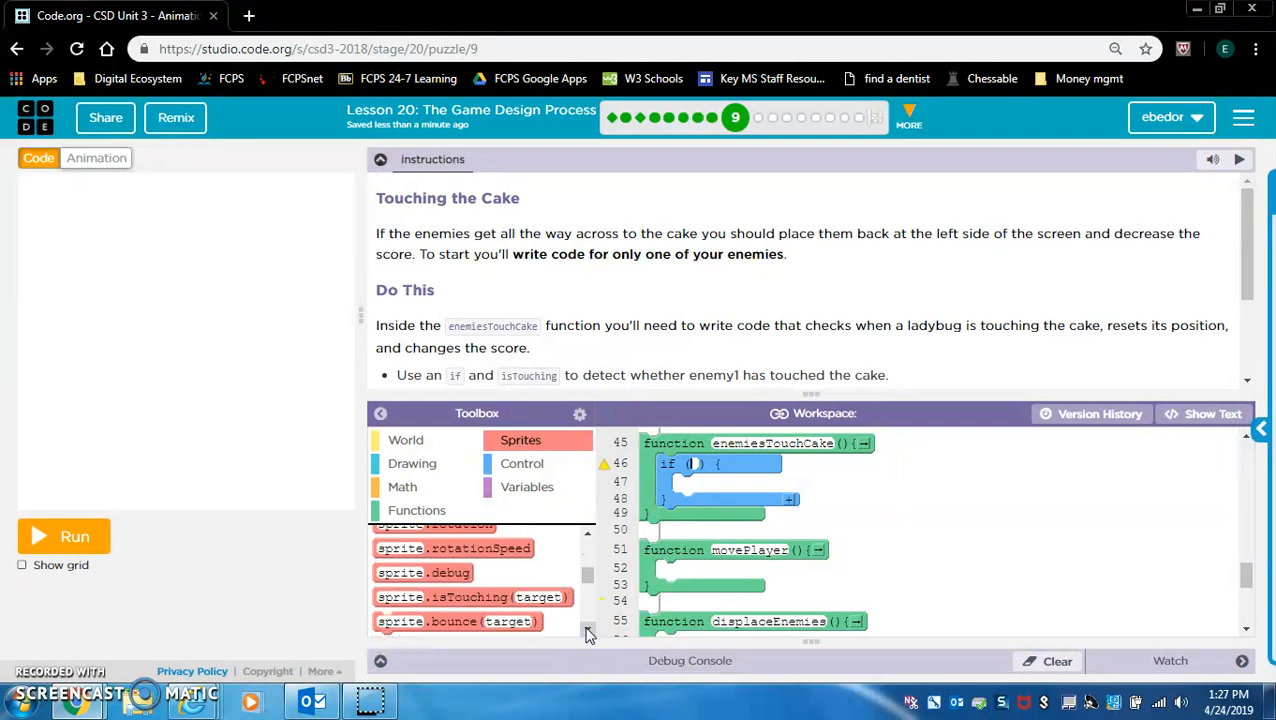
drag(472, 596, 770, 472)
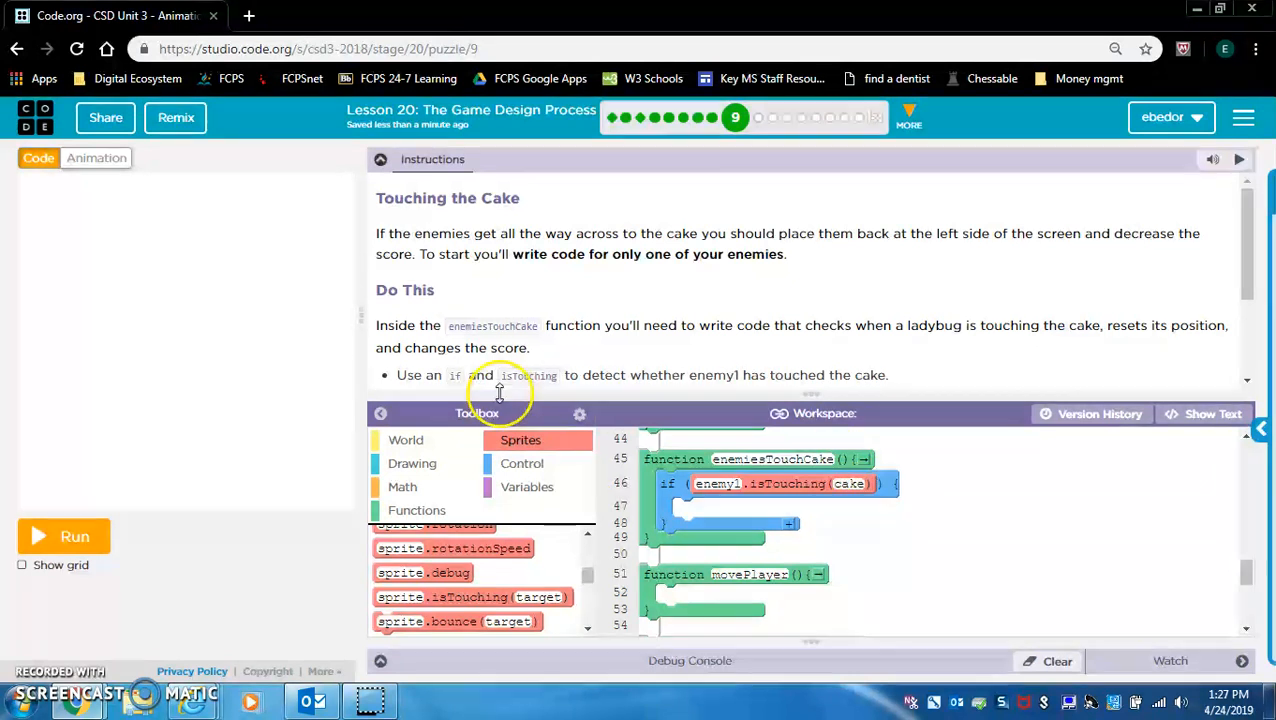
Inside the if, set enemy1.x = 0 and enemy1.y = randomNumber(150, 250).
scroll(down, 3)
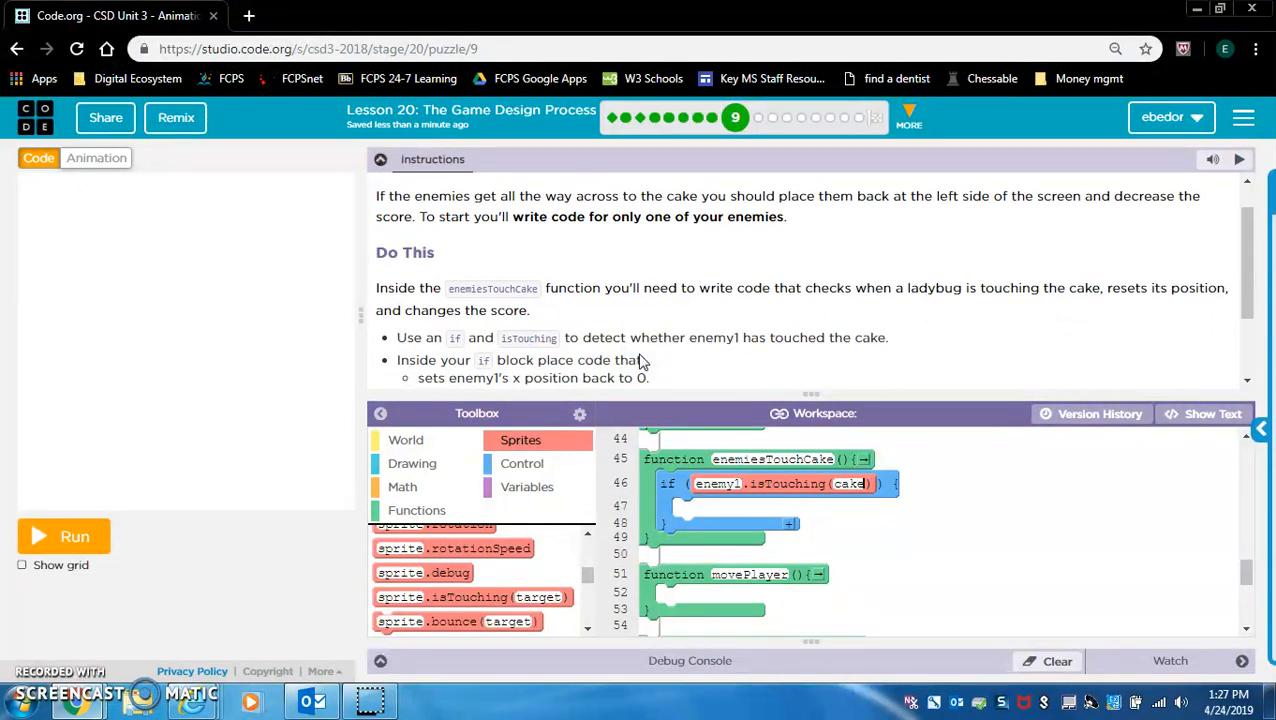
scroll(down, 3)
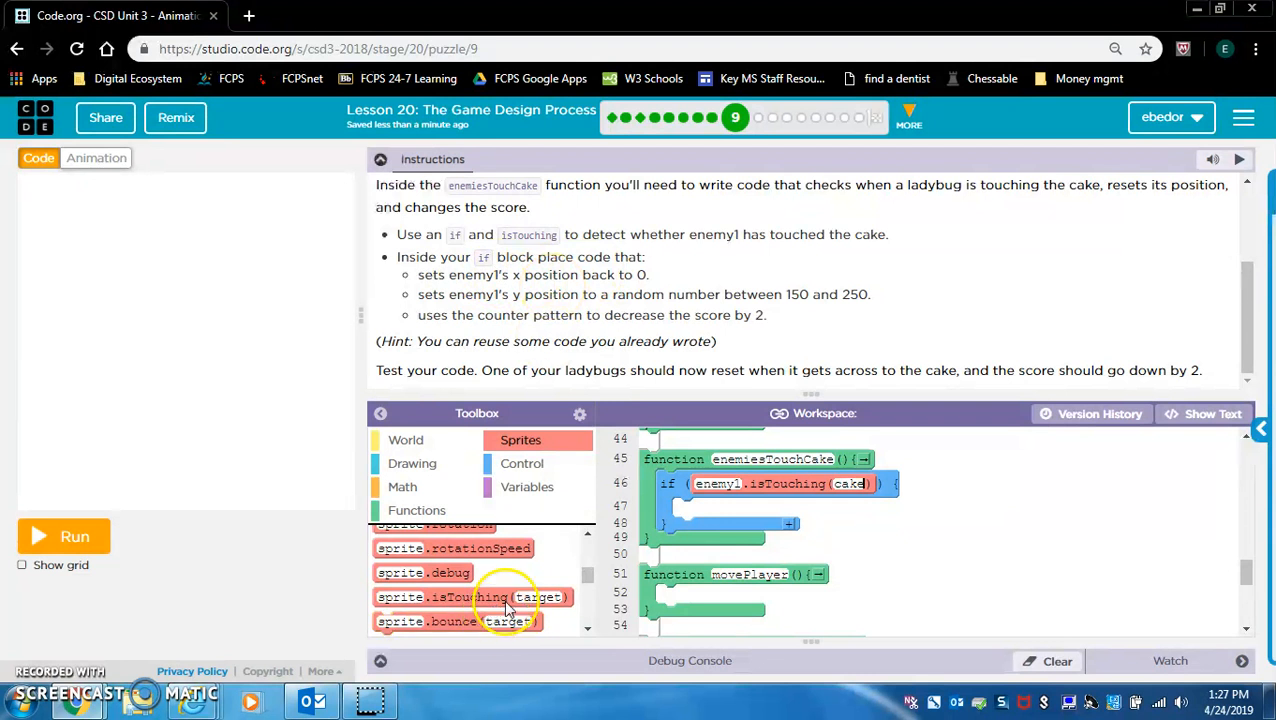
scroll(down, 3)
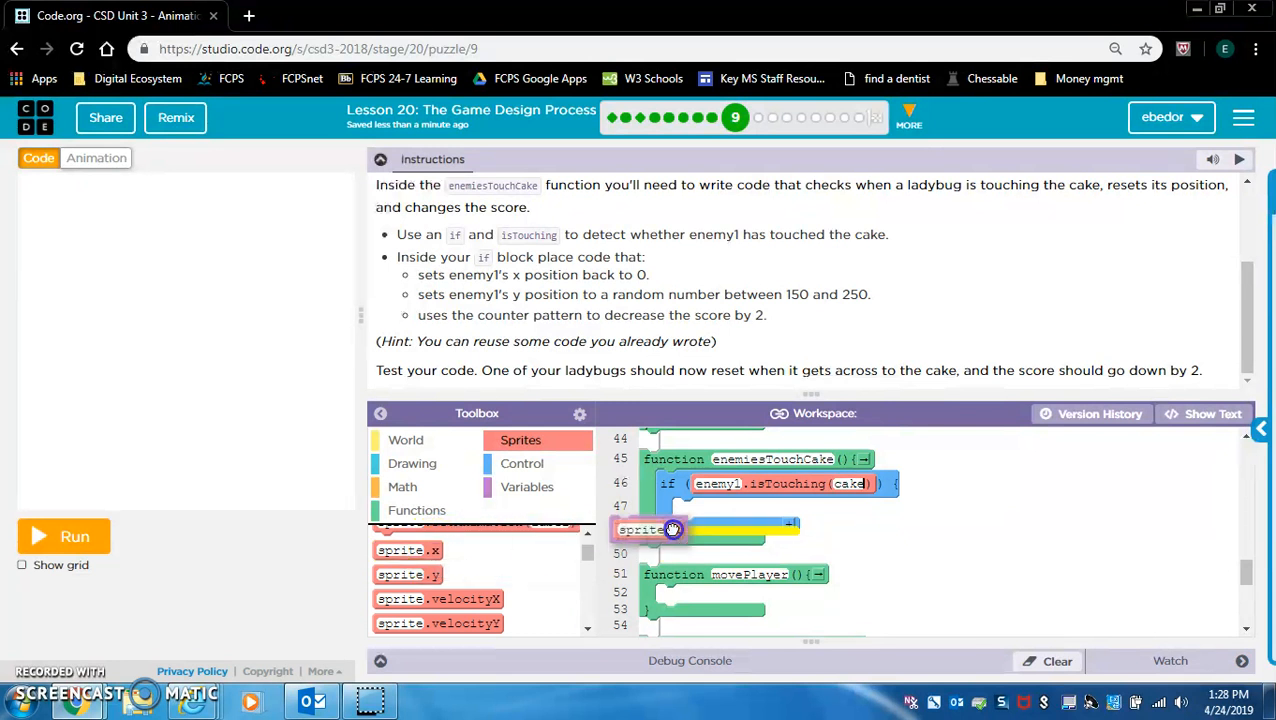
drag(644, 528, 720, 512)
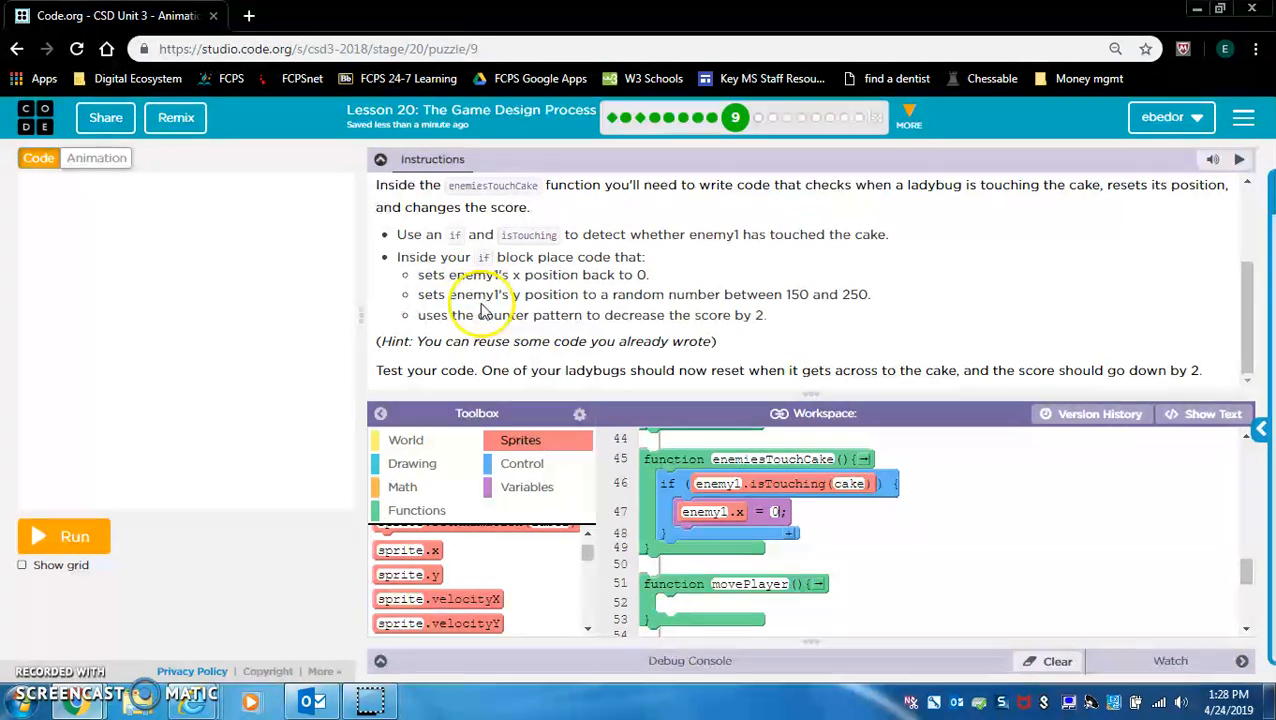
mouse_move(696, 304)
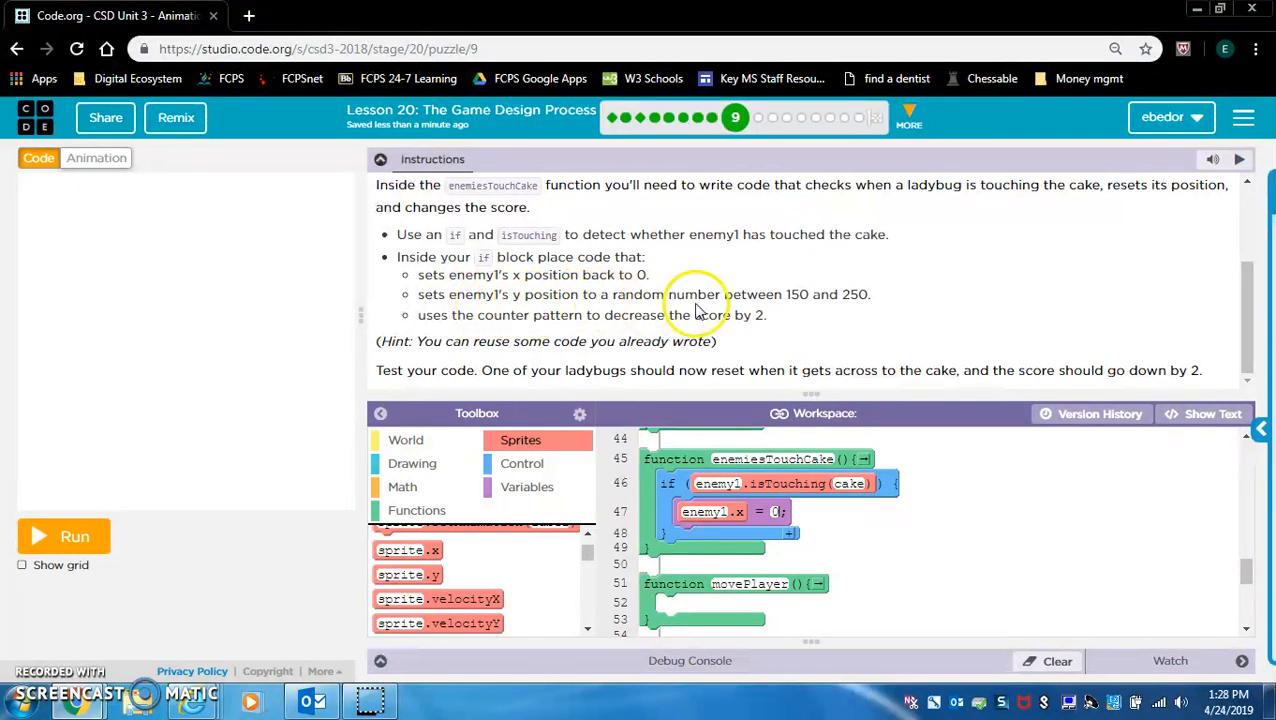
mouse_move(528, 510)
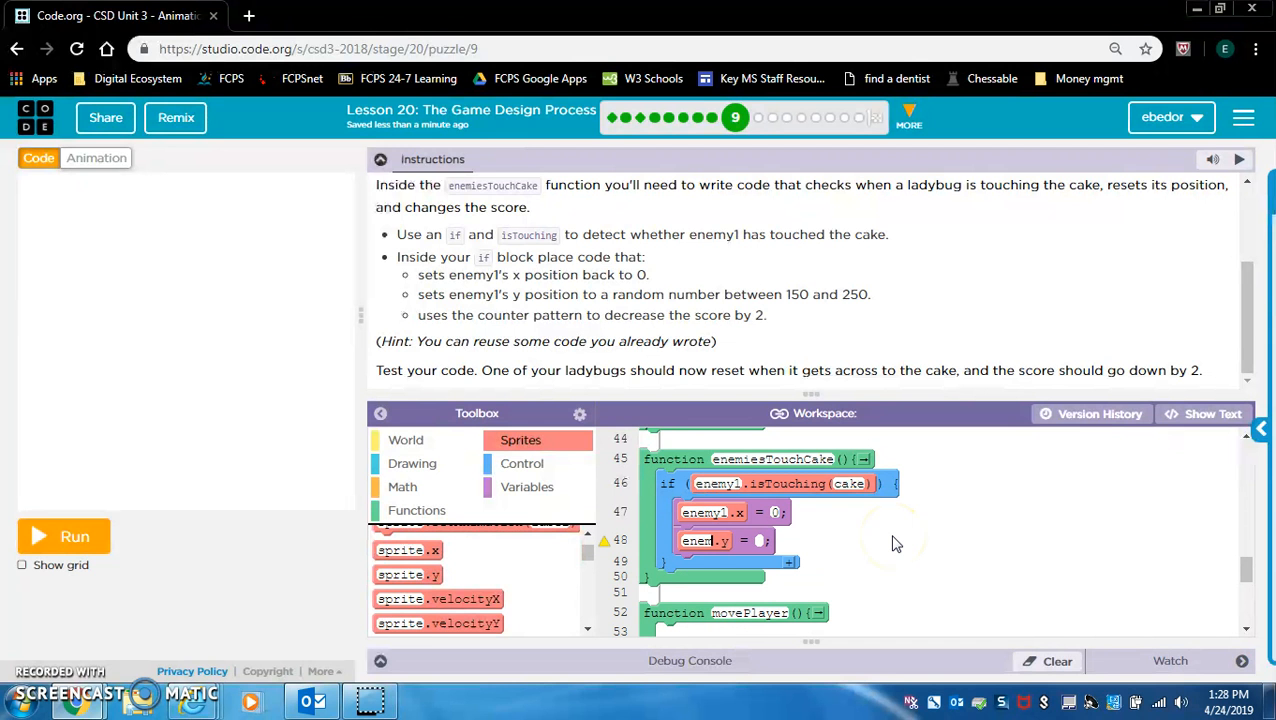
click(402, 488)
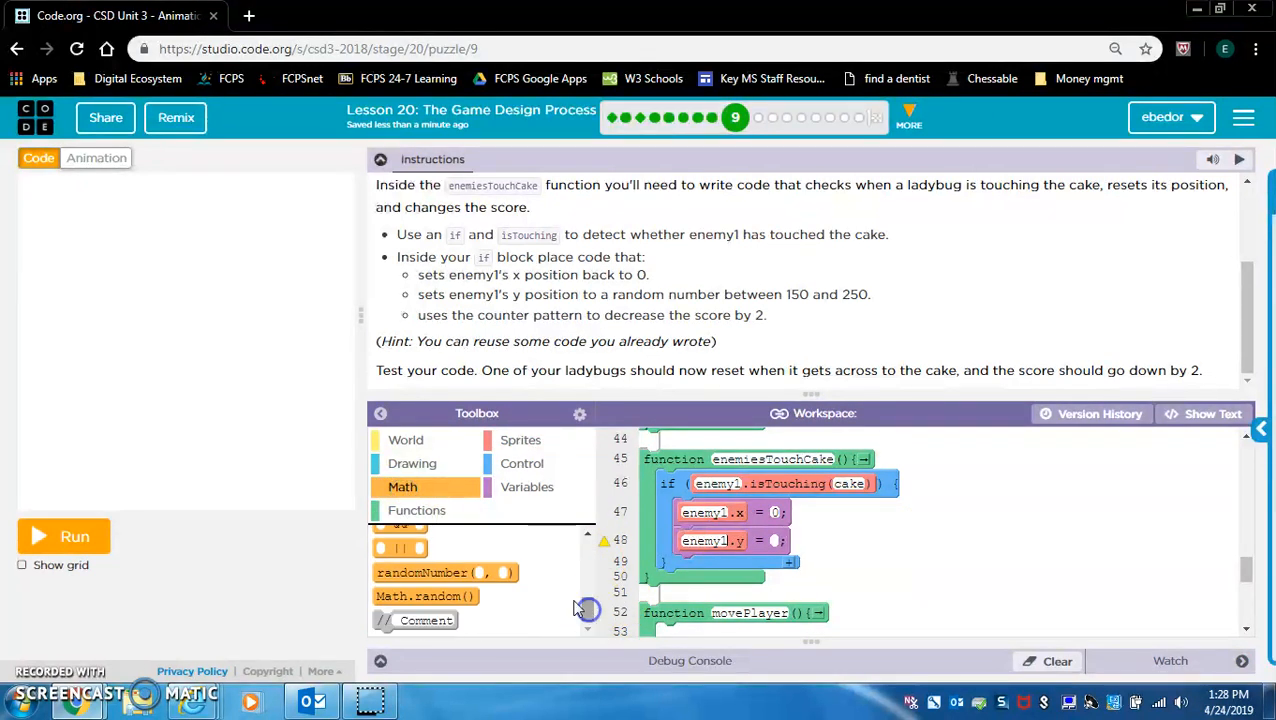
drag(444, 572, 820, 540)
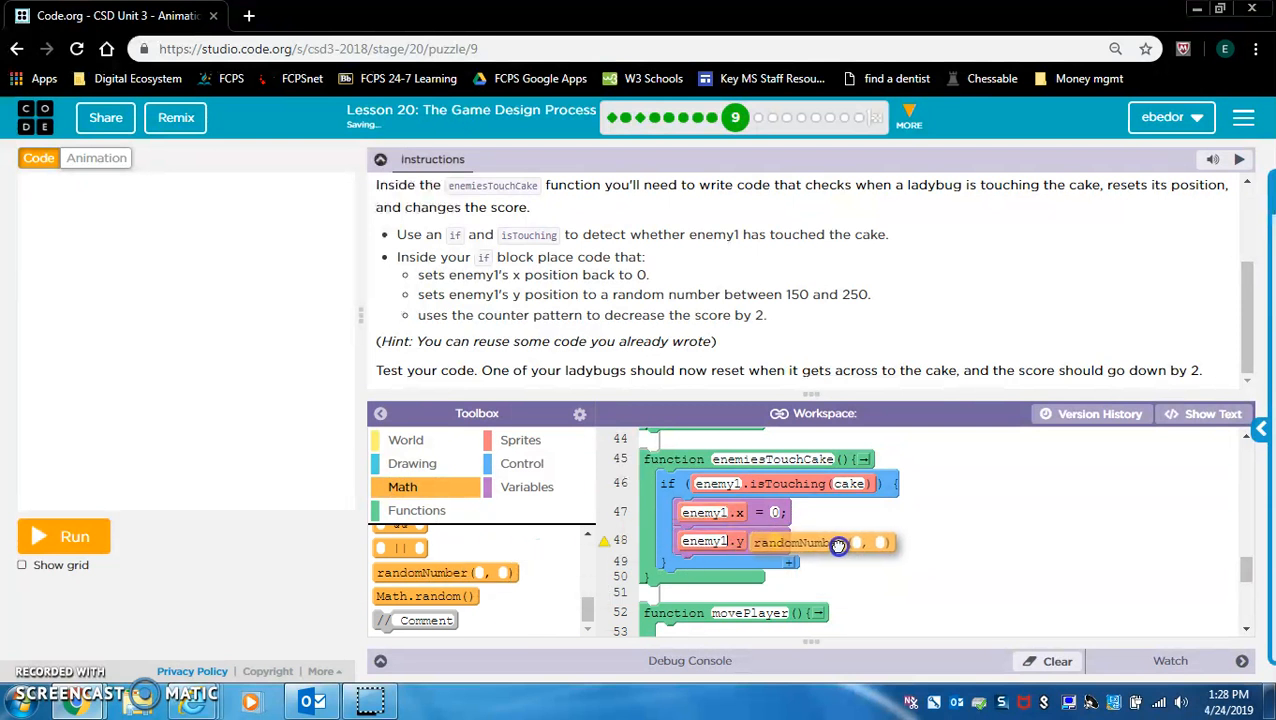
text(150)
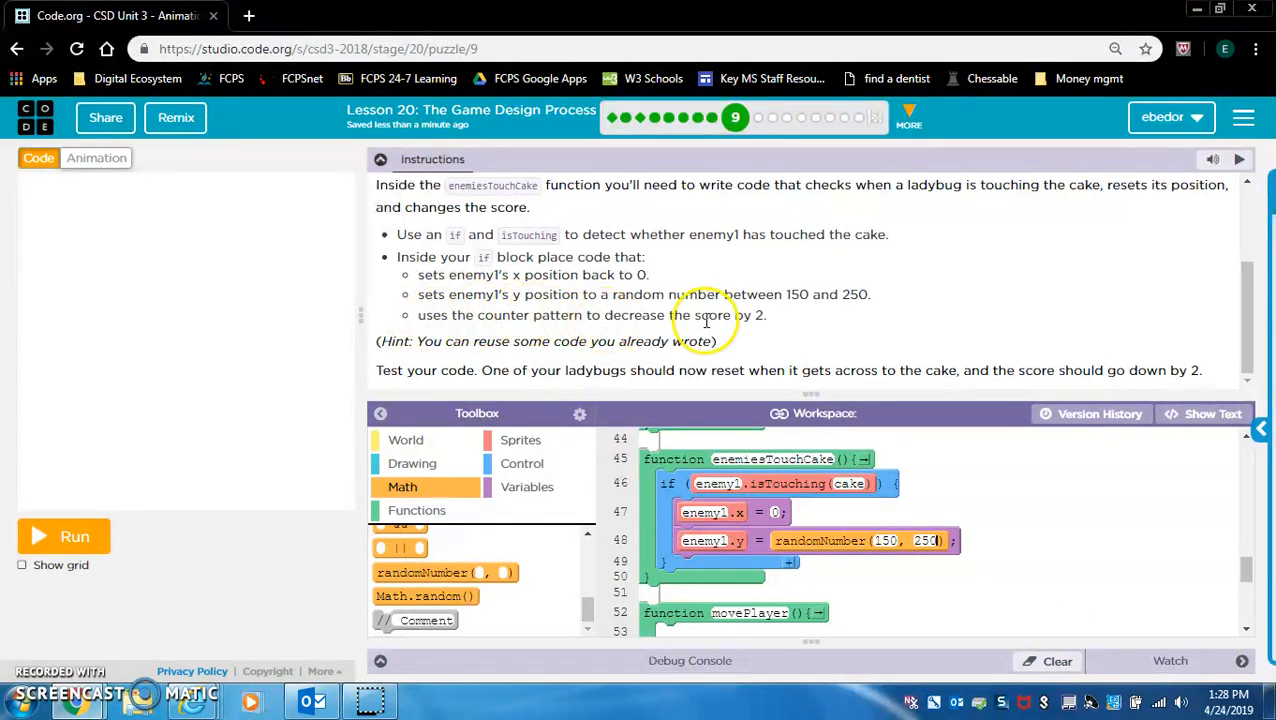
mouse_move(532, 444)
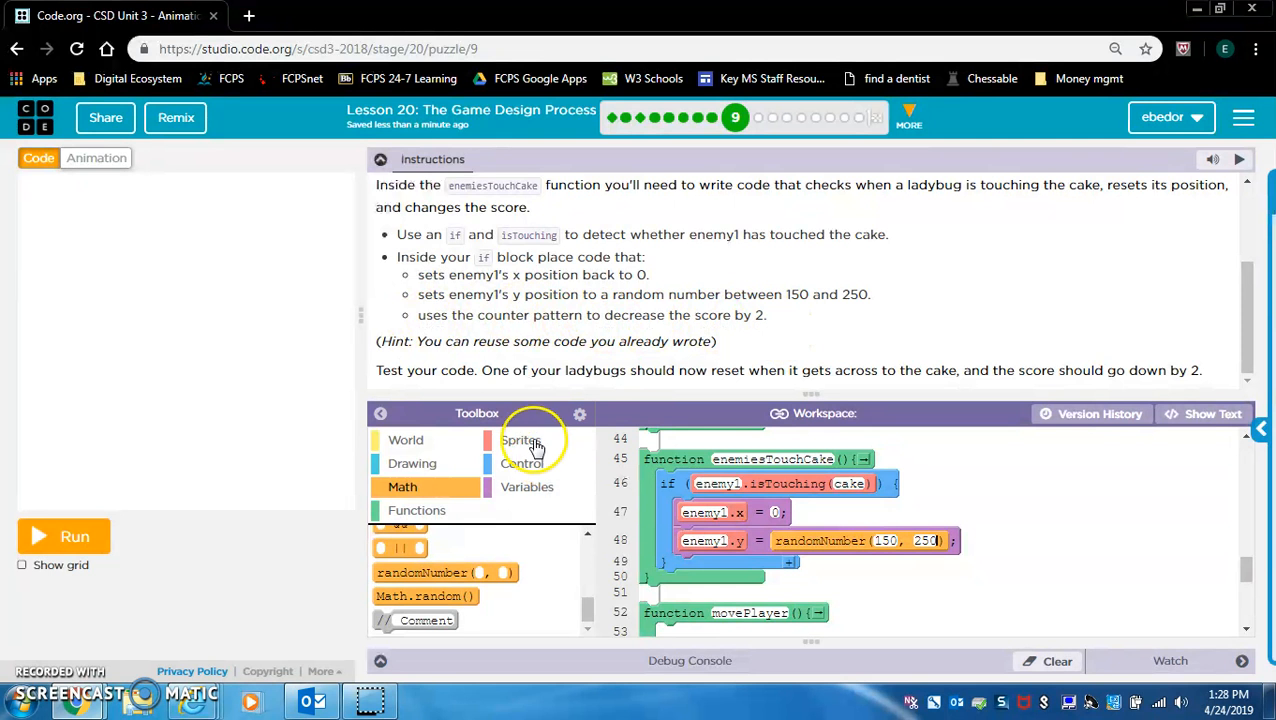
mouse_move(536, 444)
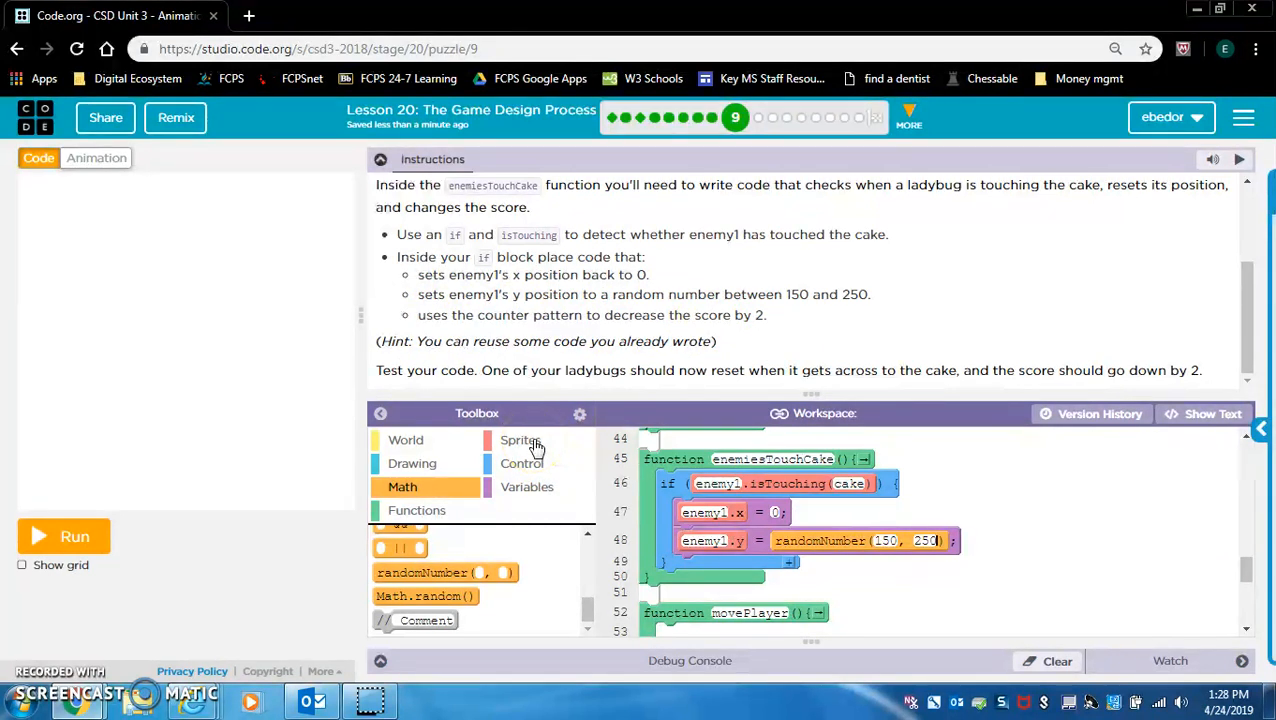
Add score = score - 2 inside the if from the Variables blocks.
click(520, 440)
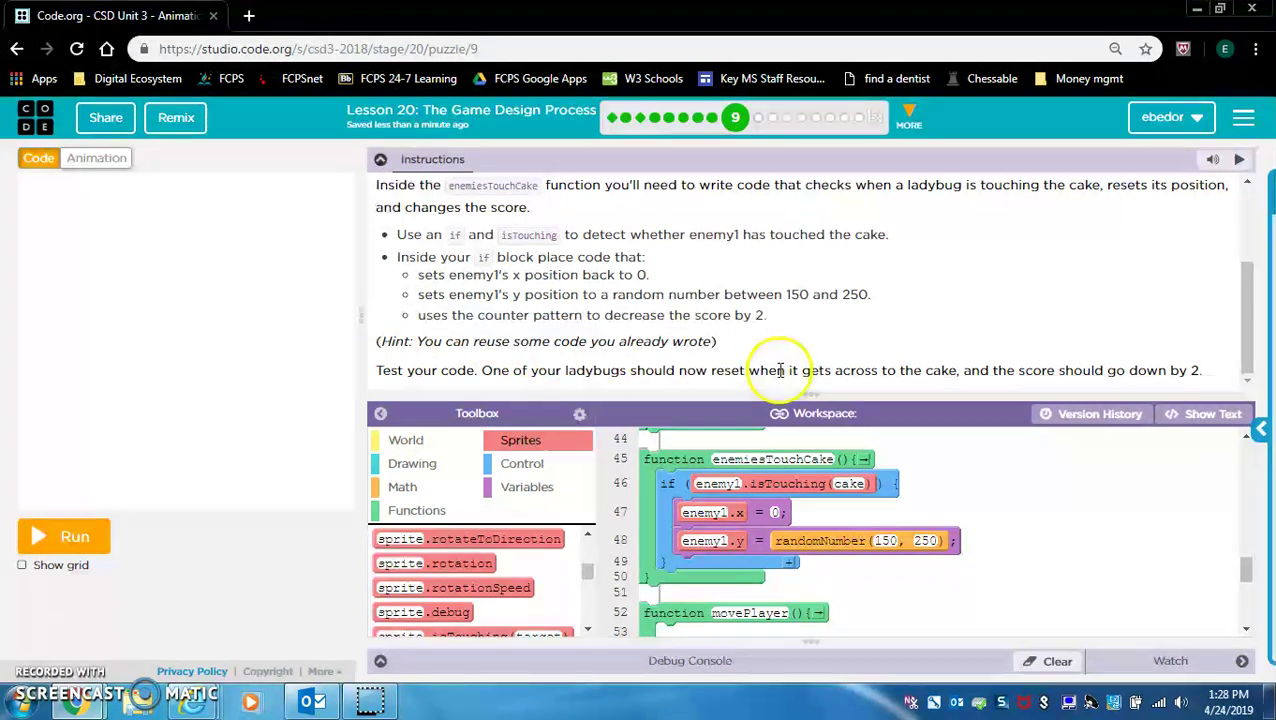
mouse_move(816, 508)
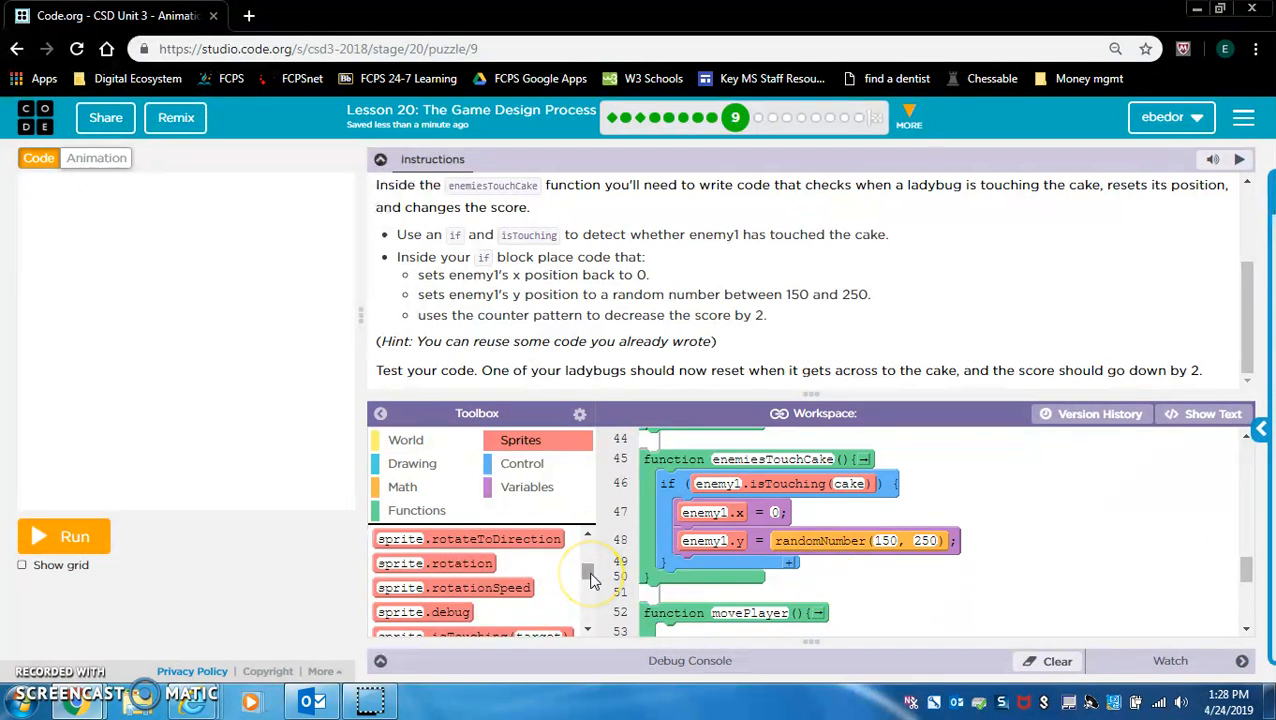
click(526, 488)
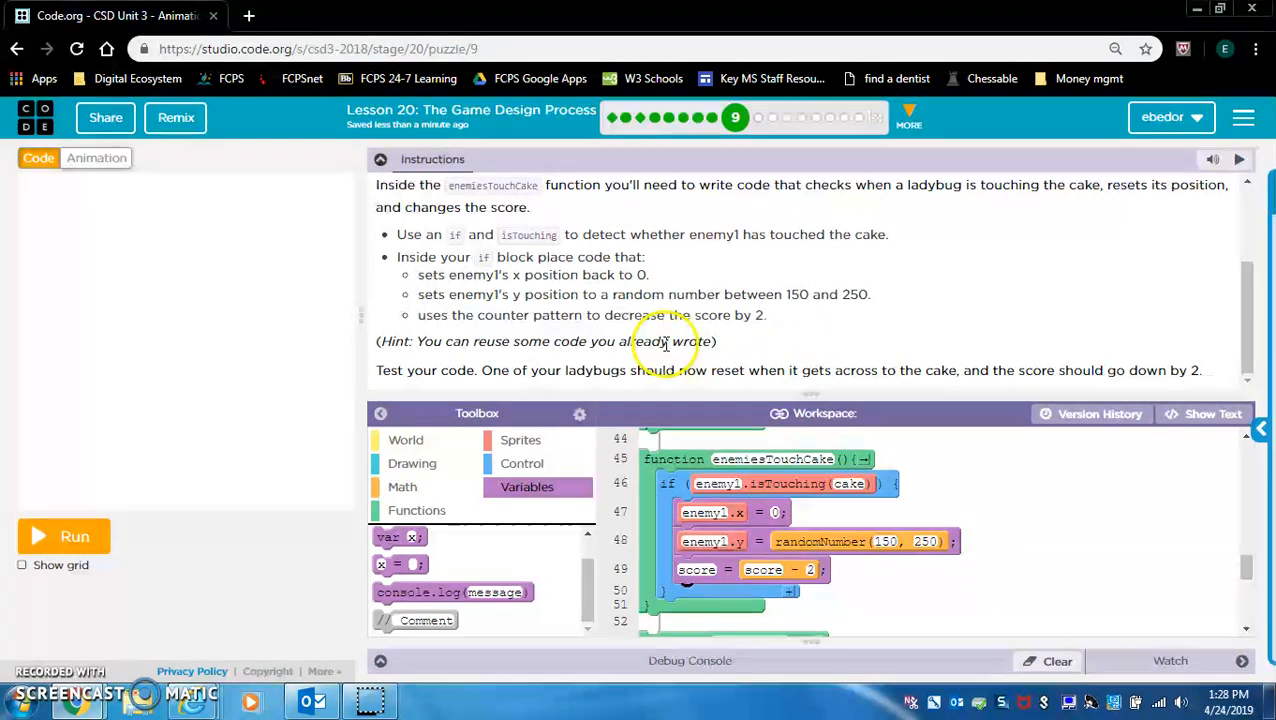
mouse_move(730, 376)
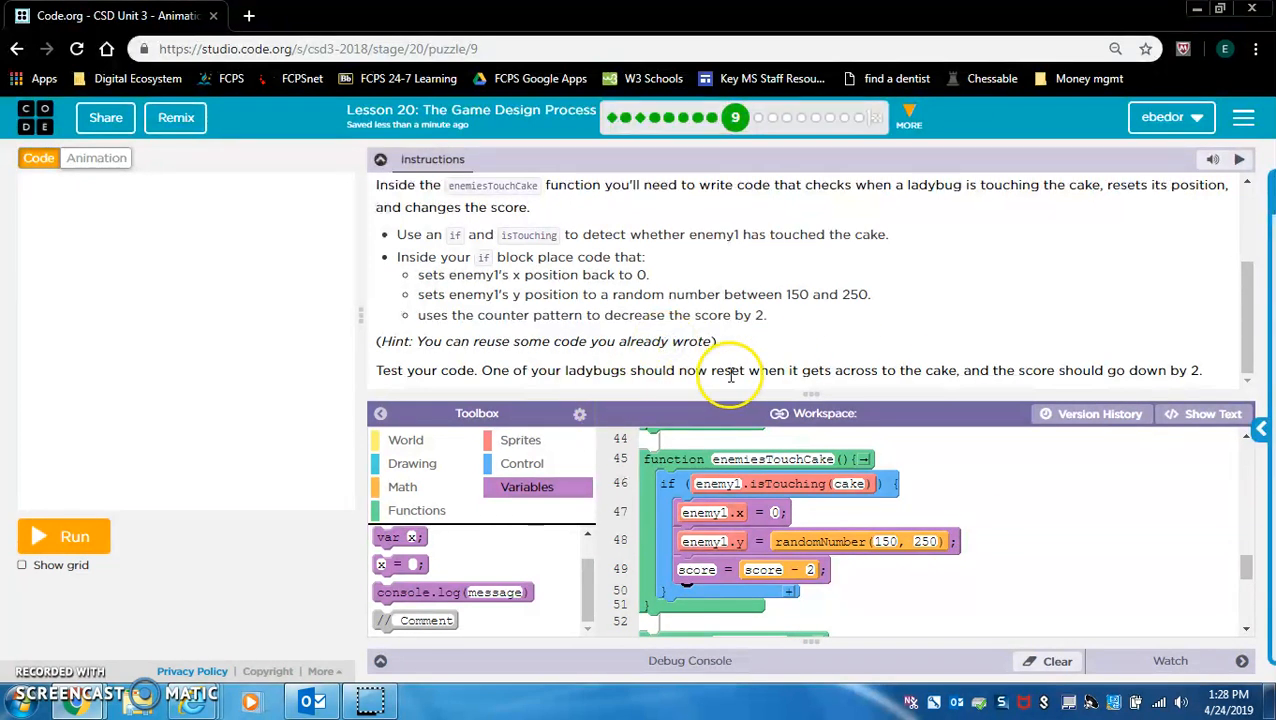
mouse_move(326, 434)
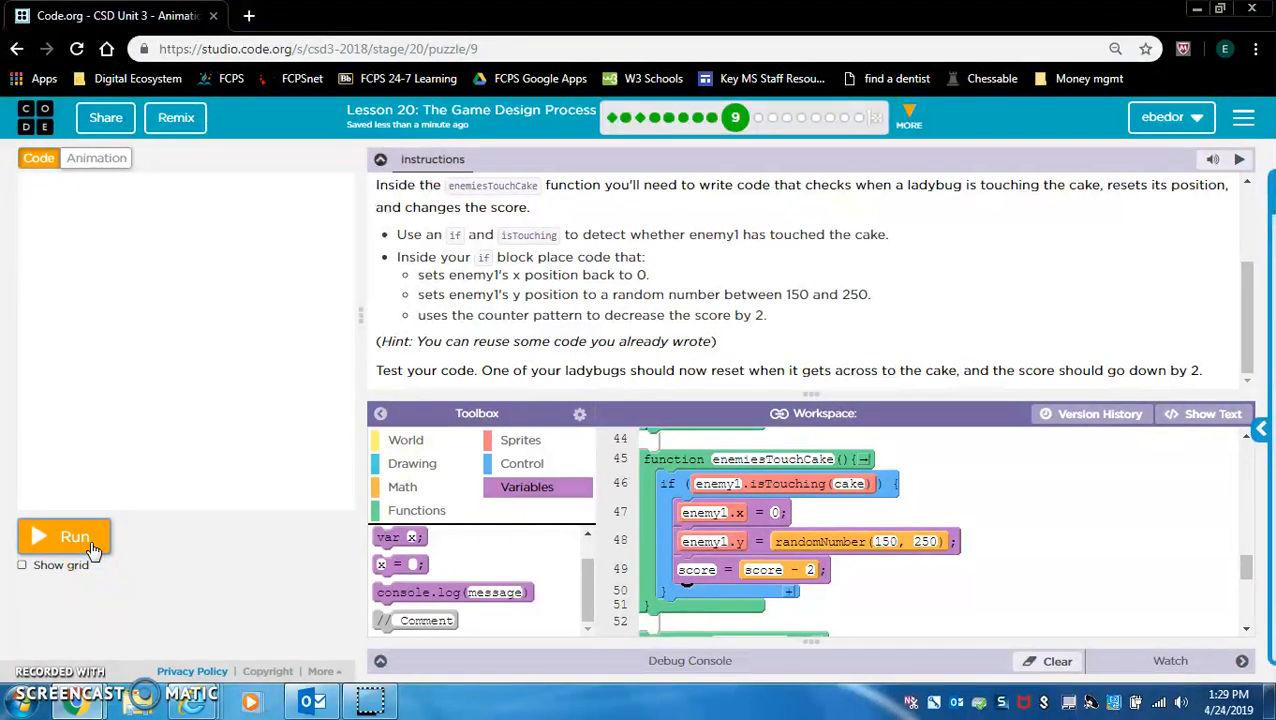
Run the game to see the score at -2, finish puzzle 9 and continue to puzzle 10.
click(64, 536)
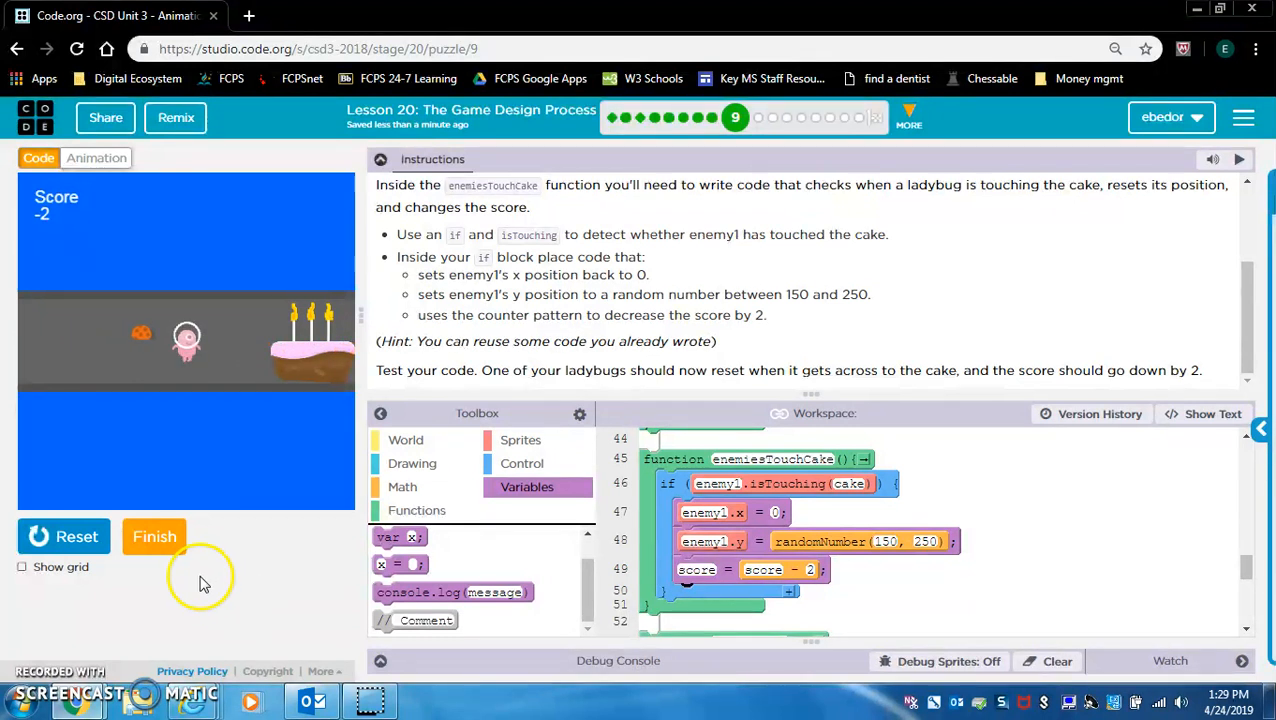
click(154, 536)
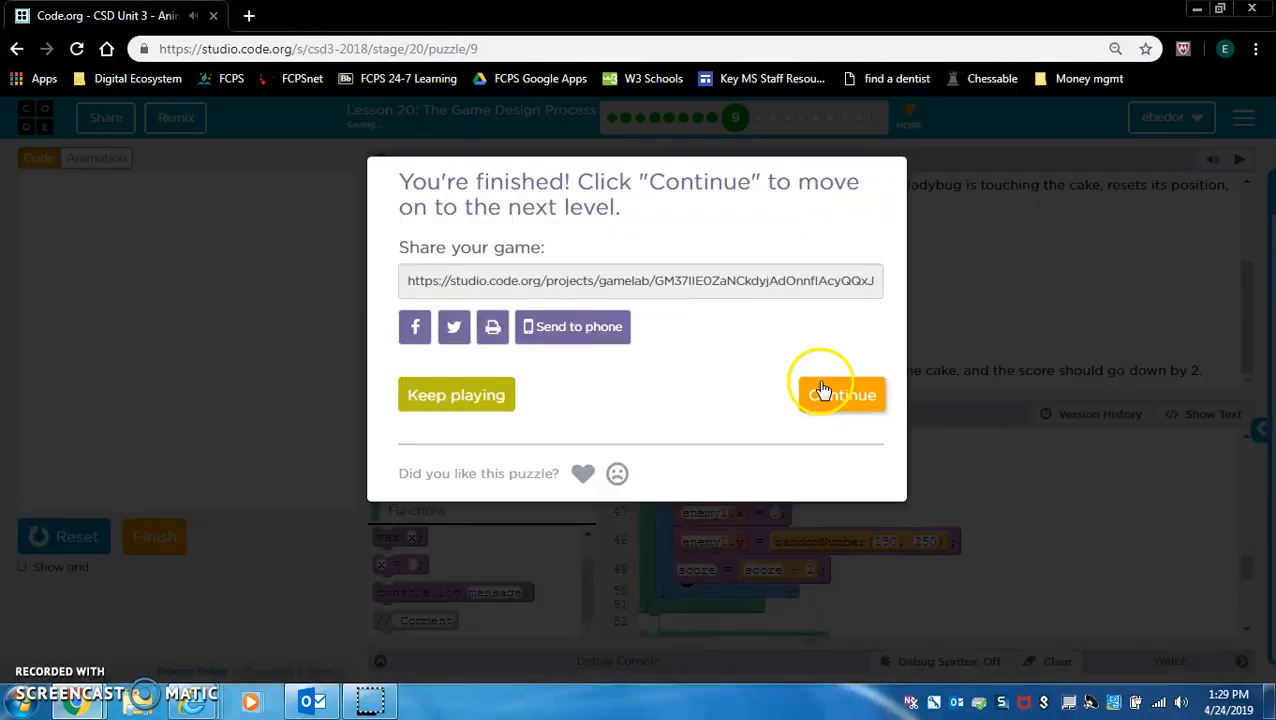
click(840, 396)
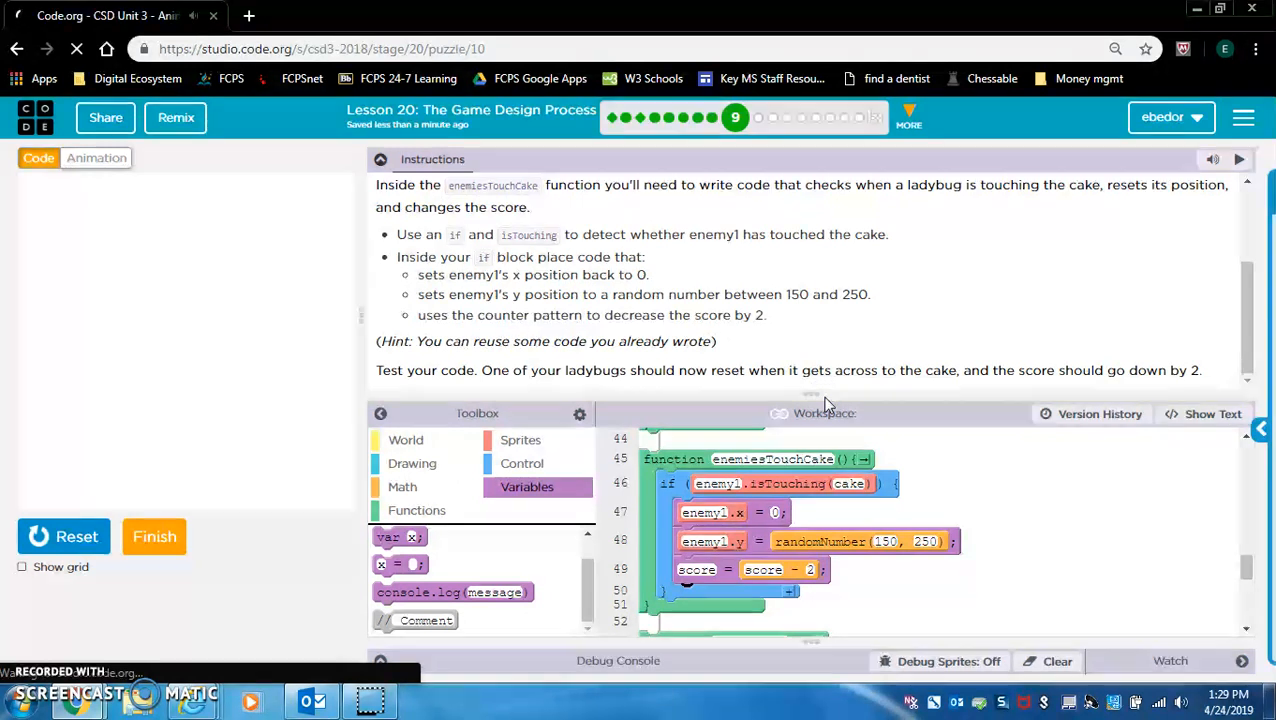
Read the second-ladybug instructions and scroll down to enemiesTouchCake.
click(154, 536)
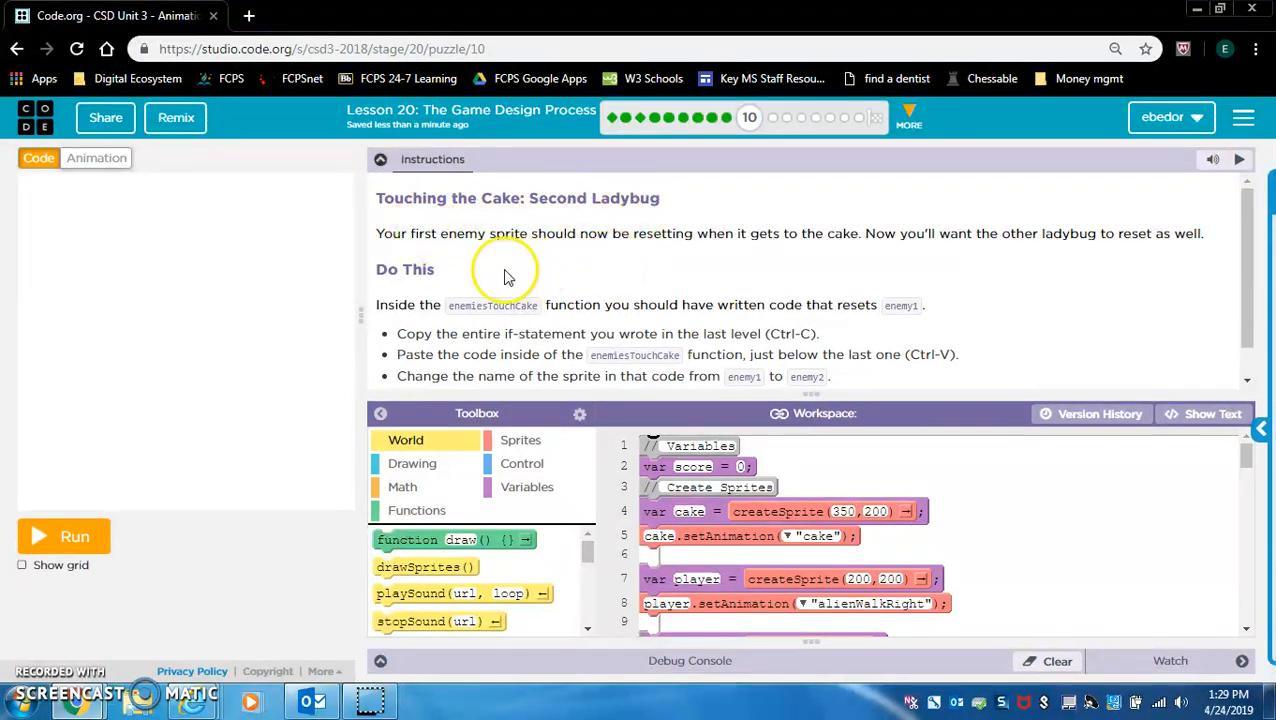
scroll(down, 3)
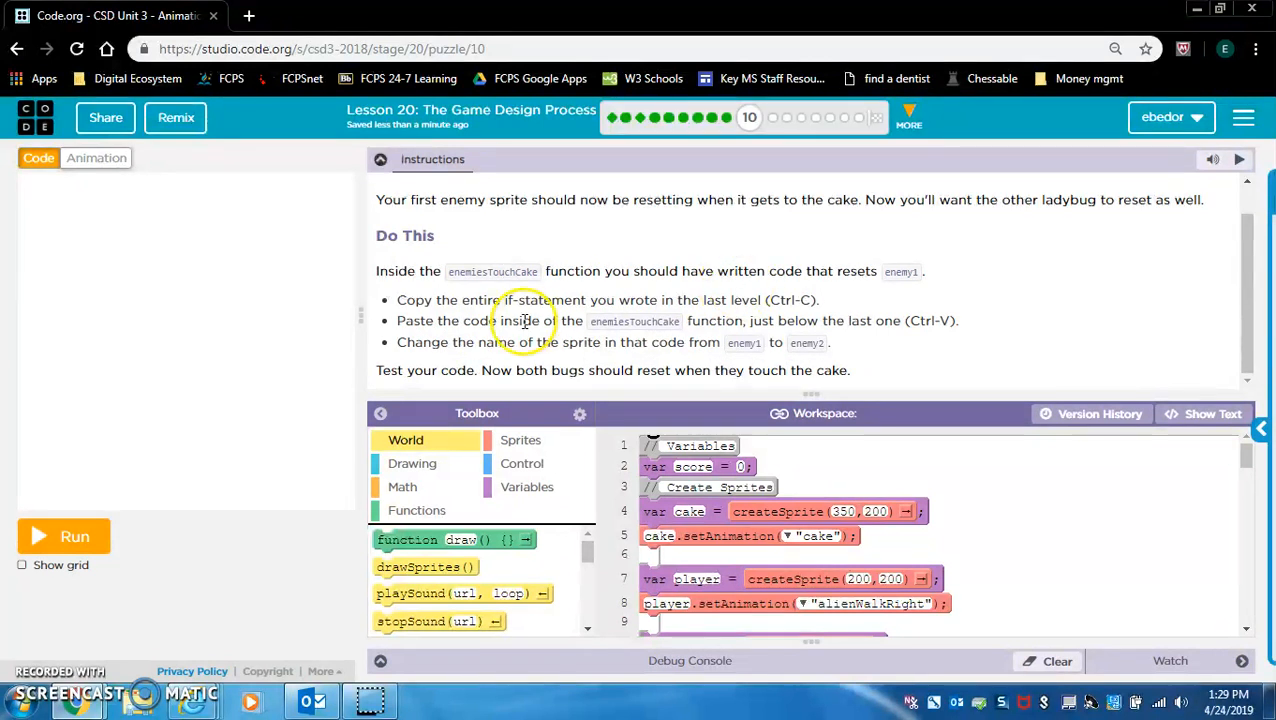
mouse_move(564, 370)
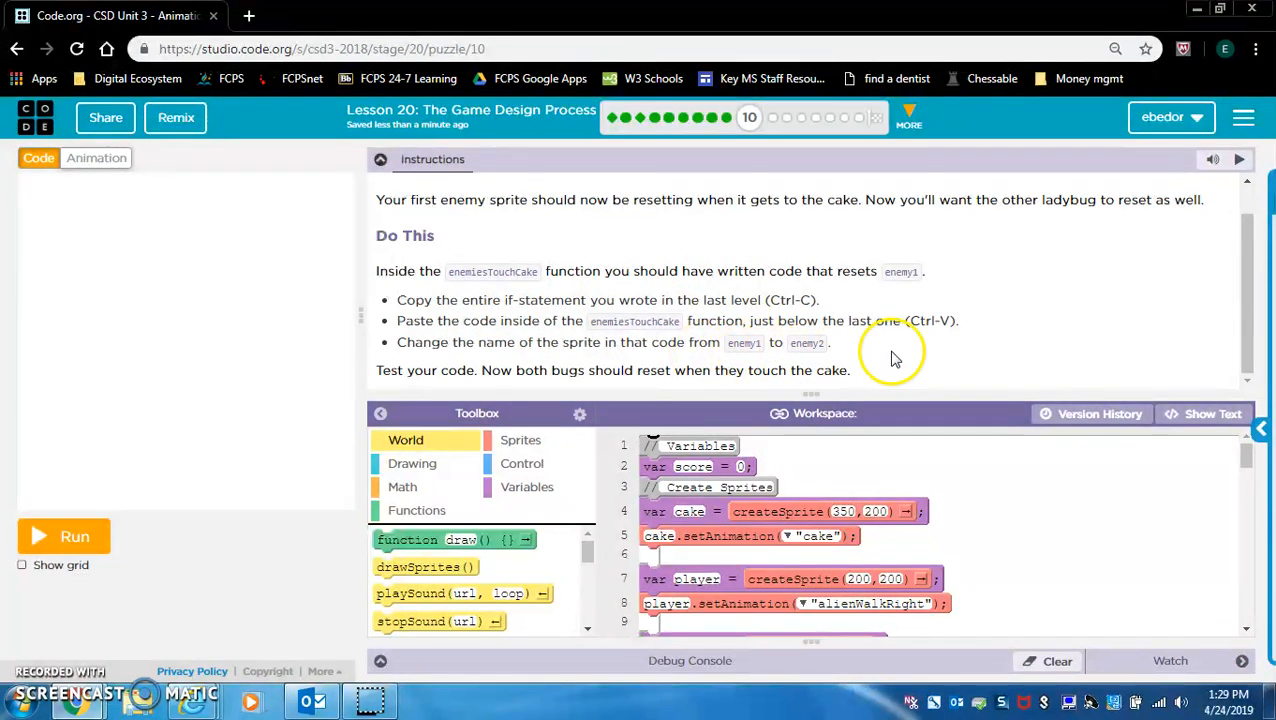
mouse_move(1240, 612)
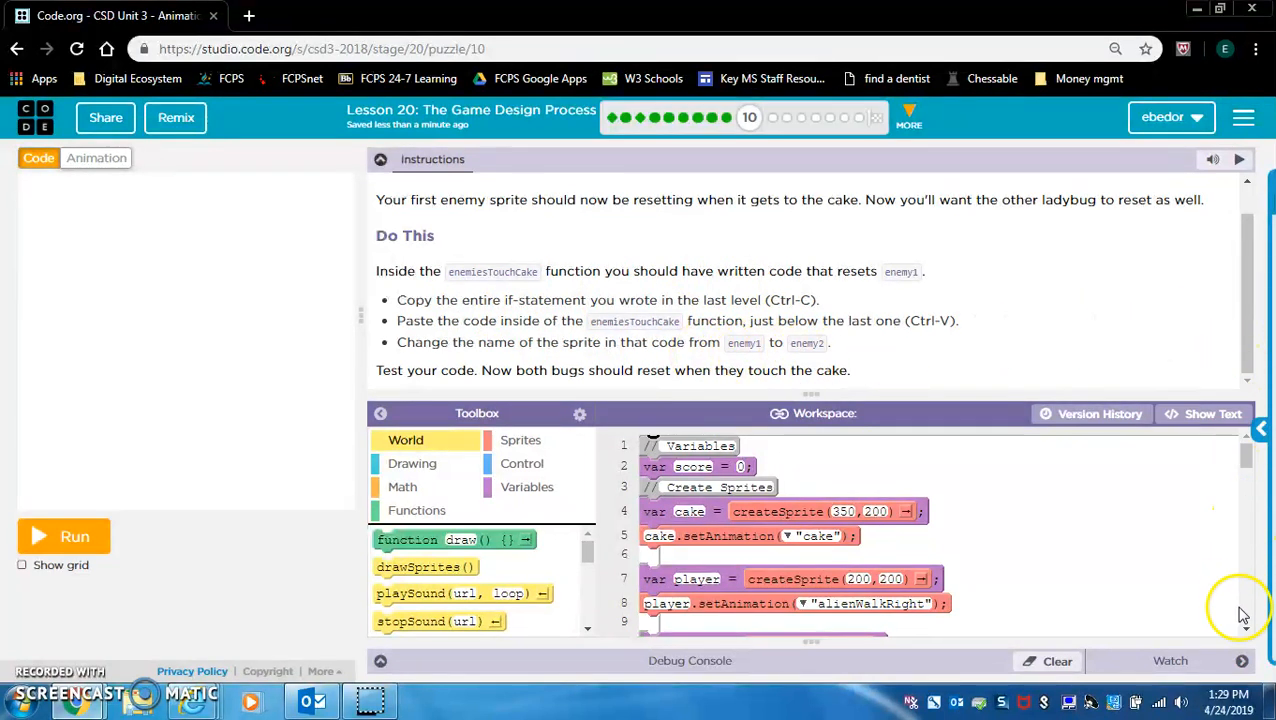
scroll(down, 3)
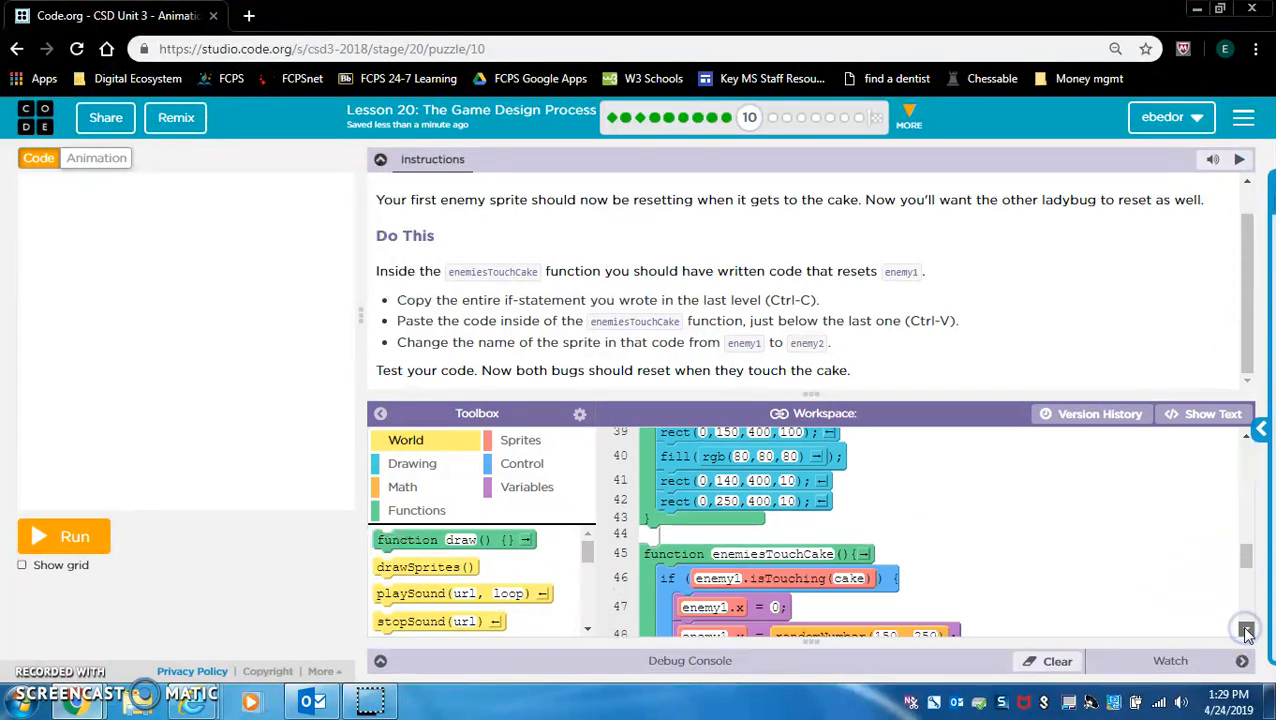
Duplicate the if block for enemy2 touching the cake and run the game with both ladybugs.
scroll(down, 3)
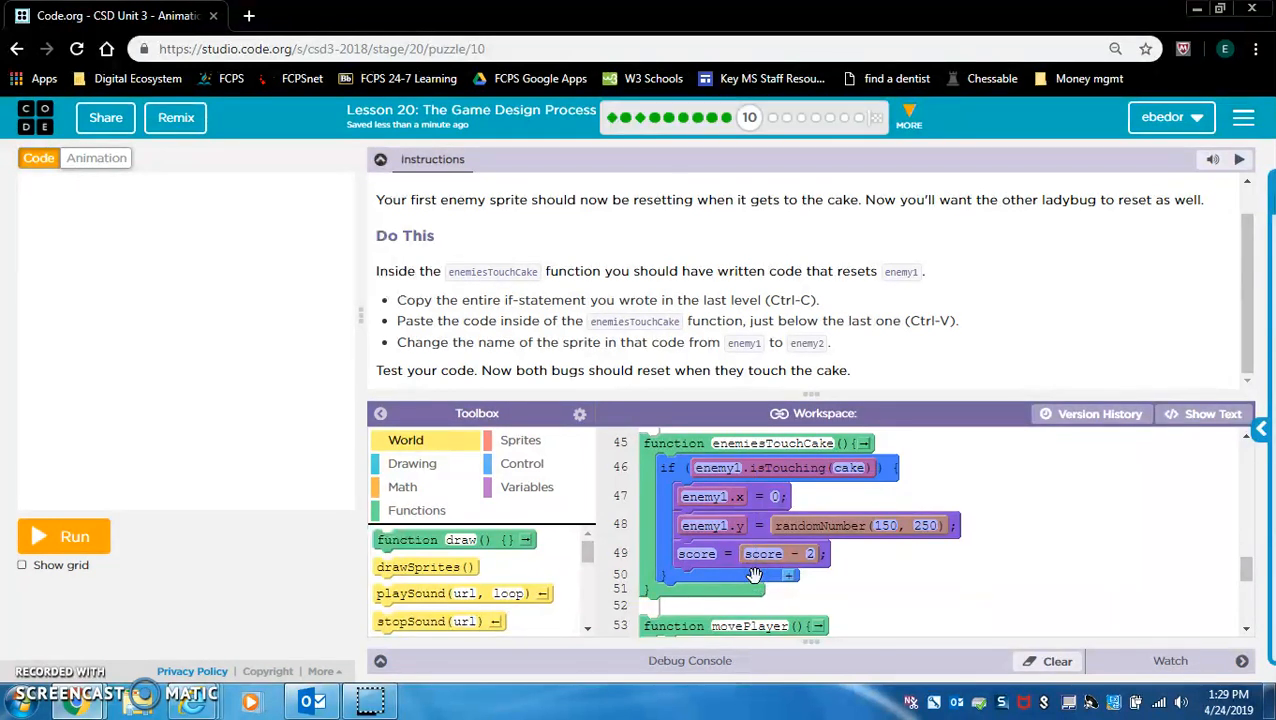
mouse_move(1044, 536)
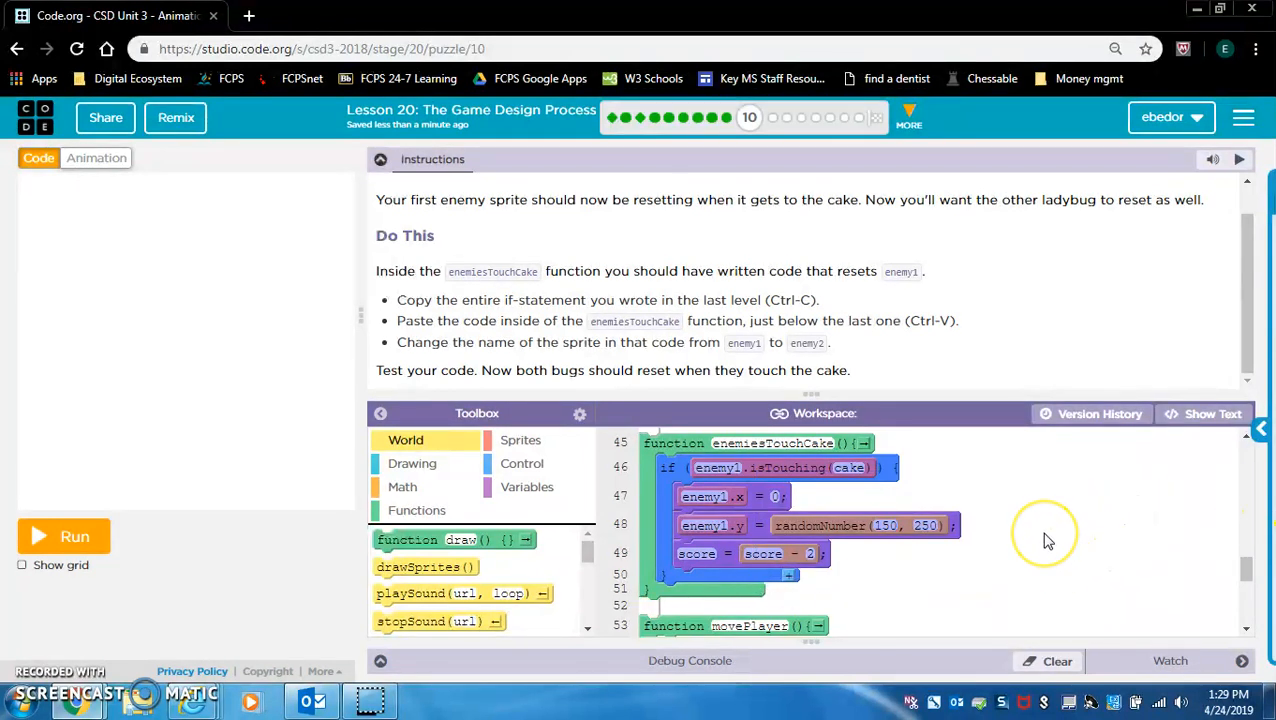
mouse_move(1048, 540)
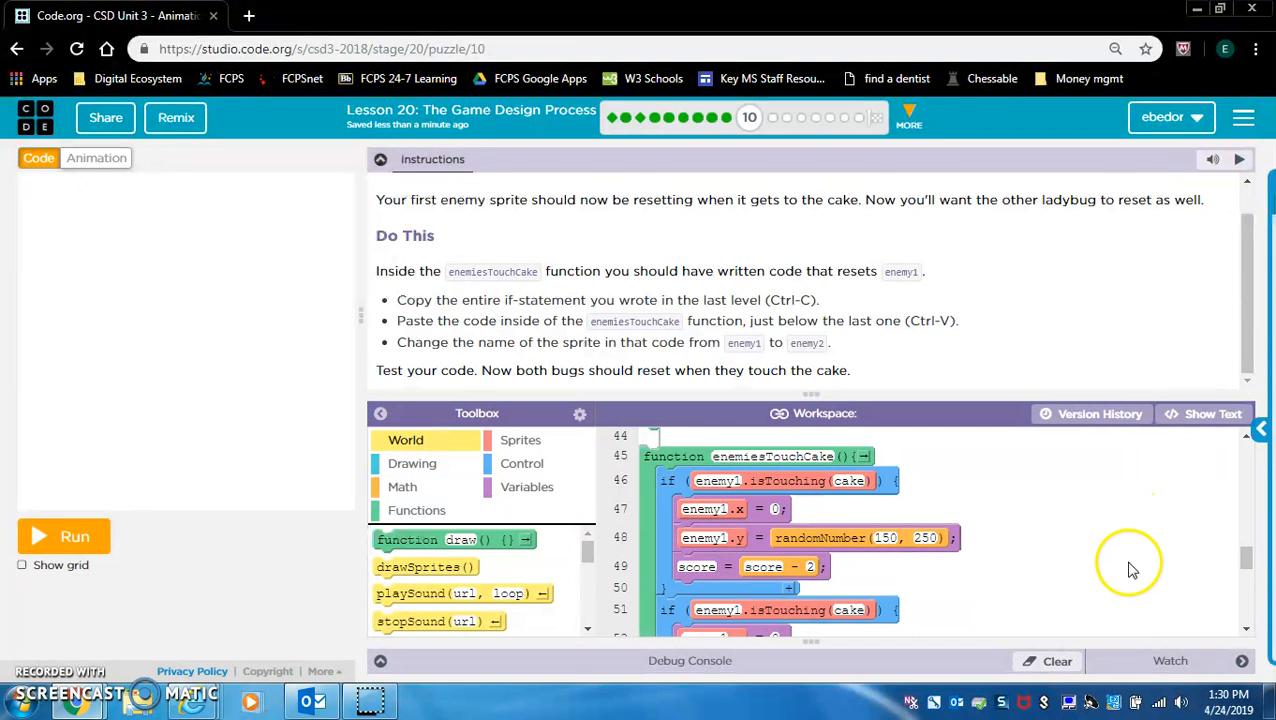
mouse_move(1244, 642)
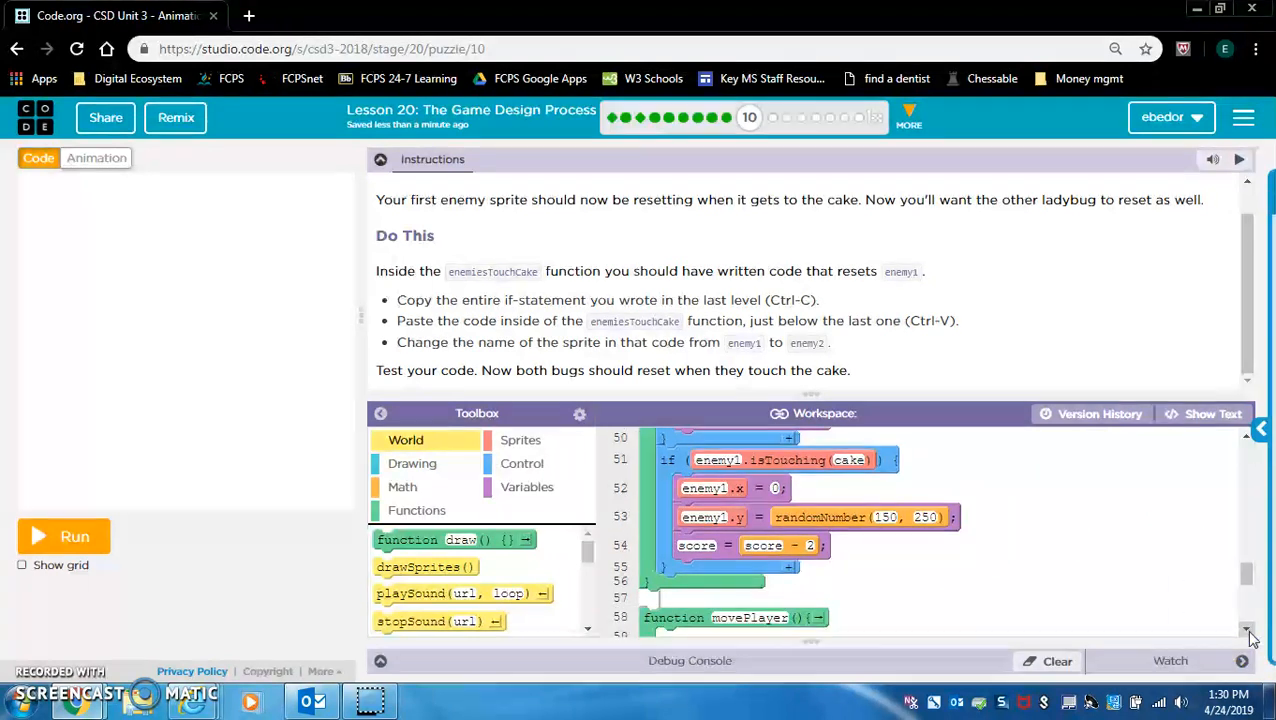
mouse_move(820, 488)
text(2)
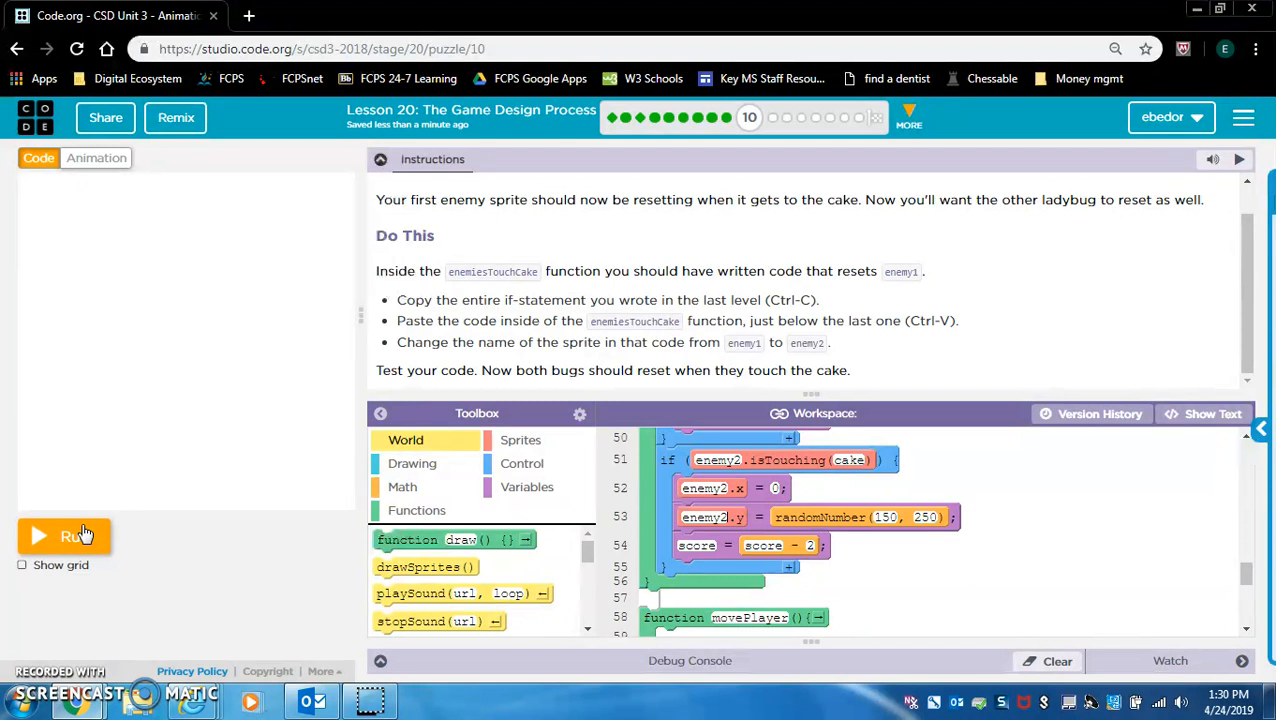
click(64, 536)
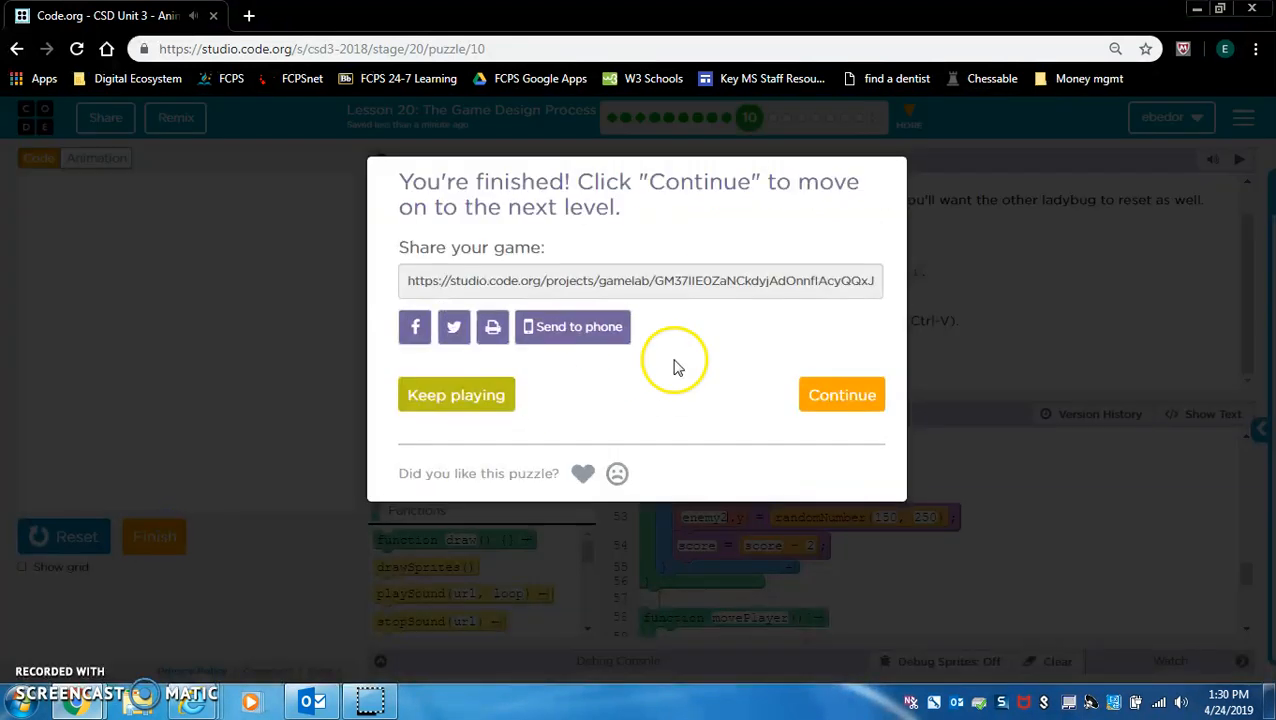
Continue to puzzle 11 on creating functions and scroll to the bottom of the code.
click(840, 394)
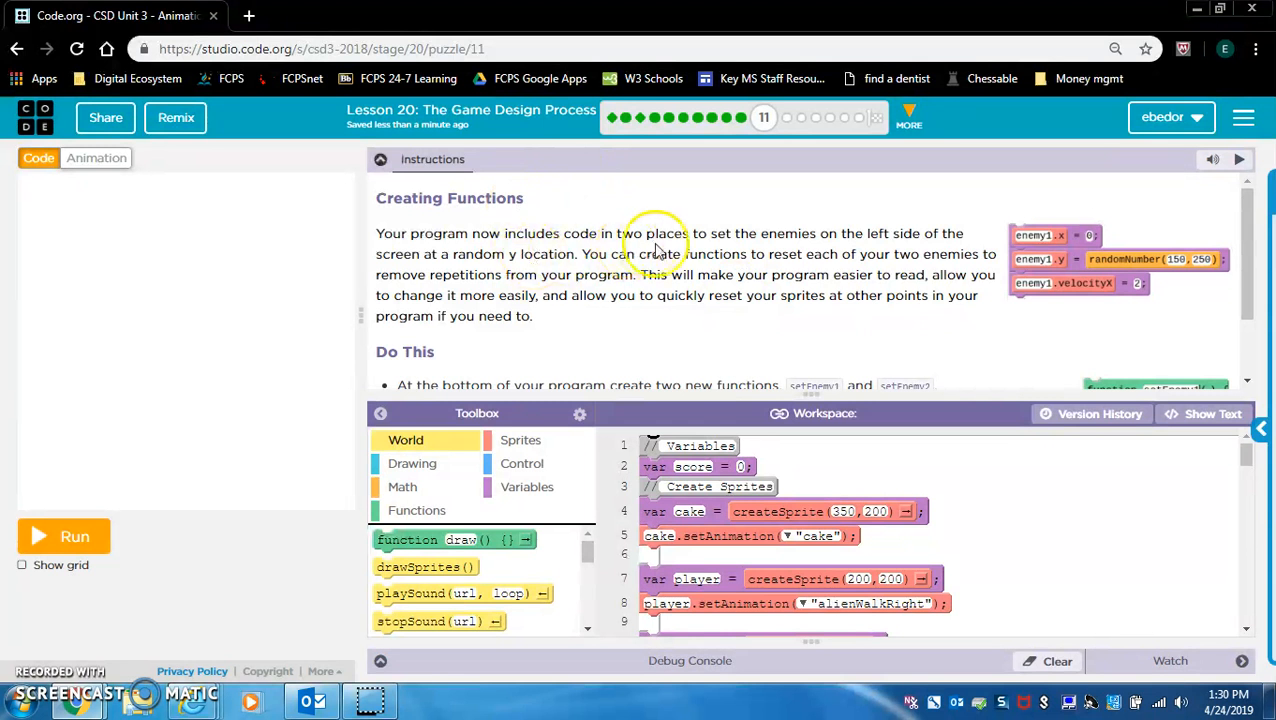
mouse_move(862, 236)
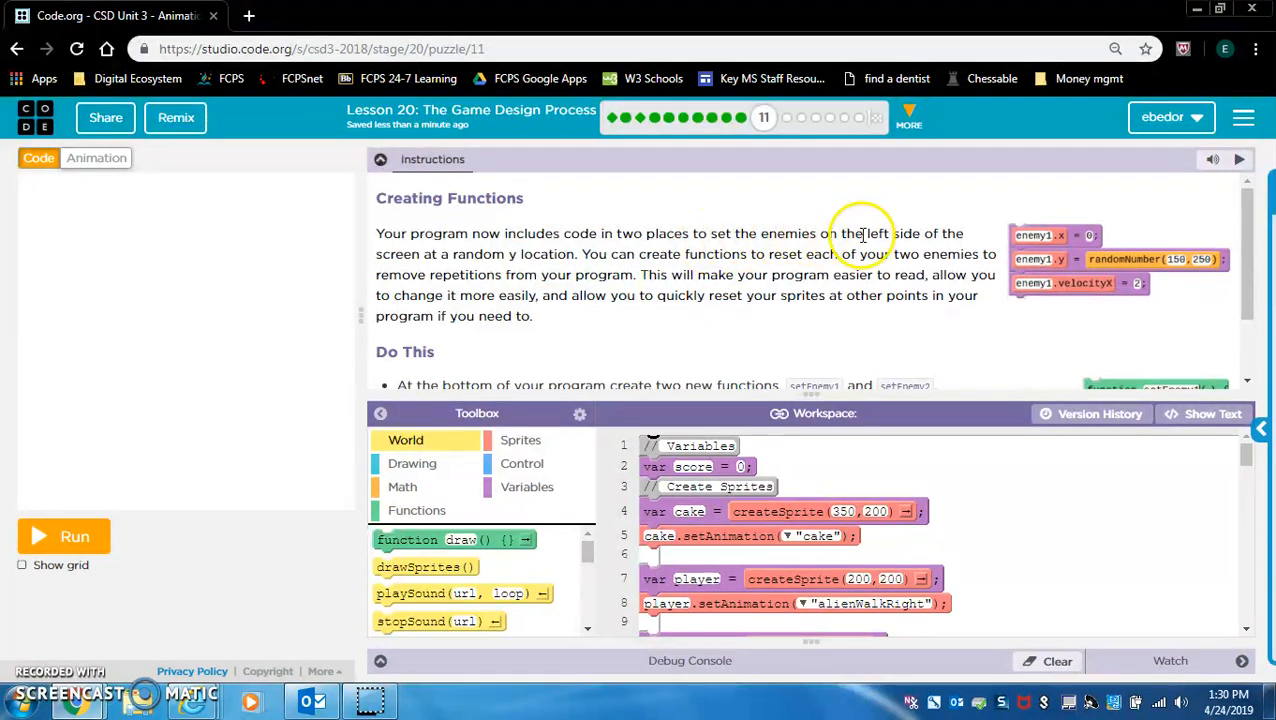
mouse_move(520, 256)
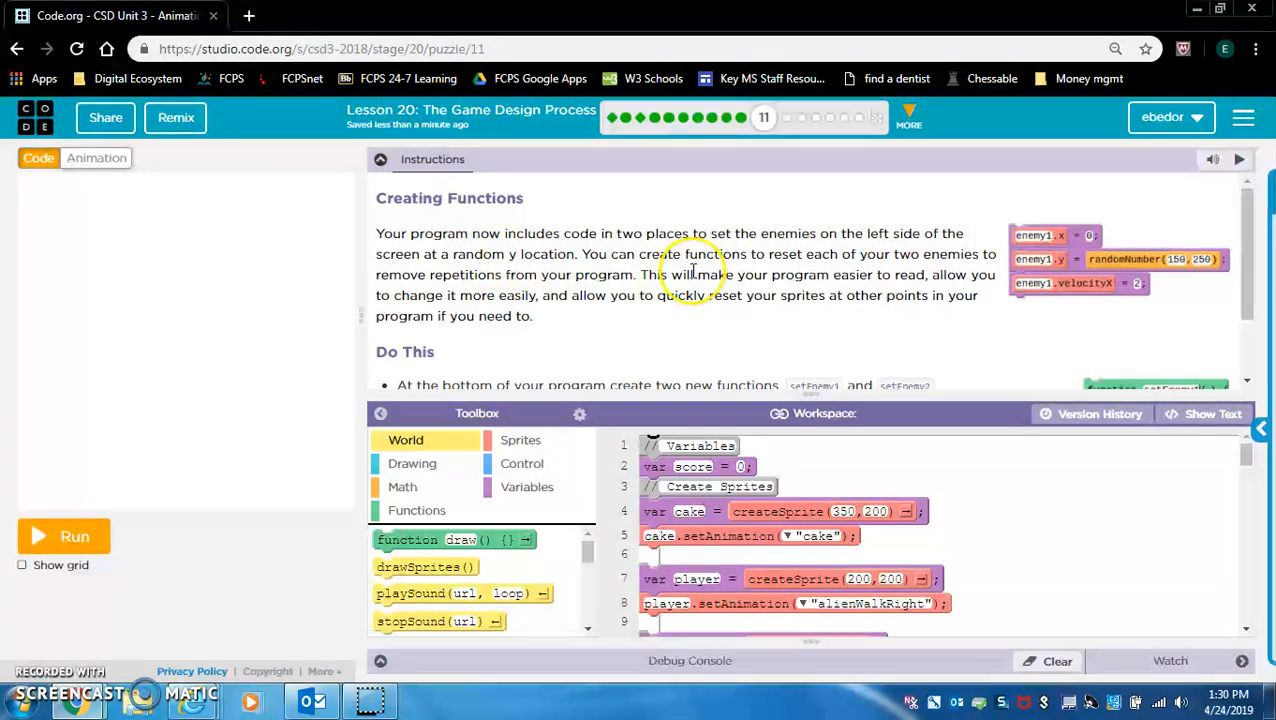
mouse_move(884, 272)
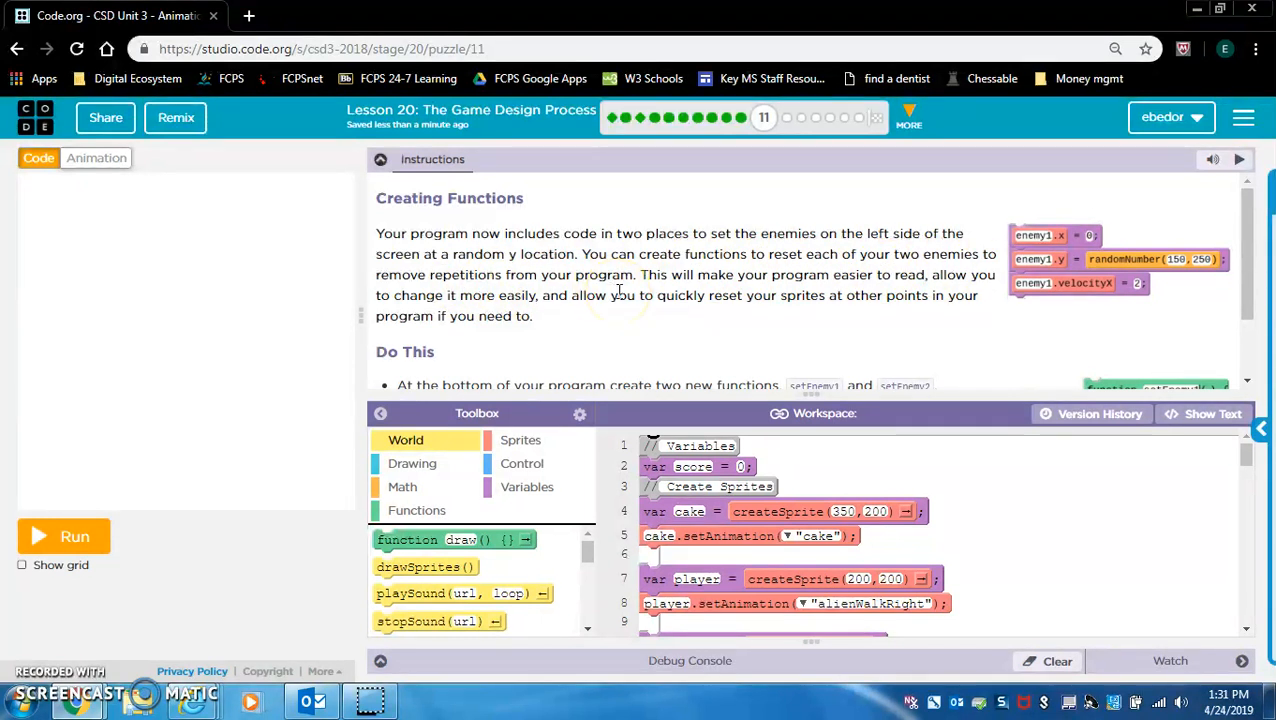
mouse_move(876, 298)
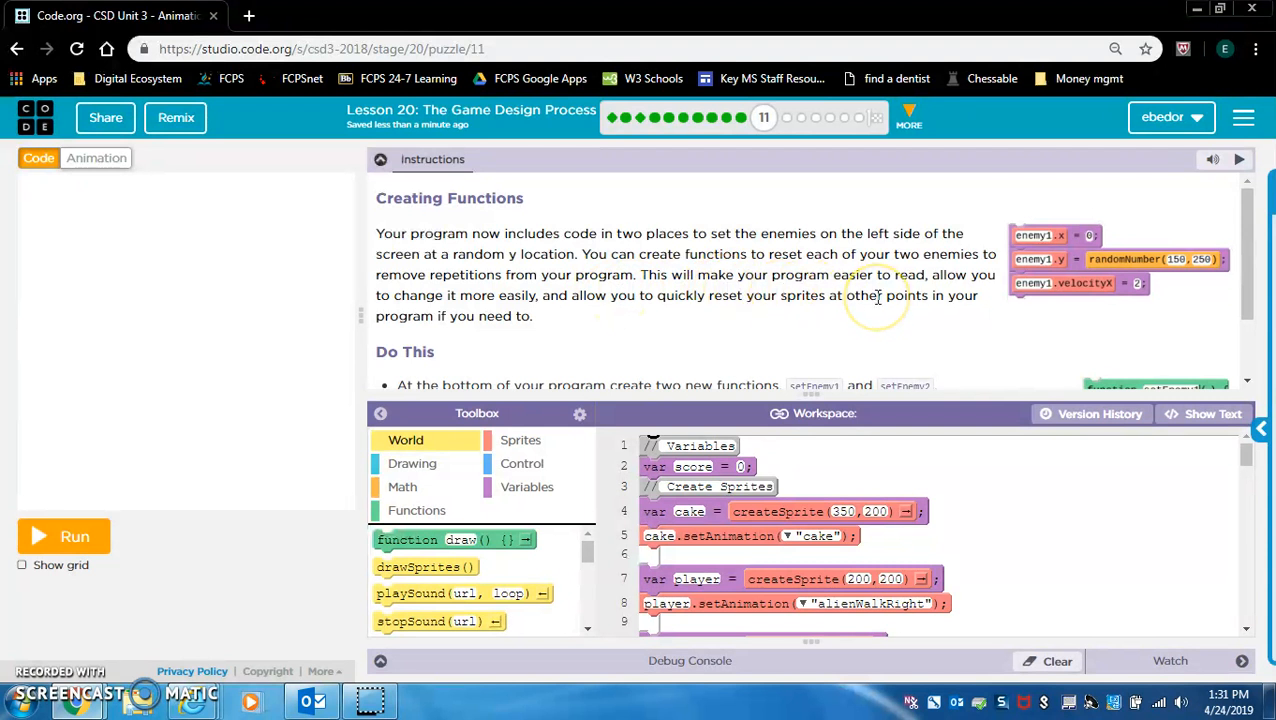
mouse_move(512, 320)
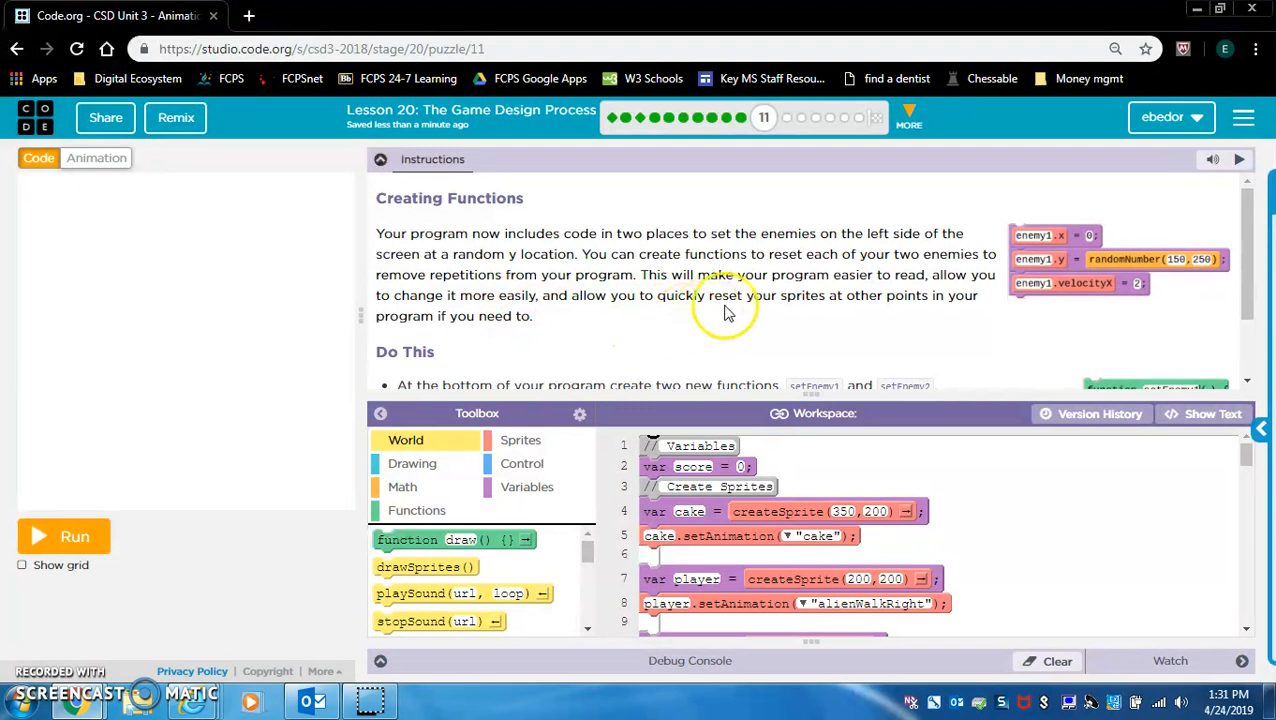
mouse_move(872, 312)
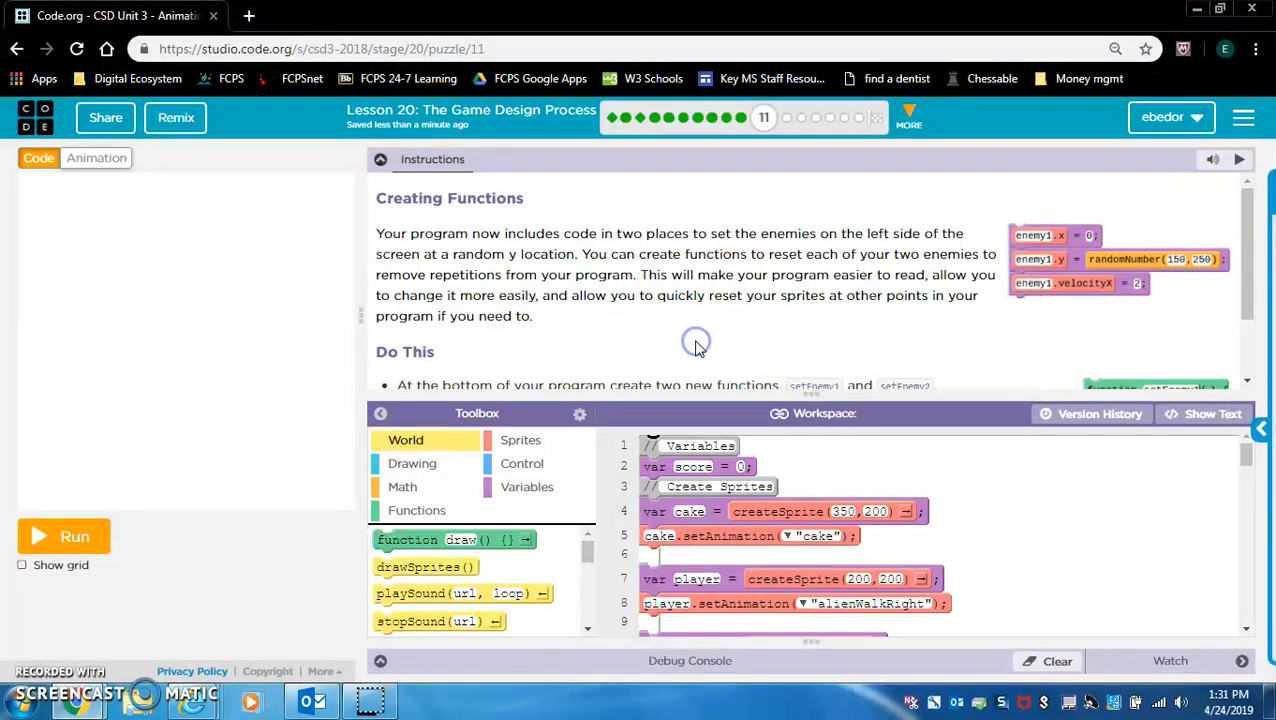
scroll(down, 3)
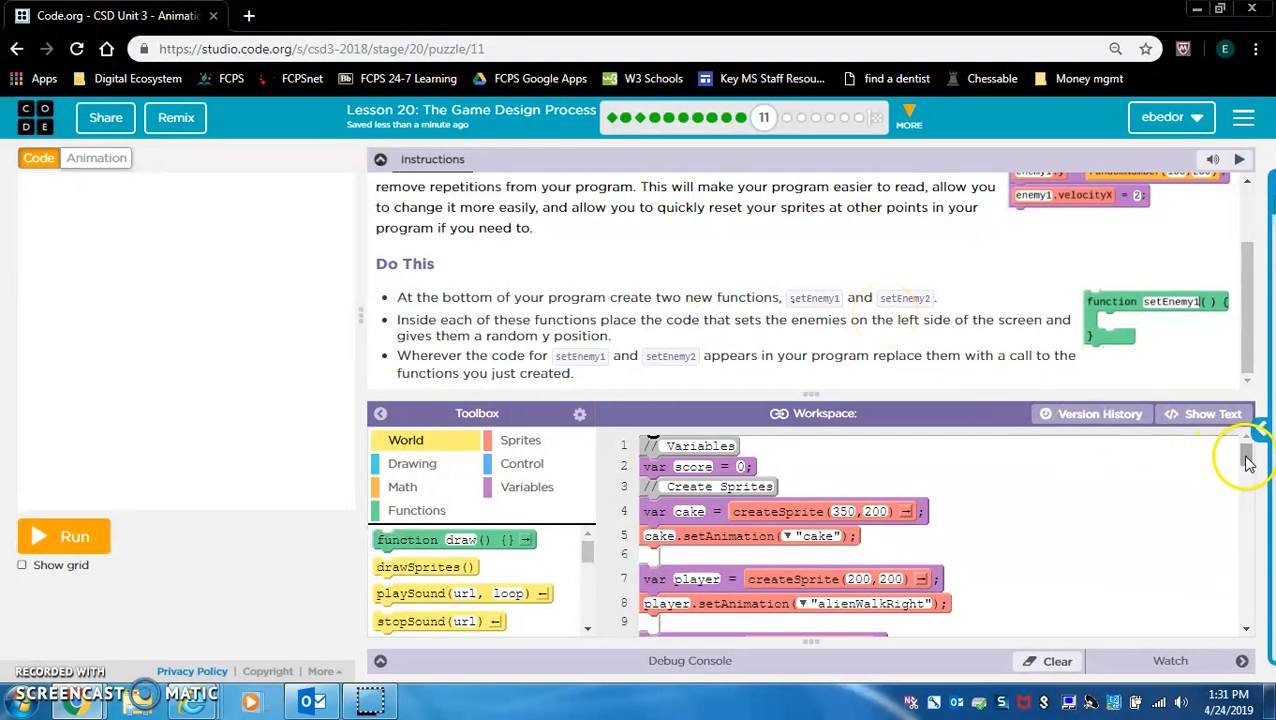
scroll(down, 3)
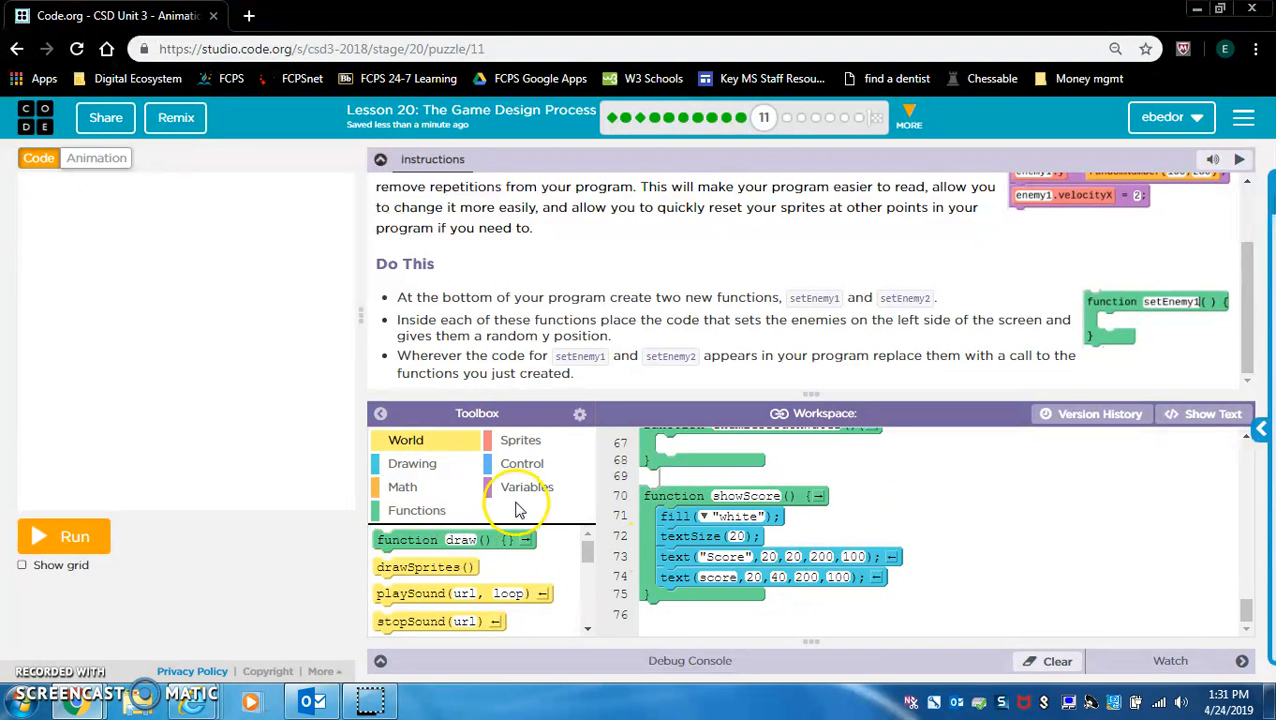
Add empty setEnemy1 and setEnemy2 functions after showScore.
click(416, 510)
text(setEnemy2)
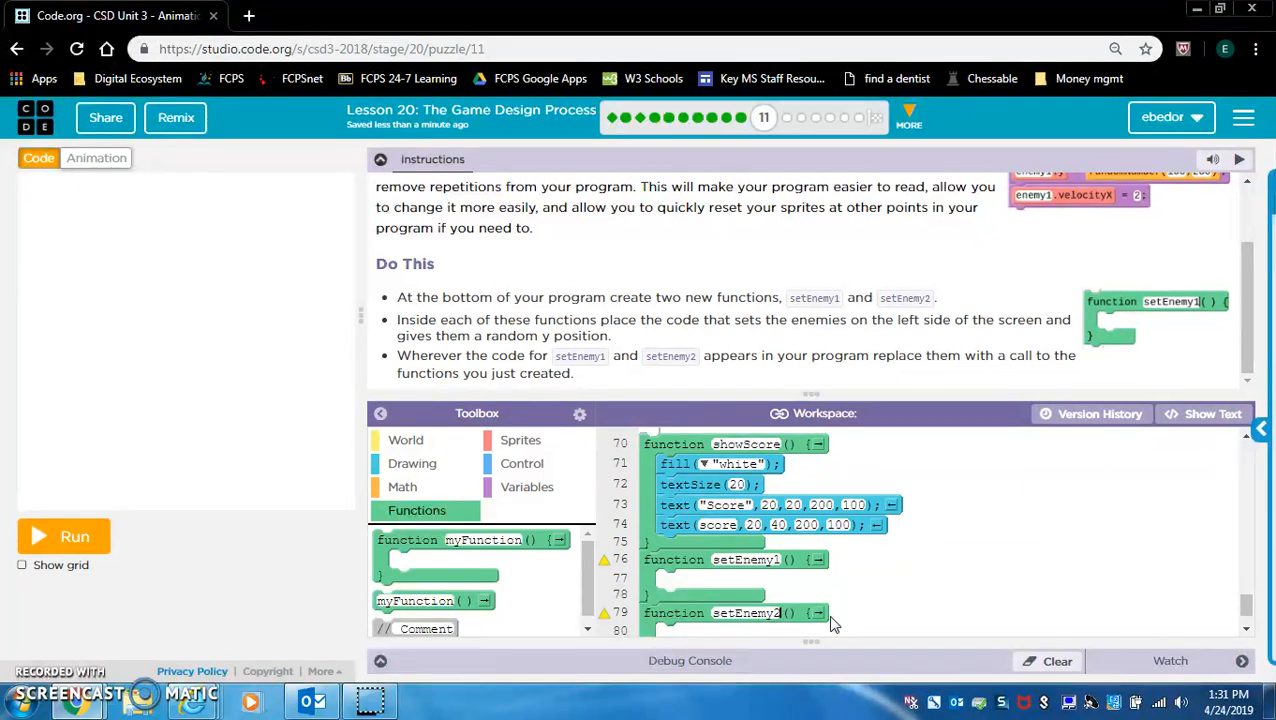
double_click(416, 320)
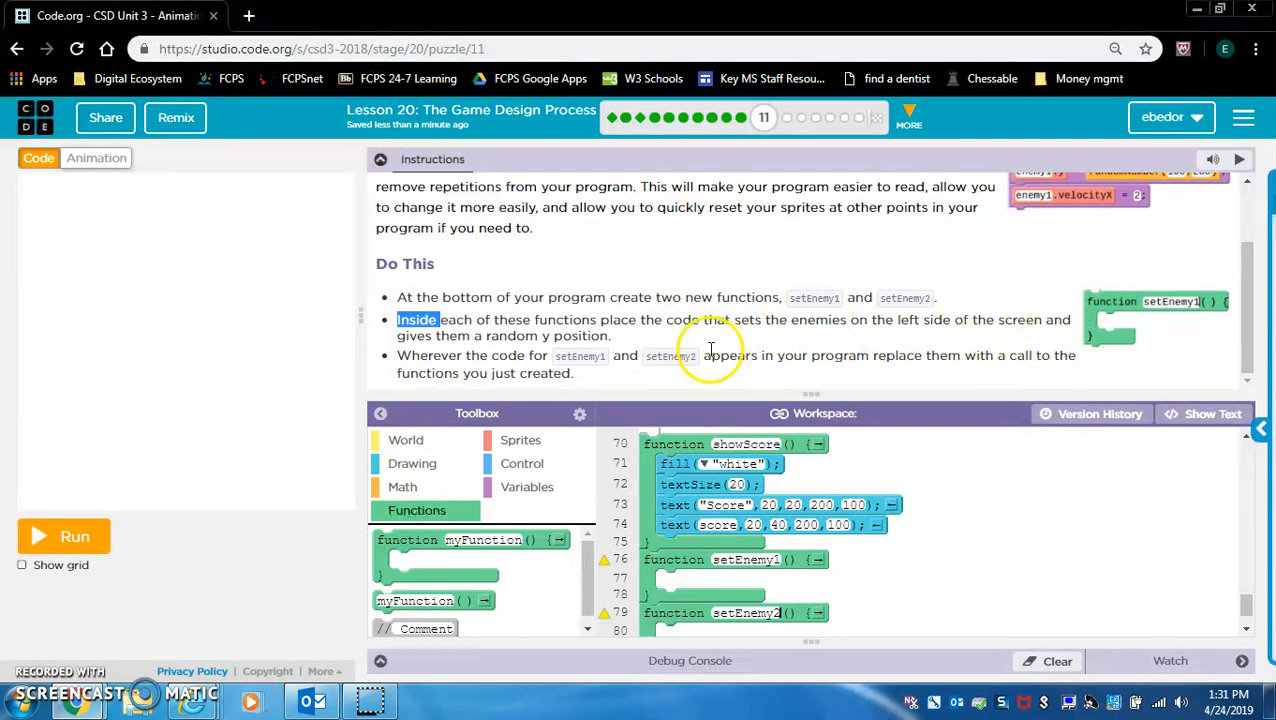
mouse_move(748, 352)
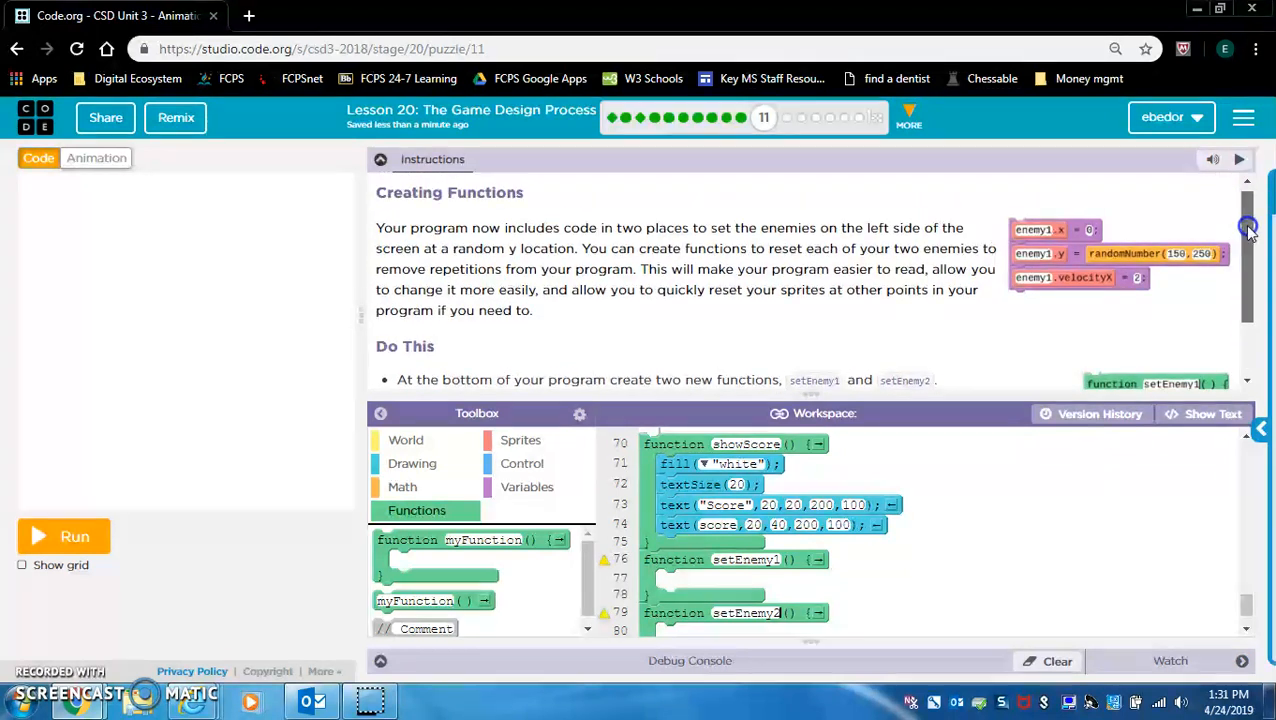
Fill setEnemy2 with enemy2.x = 0, enemy2.y = randomNumber(150, 250) and score = score - 2.
scroll(down, 3)
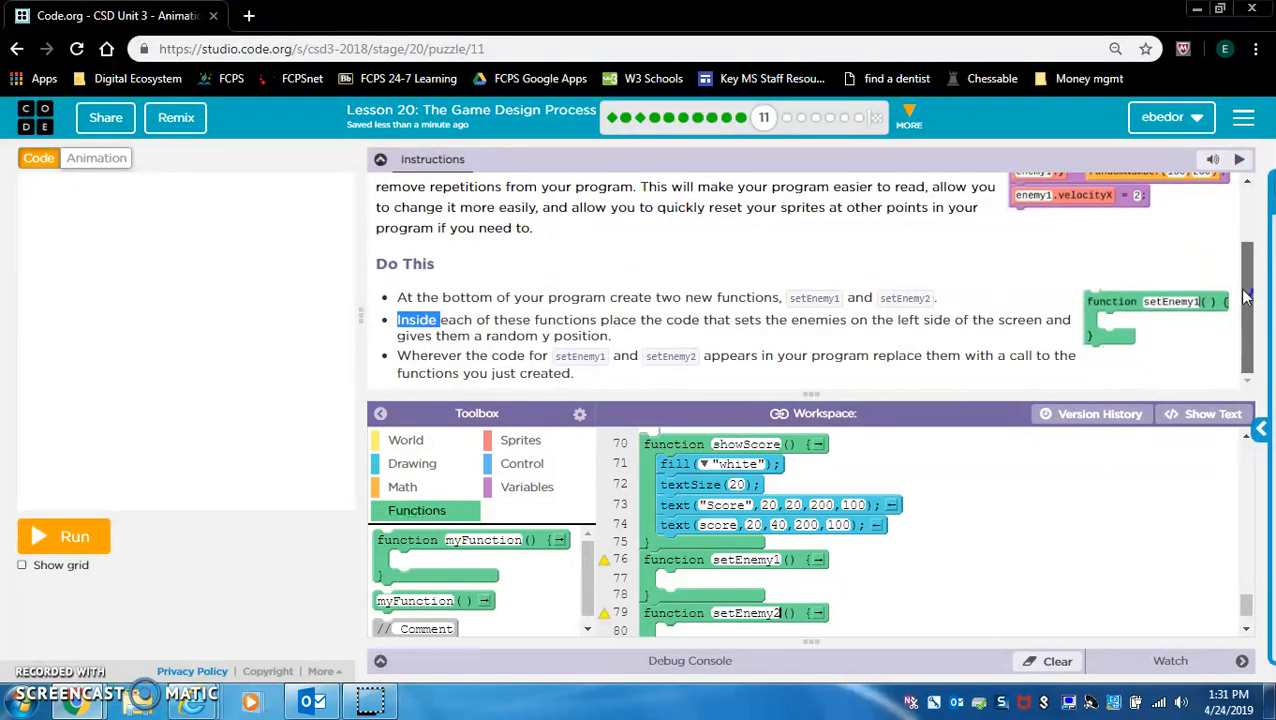
scroll(down, 3)
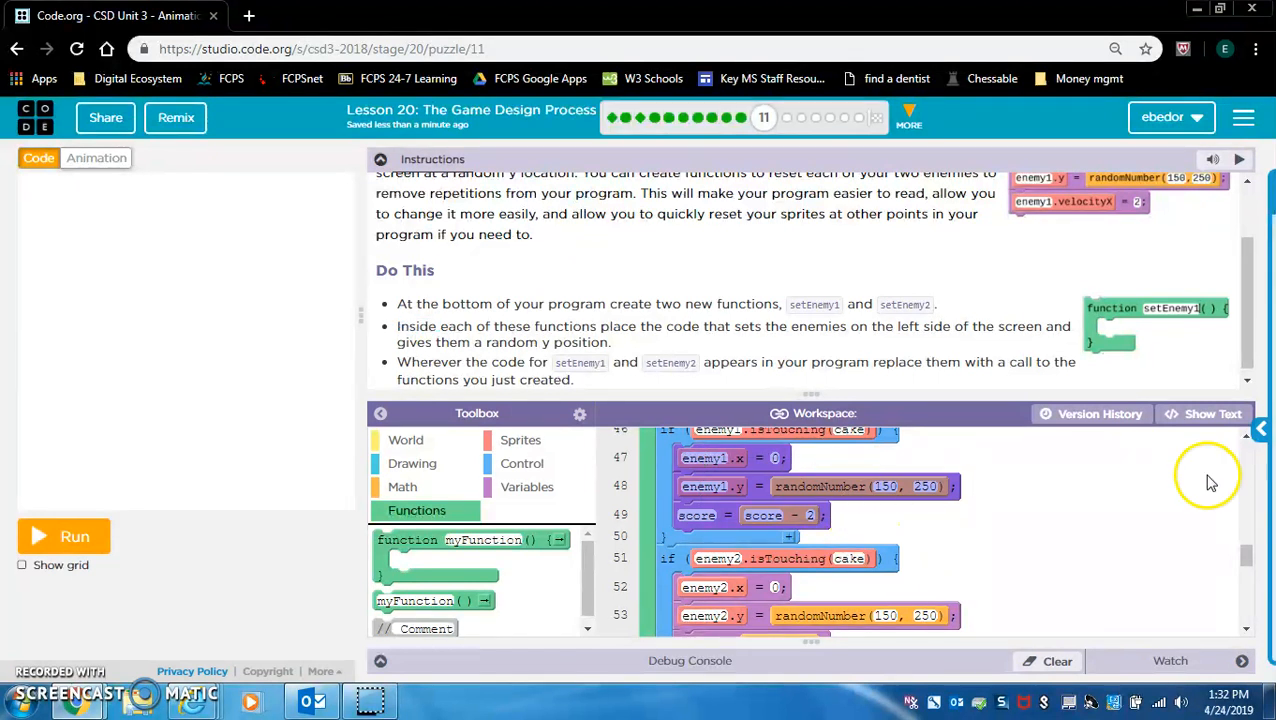
scroll(down, 3)
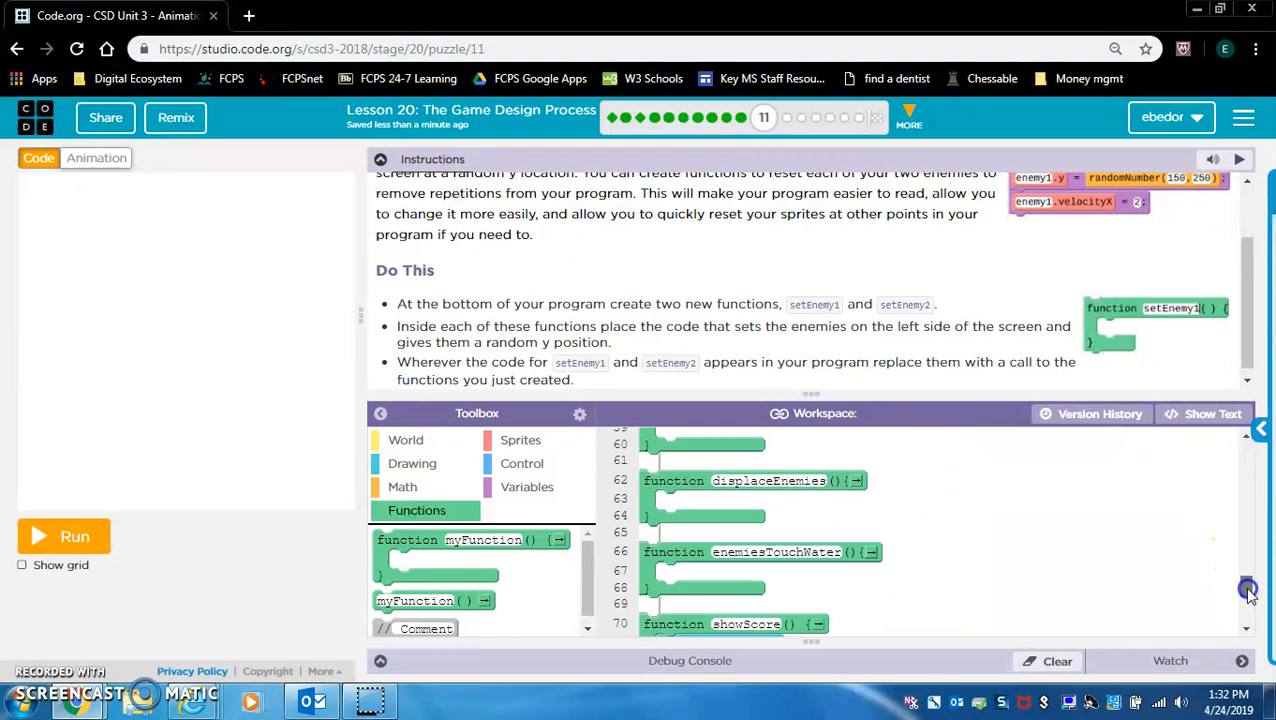
scroll(down, 3)
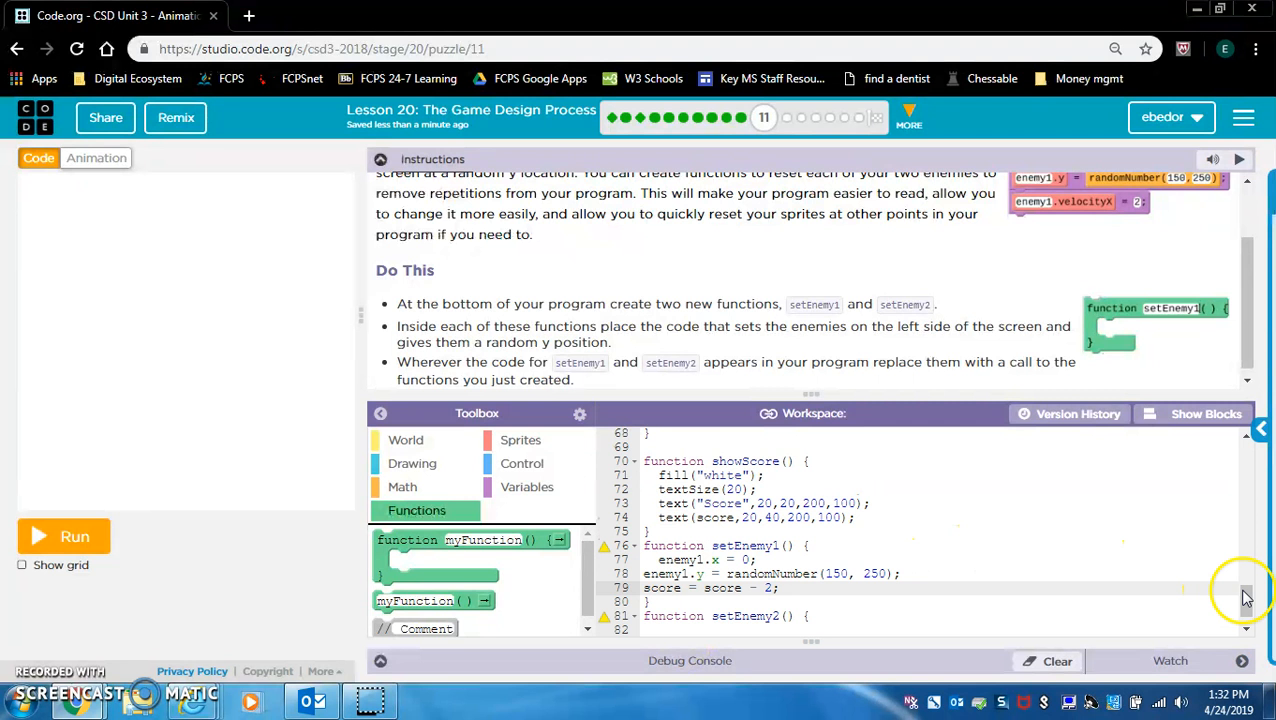
mouse_move(1184, 426)
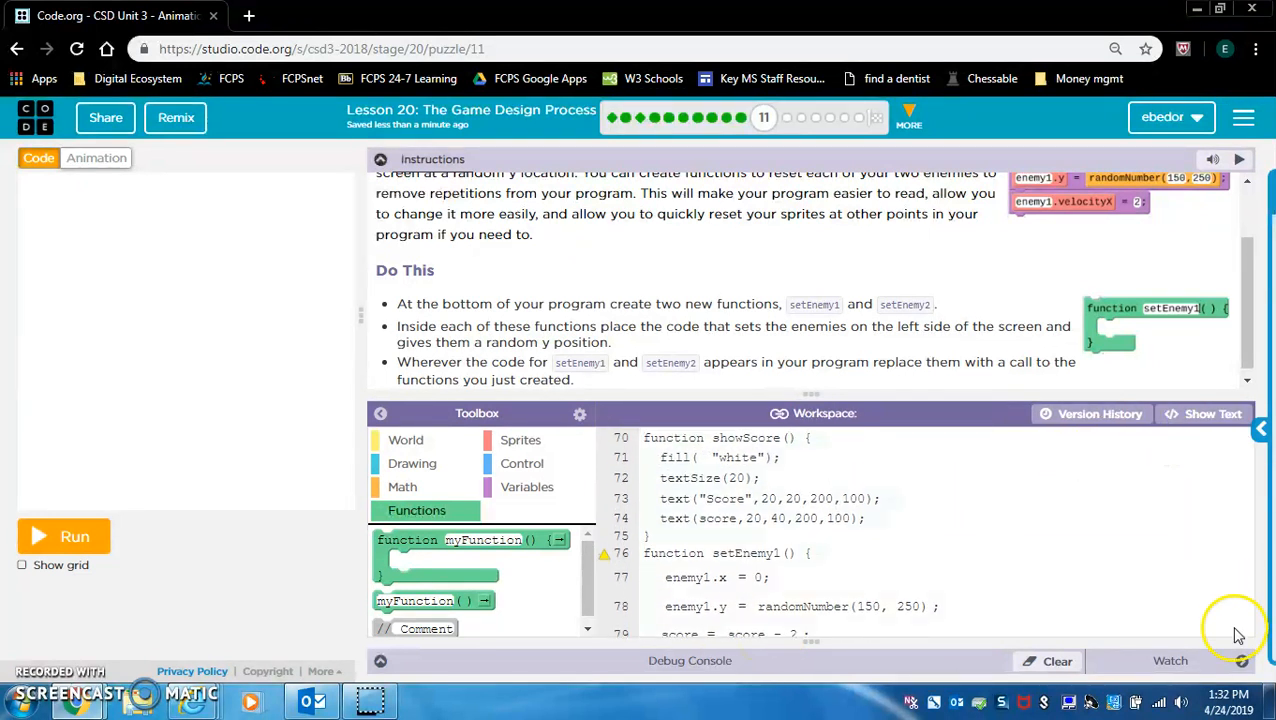
scroll(down, 3)
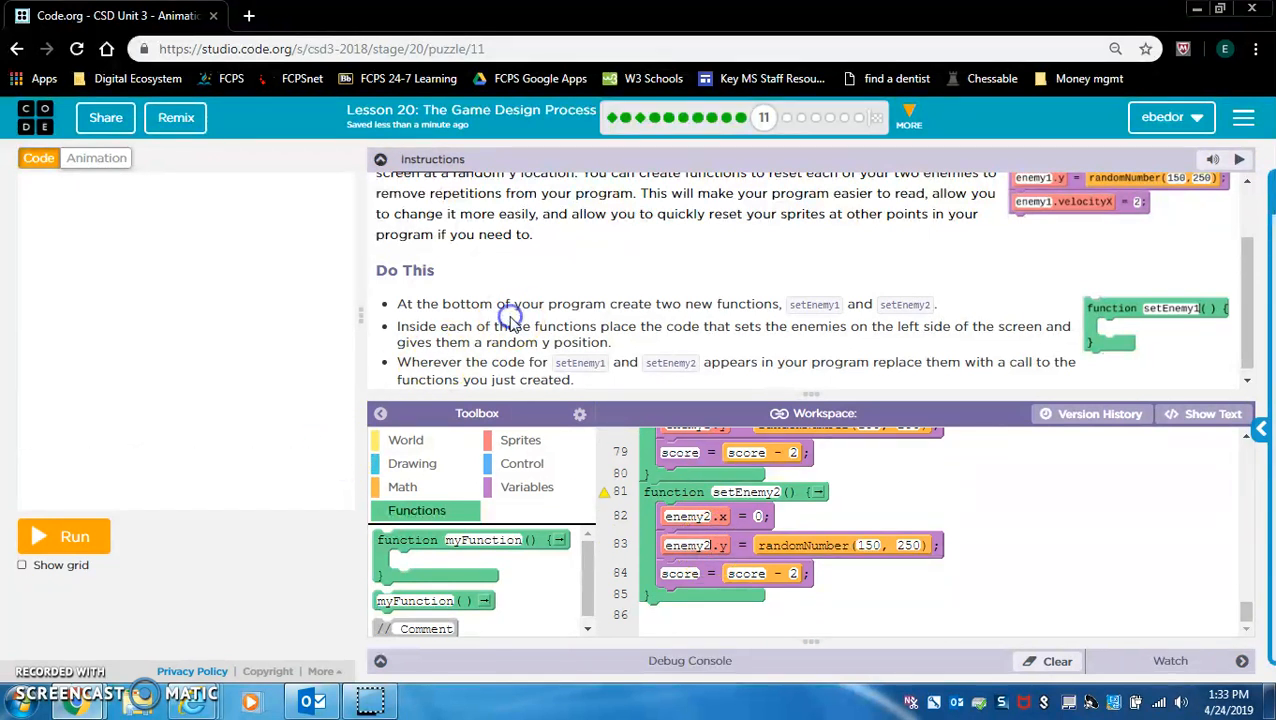
double_click(416, 326)
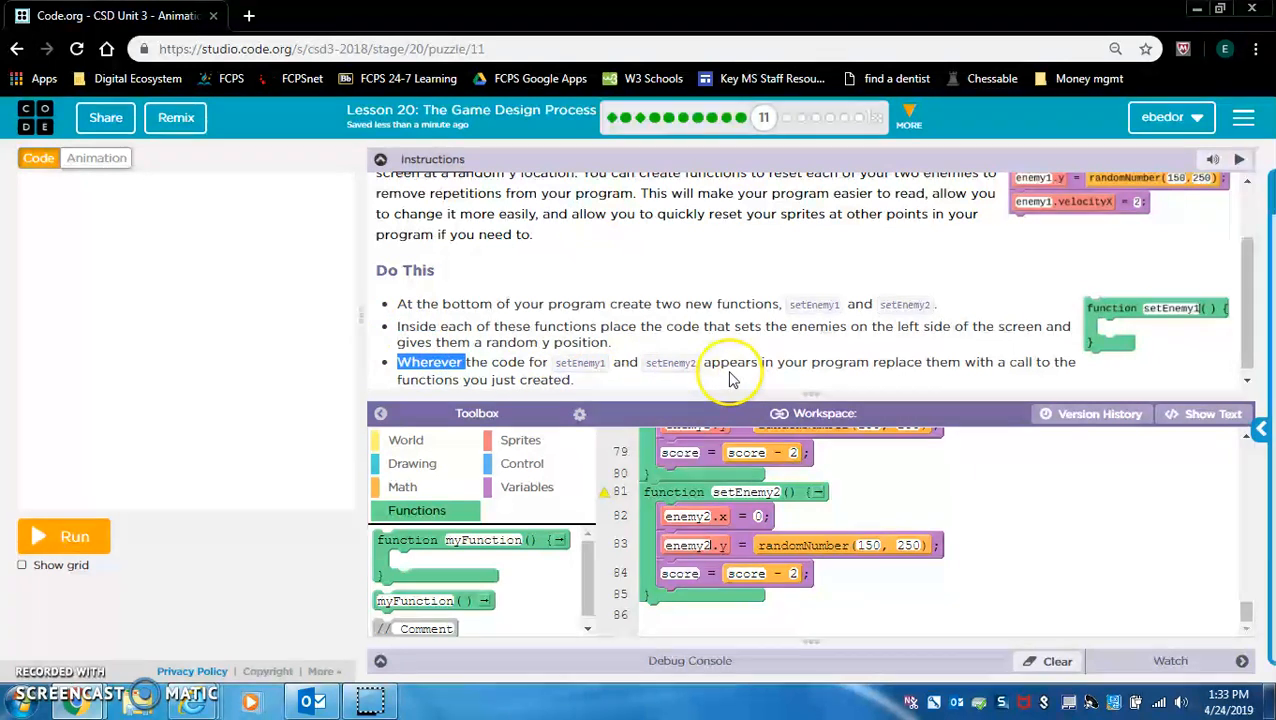
mouse_move(986, 366)
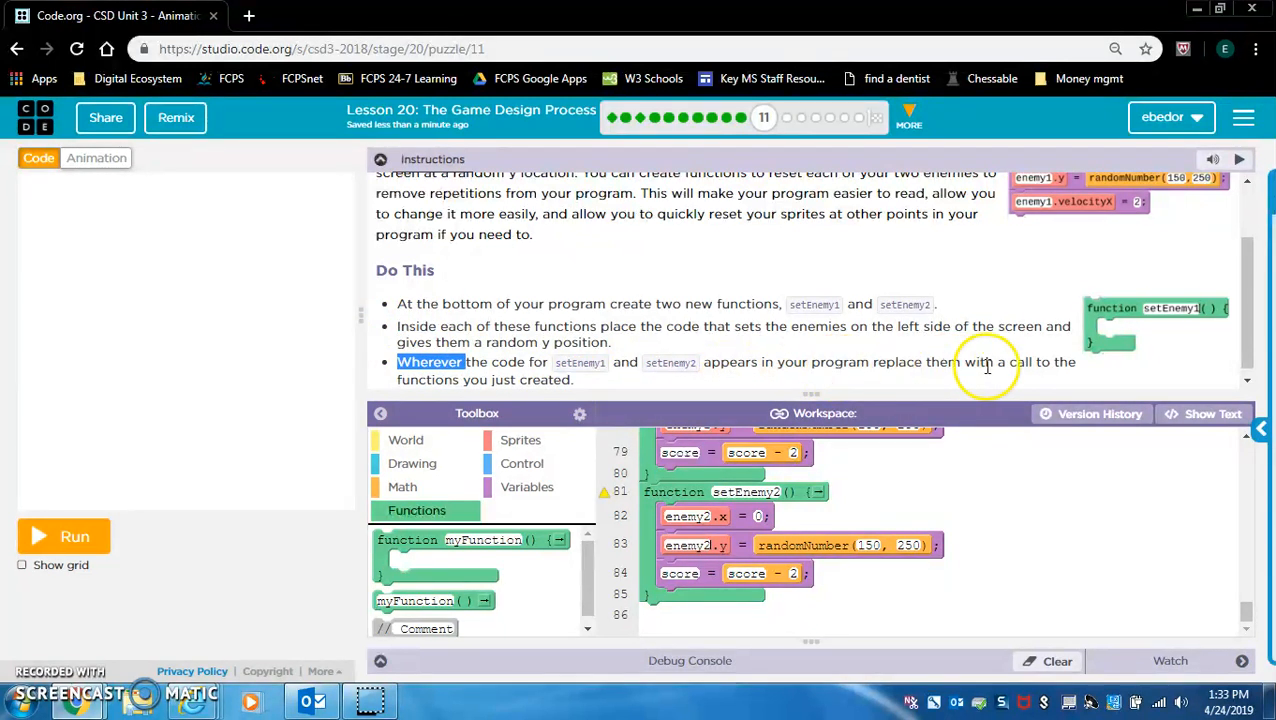
mouse_move(1048, 368)
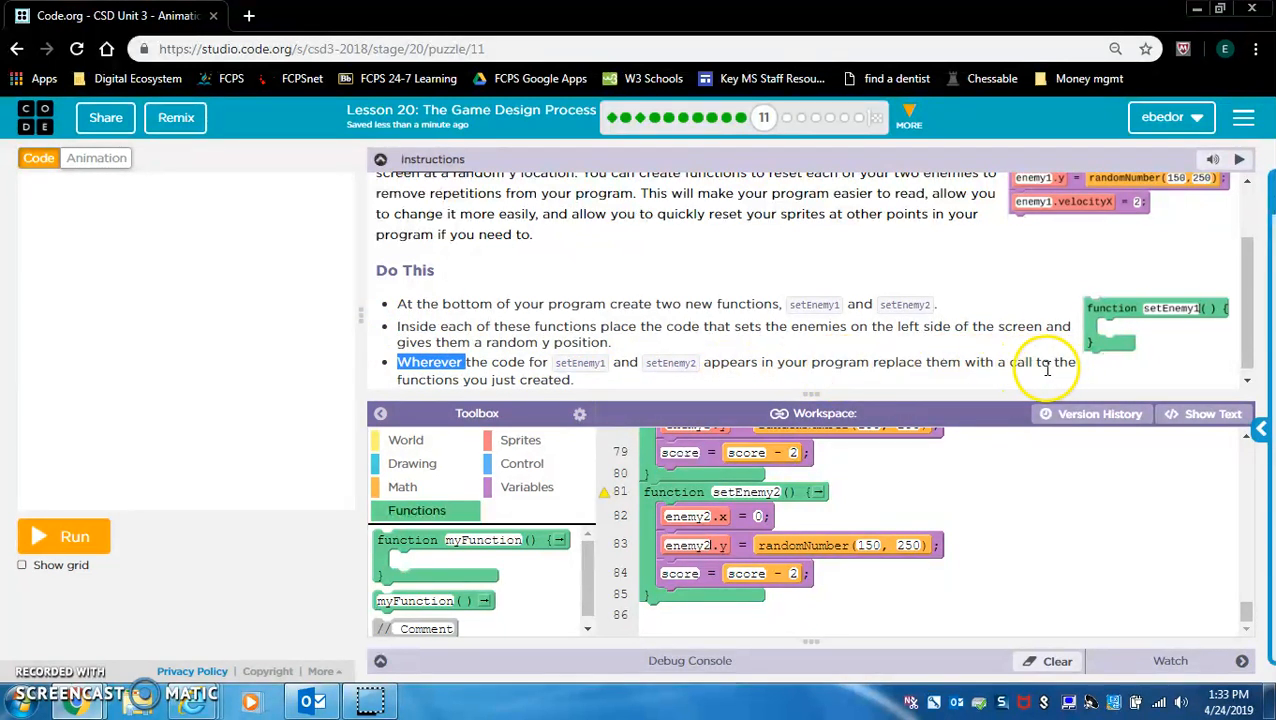
mouse_move(740, 344)
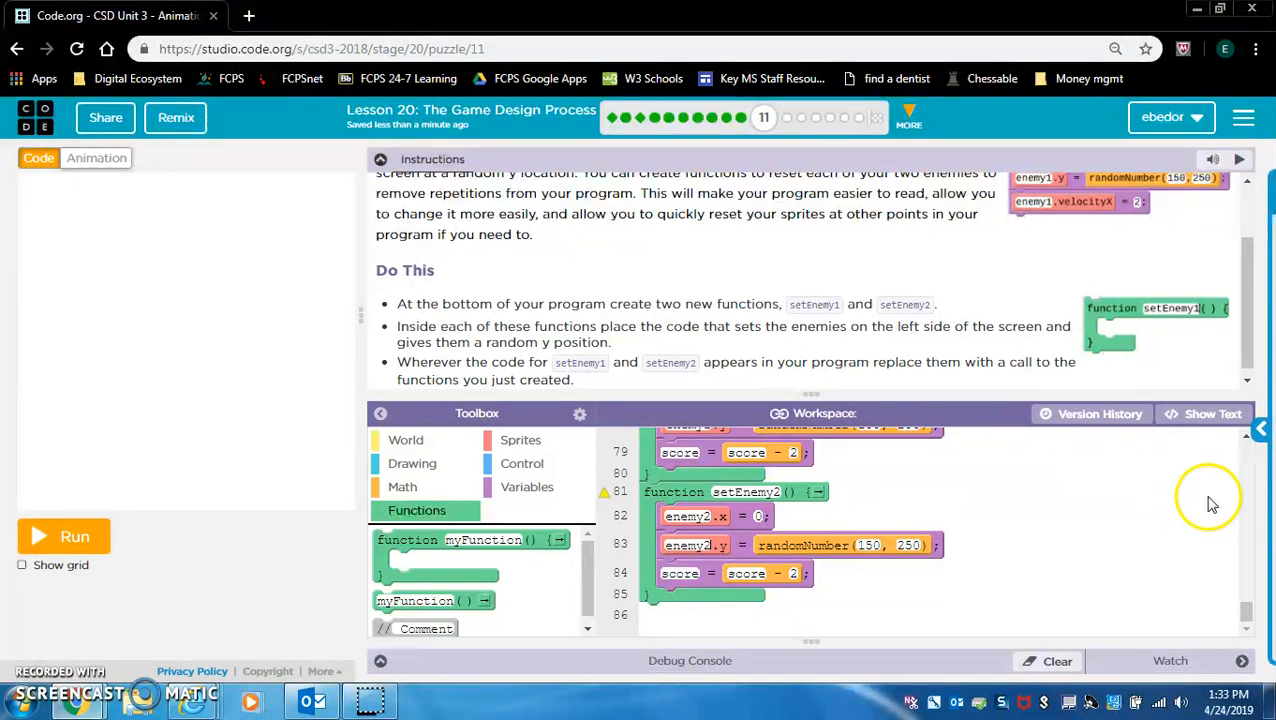
scroll(up, 3)
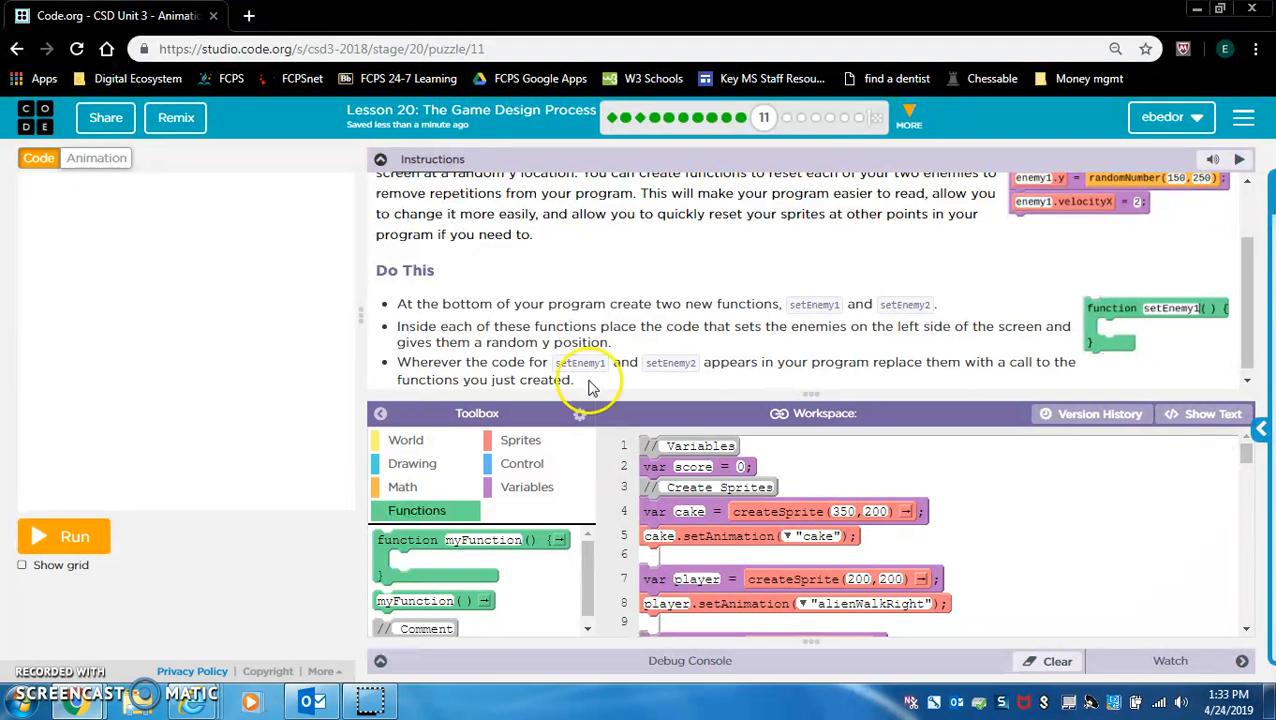
mouse_move(184, 566)
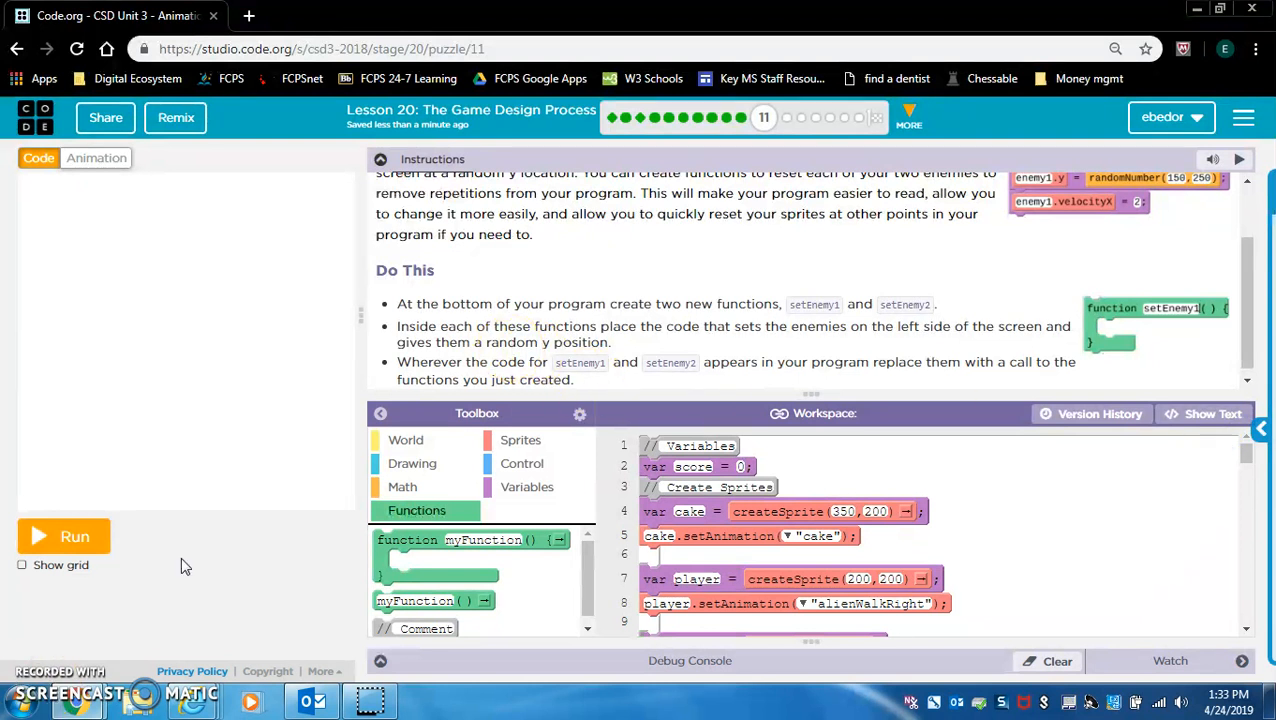
scroll(down, 3)
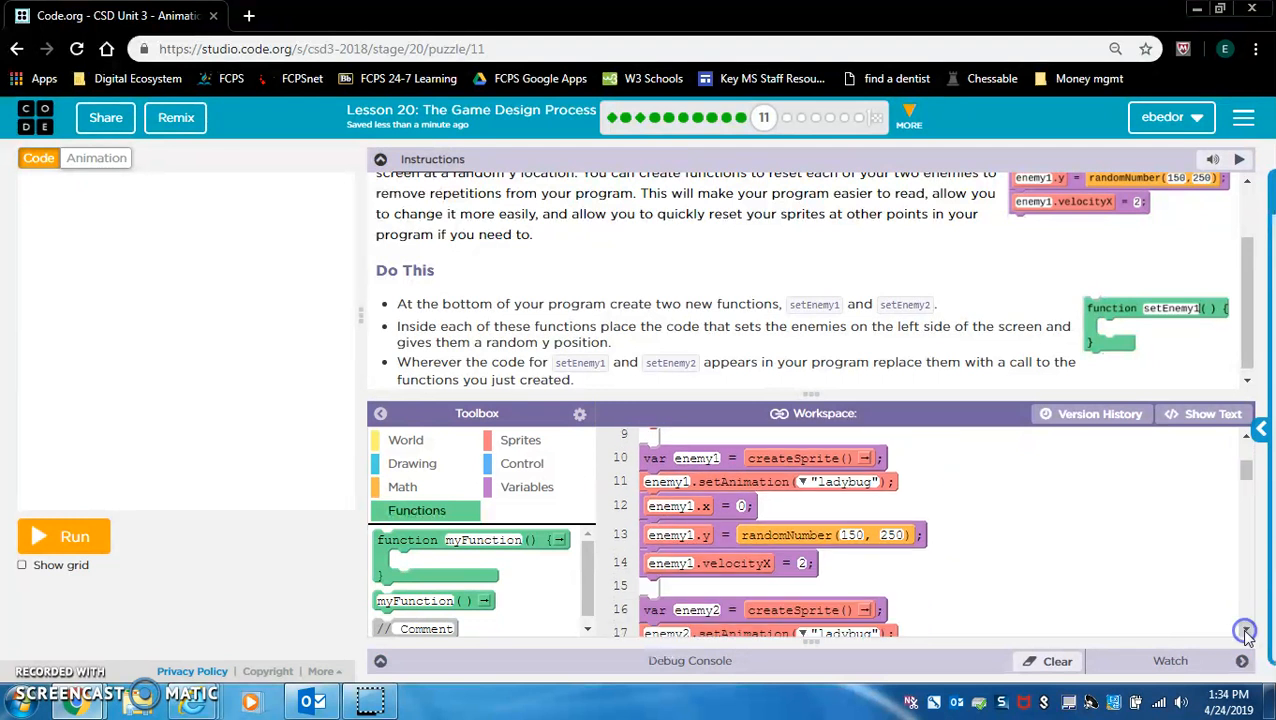
mouse_move(936, 572)
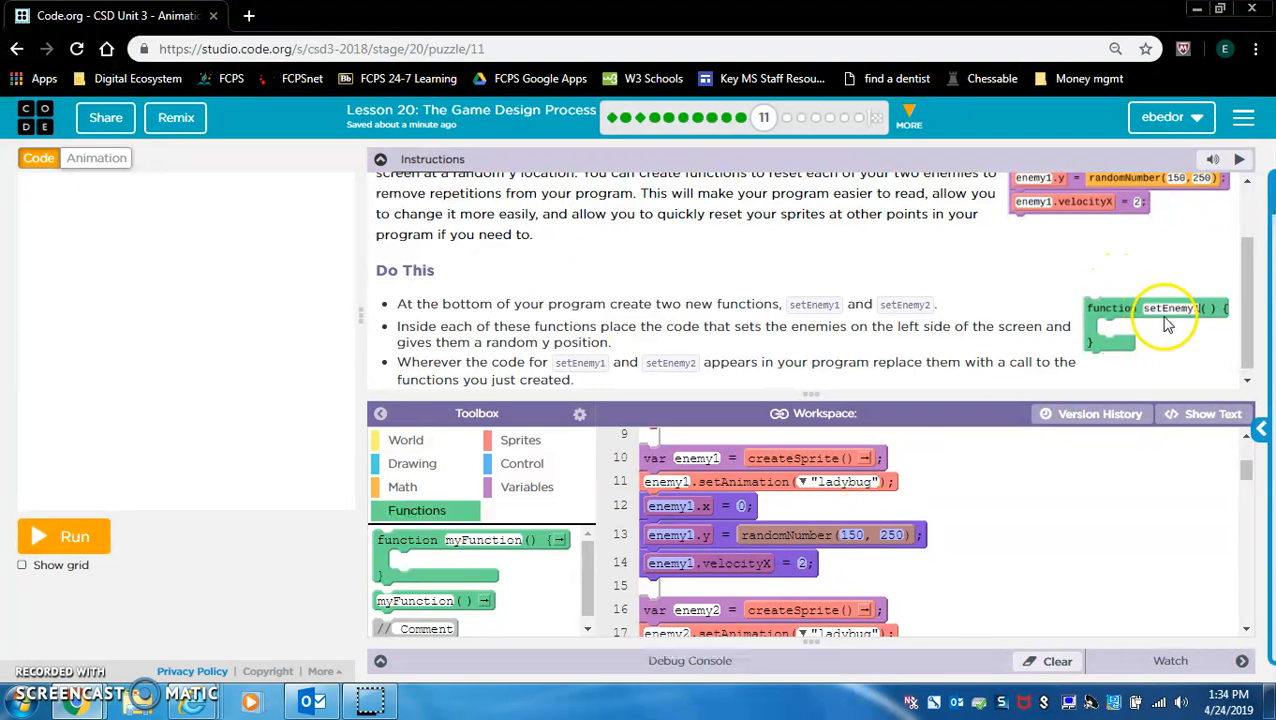
mouse_move(470, 600)
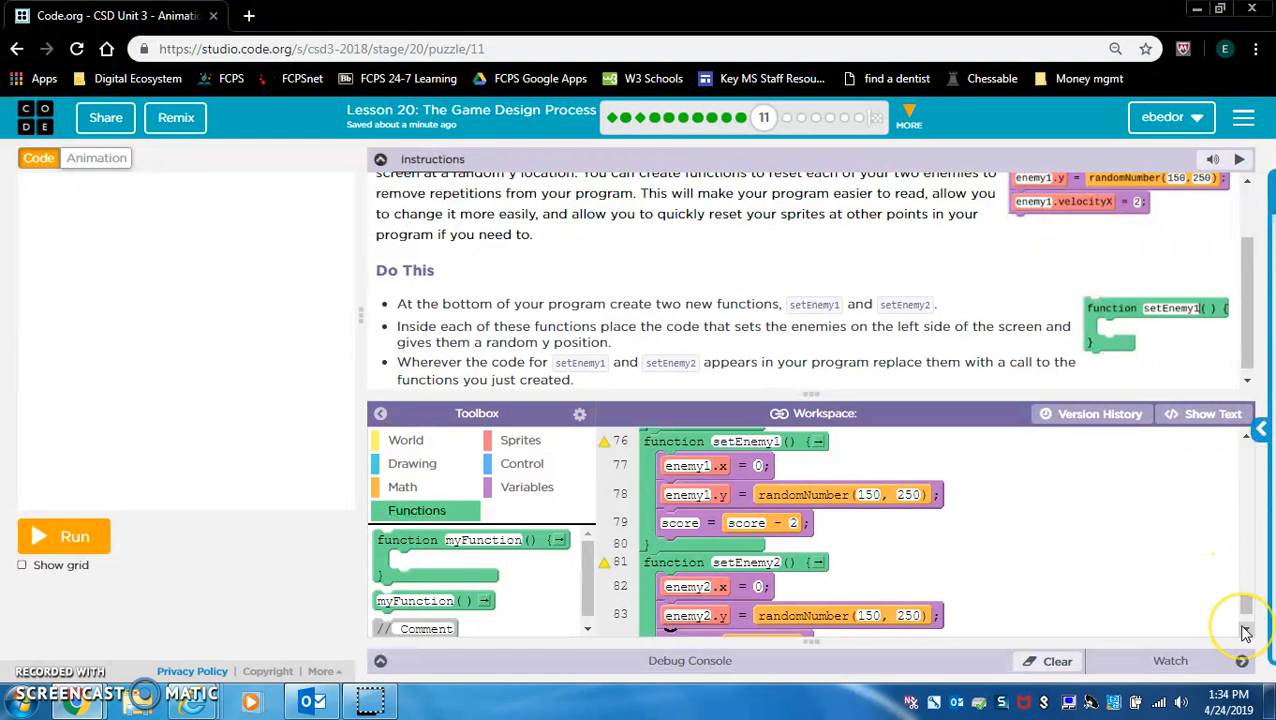
Replace the score lines in both setEnemy functions with velocityX lines for each enemy.
scroll(down, 3)
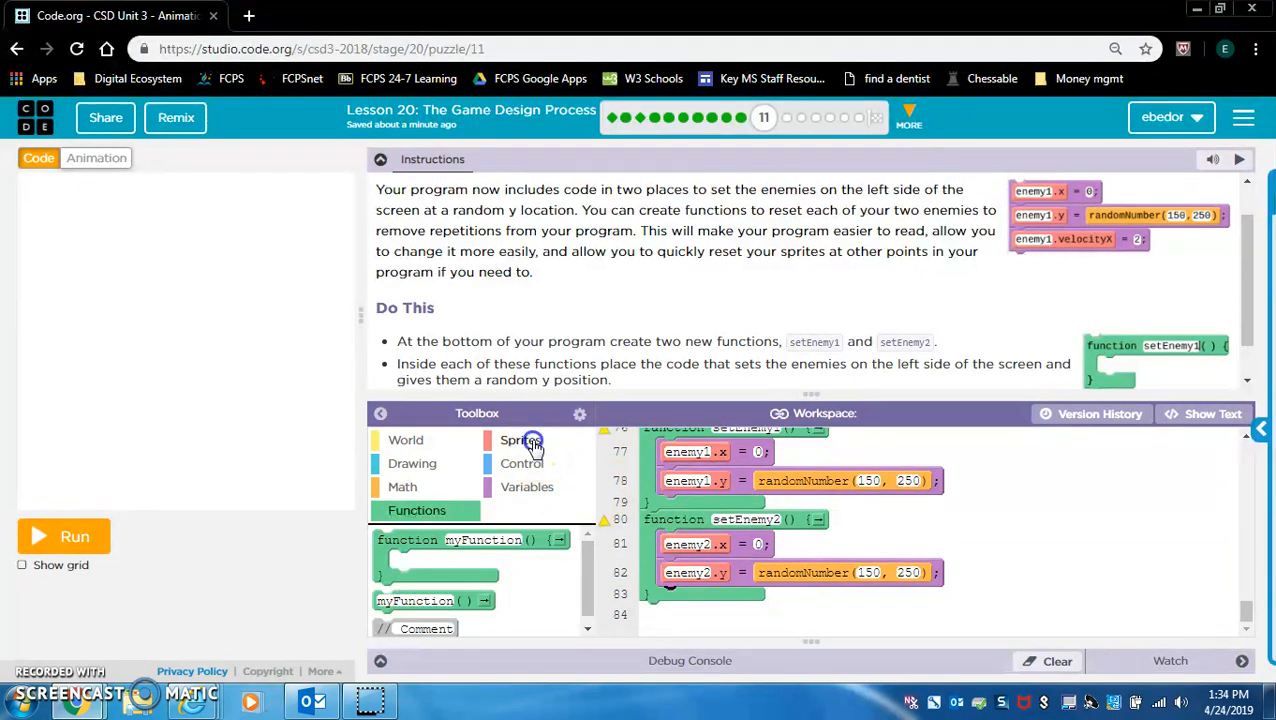
click(520, 440)
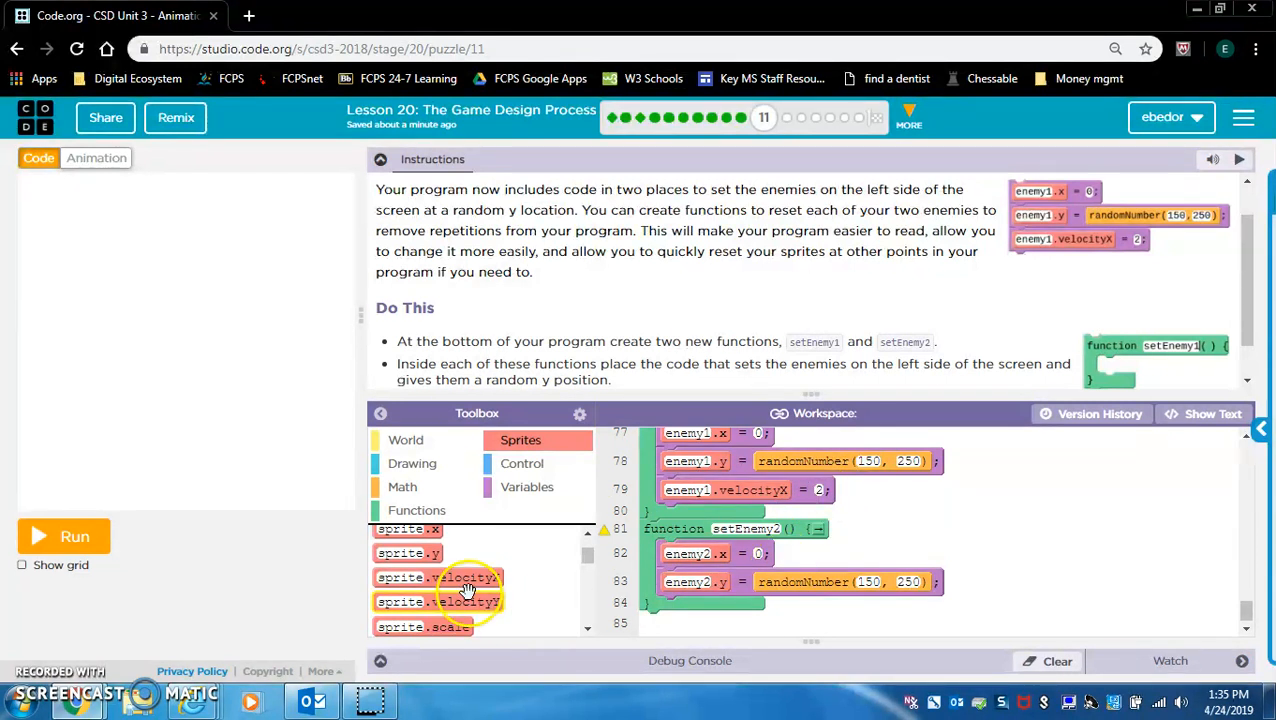
drag(438, 576, 704, 606)
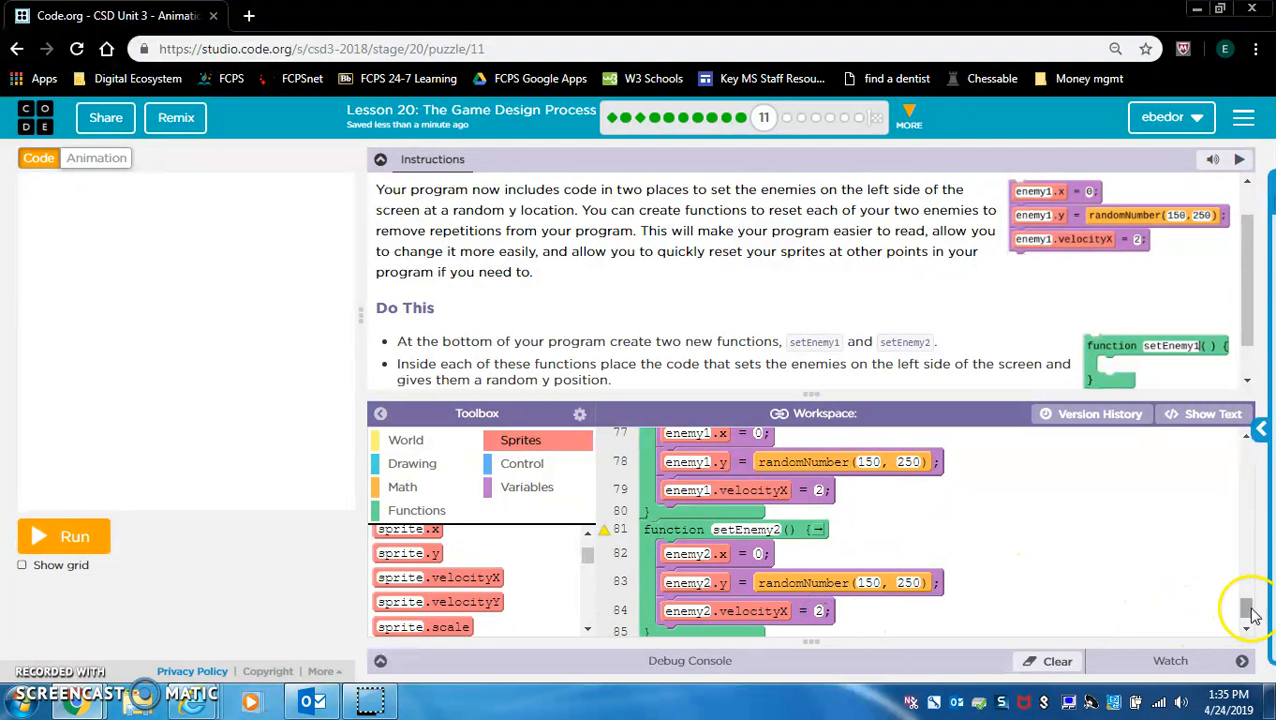
scroll(down, 3)
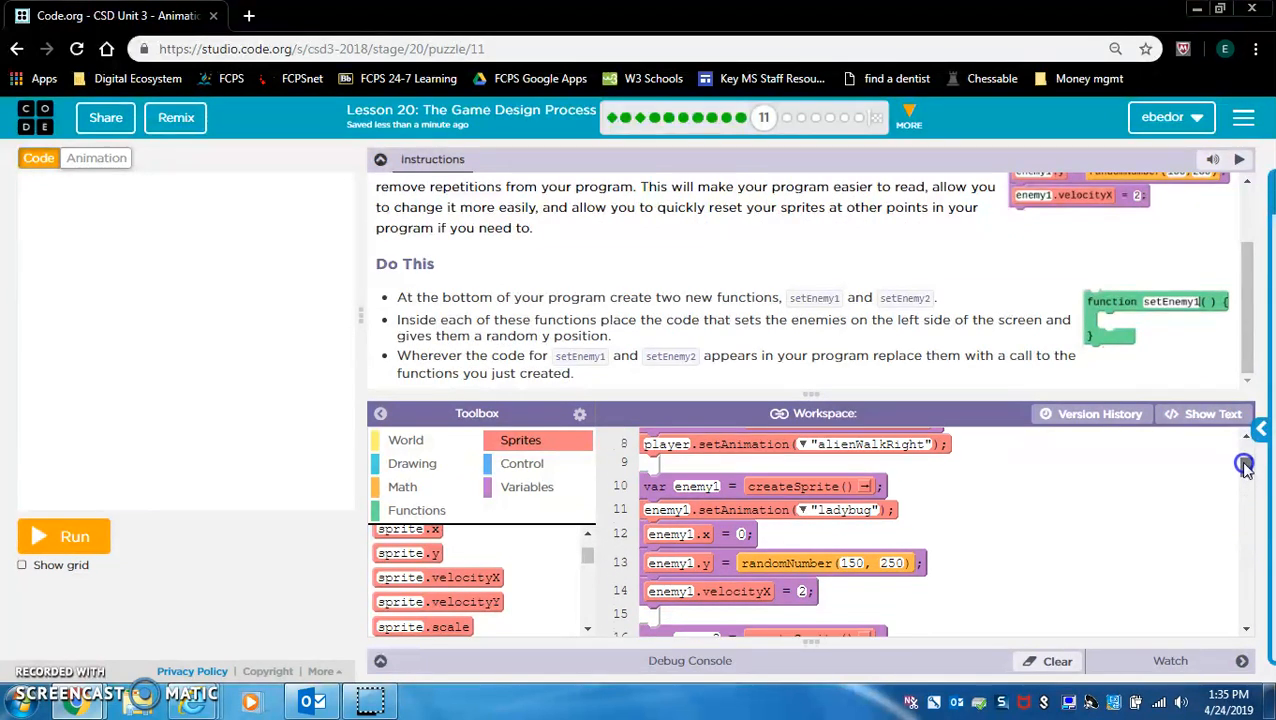
Replace the repeated enemy reset code in setup with setEnemy1() and setEnemy2() calls.
scroll(down, 3)
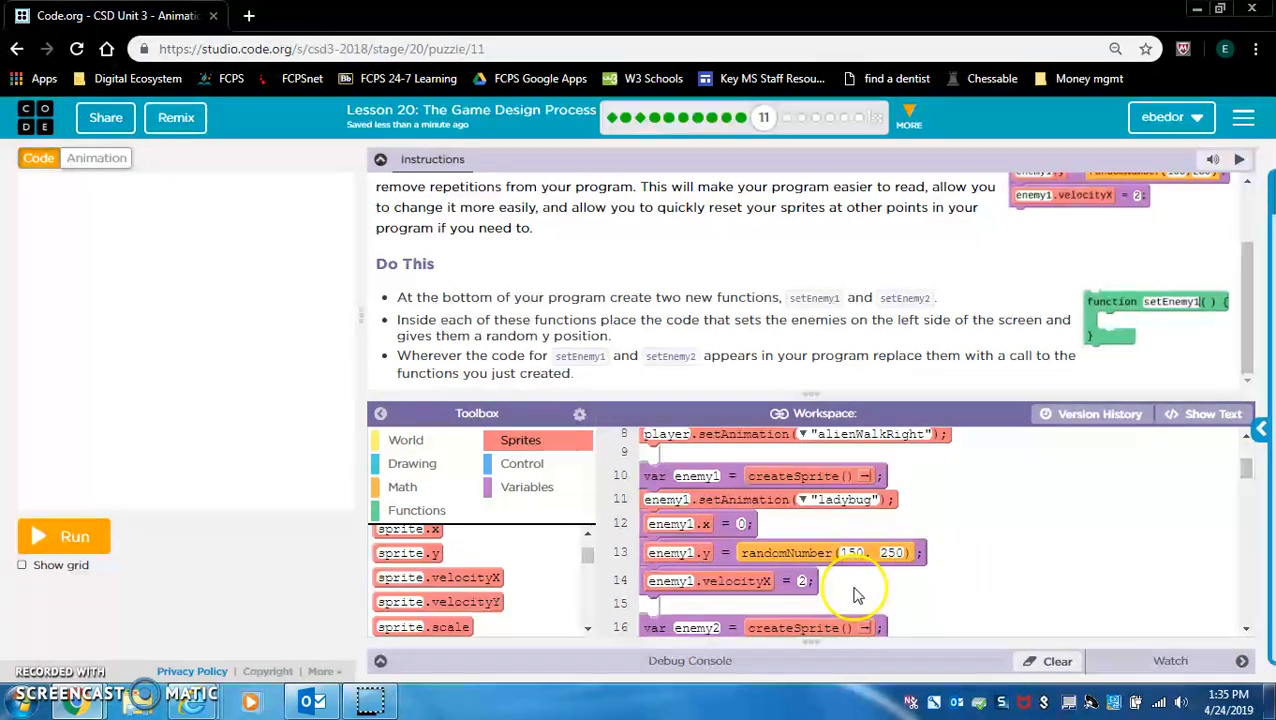
click(416, 510)
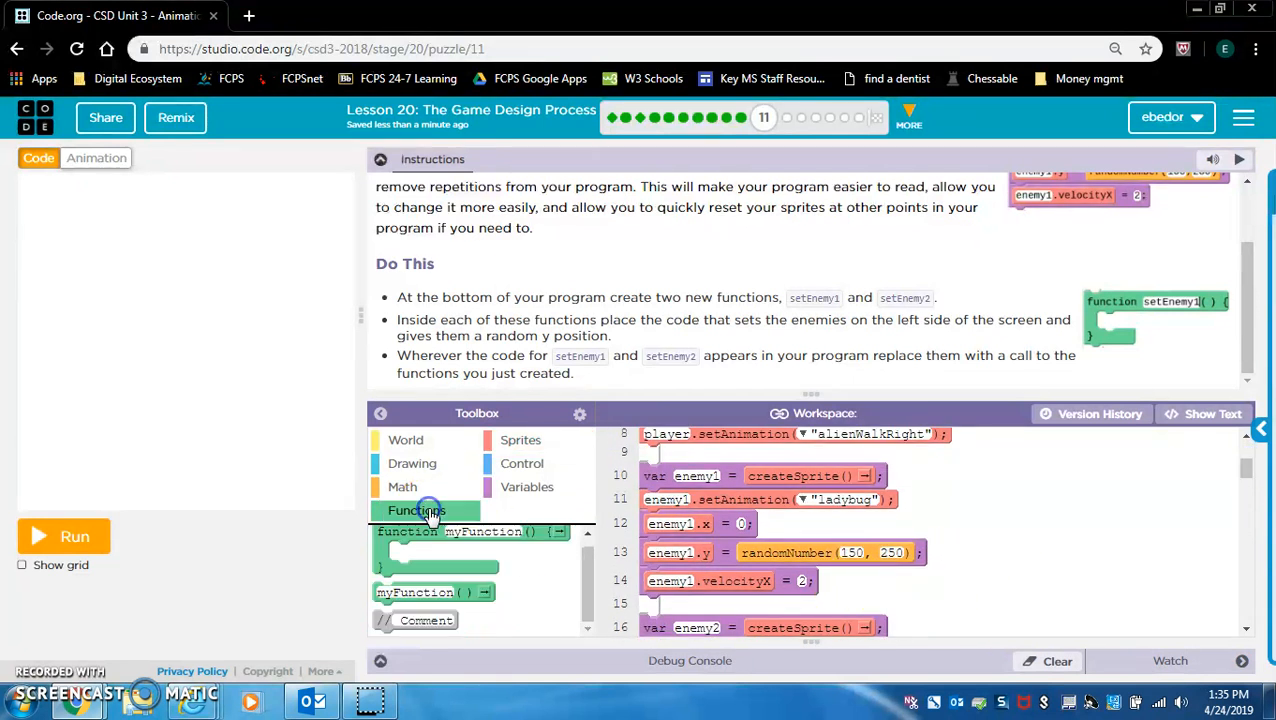
mouse_move(470, 592)
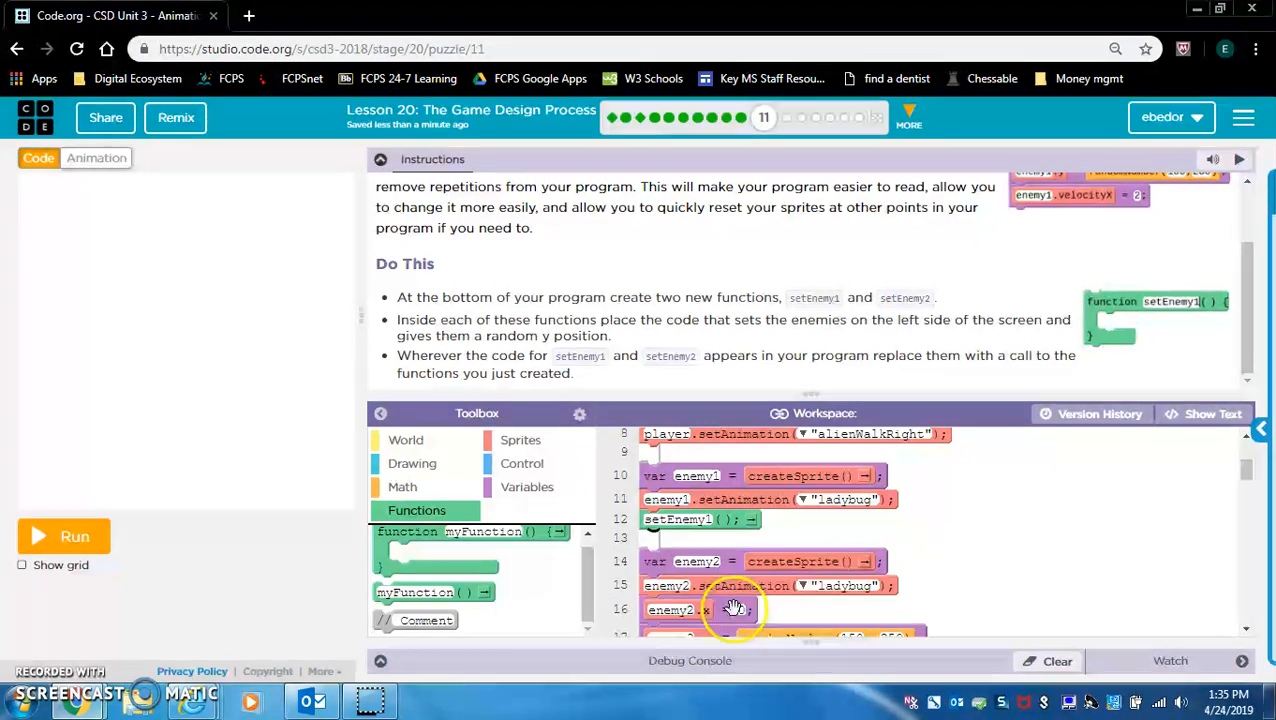
scroll(down, 3)
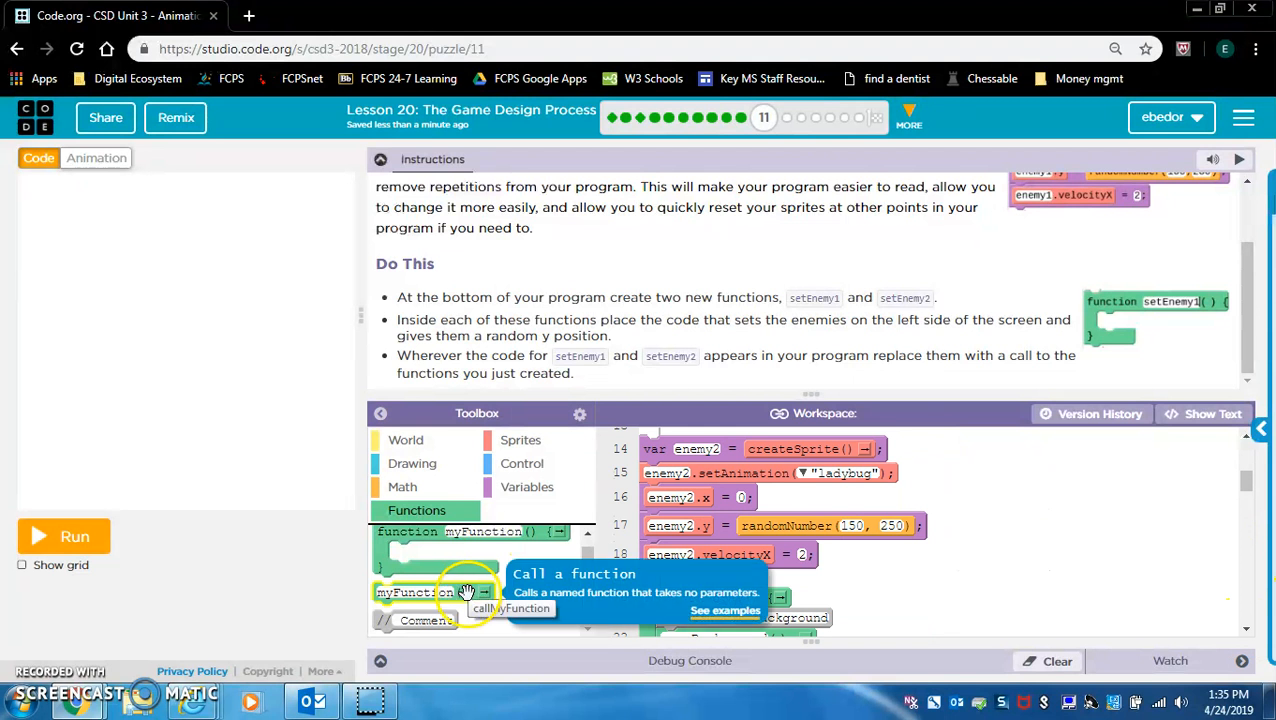
drag(432, 592, 700, 492)
text(setEnemy2)
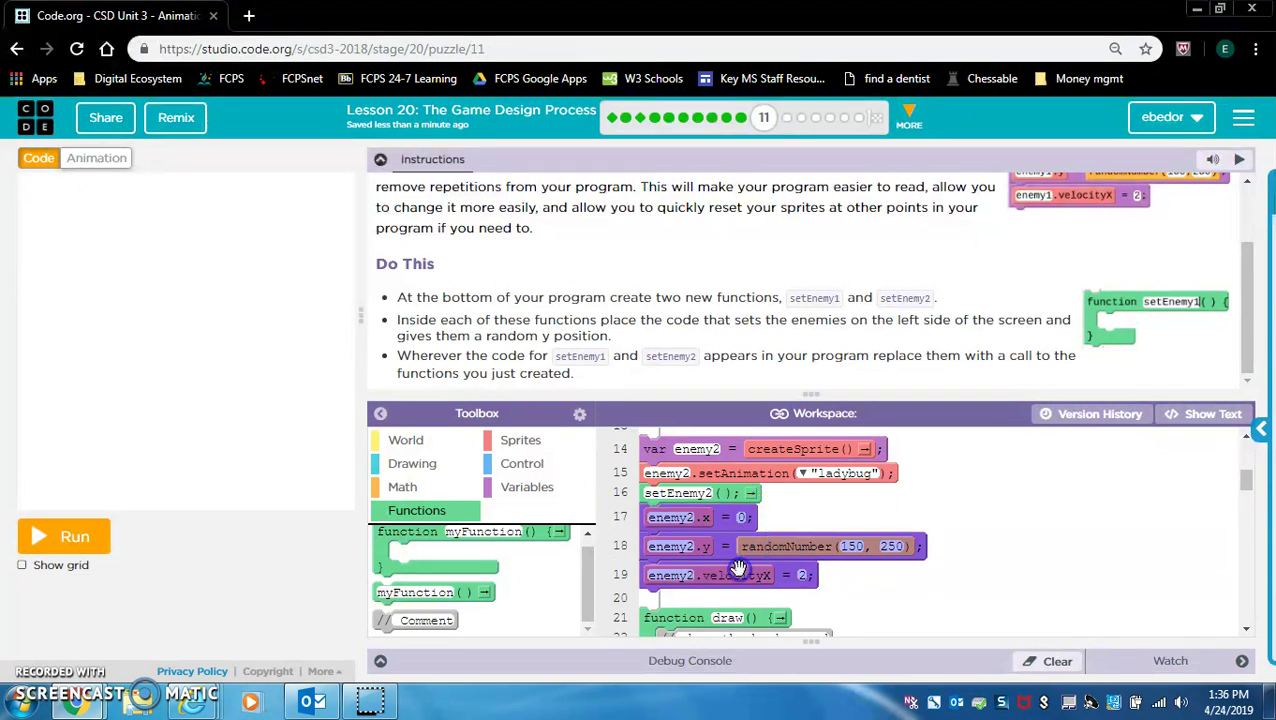
scroll(down, 3)
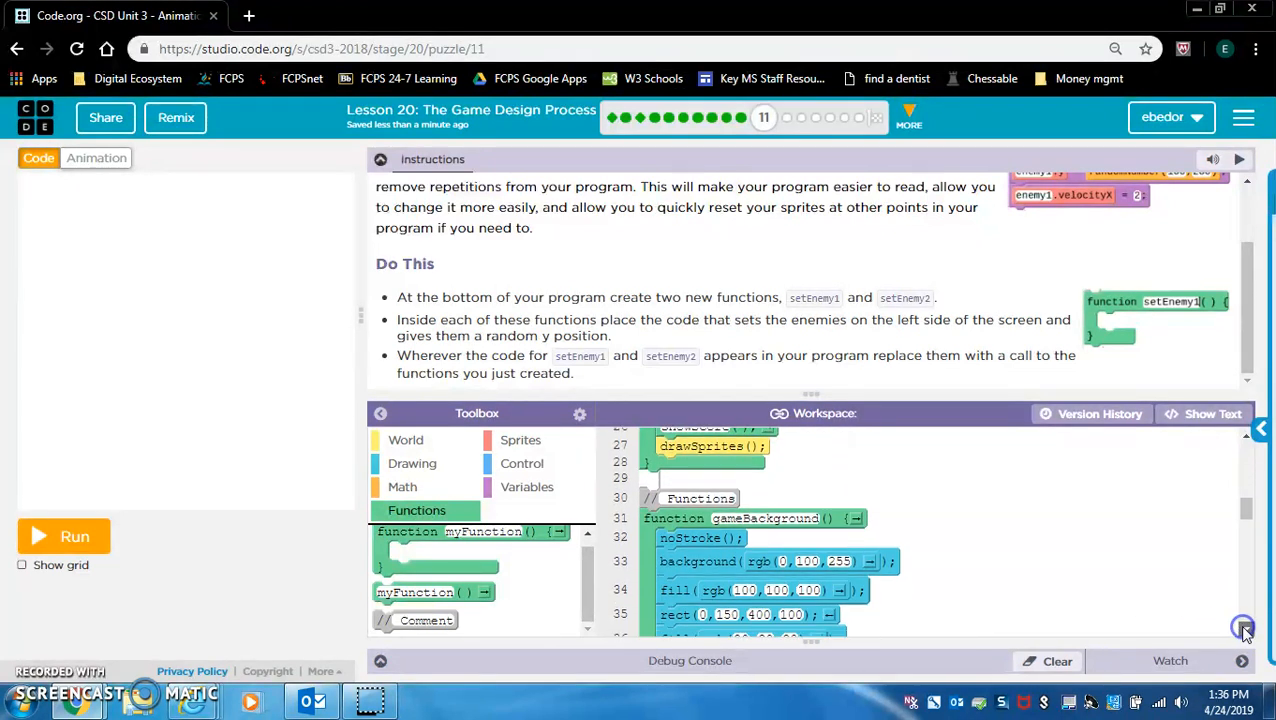
scroll(down, 3)
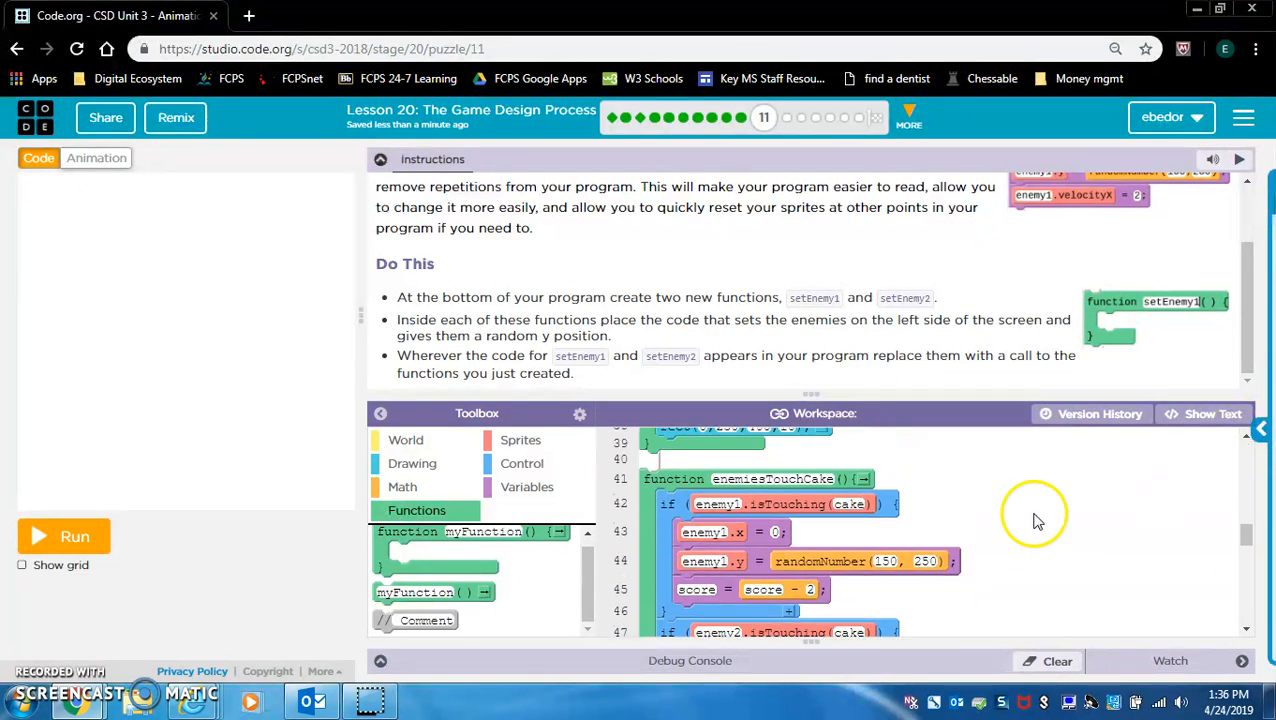
mouse_move(1012, 570)
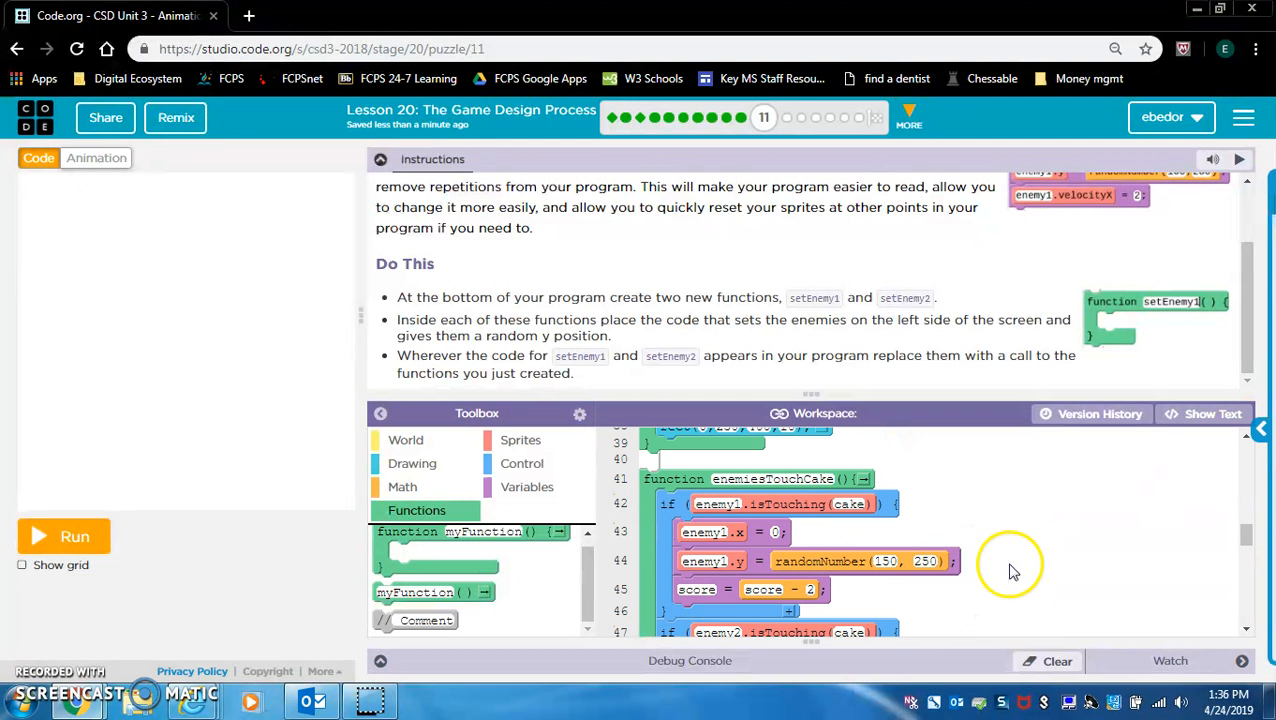
scroll(down, 3)
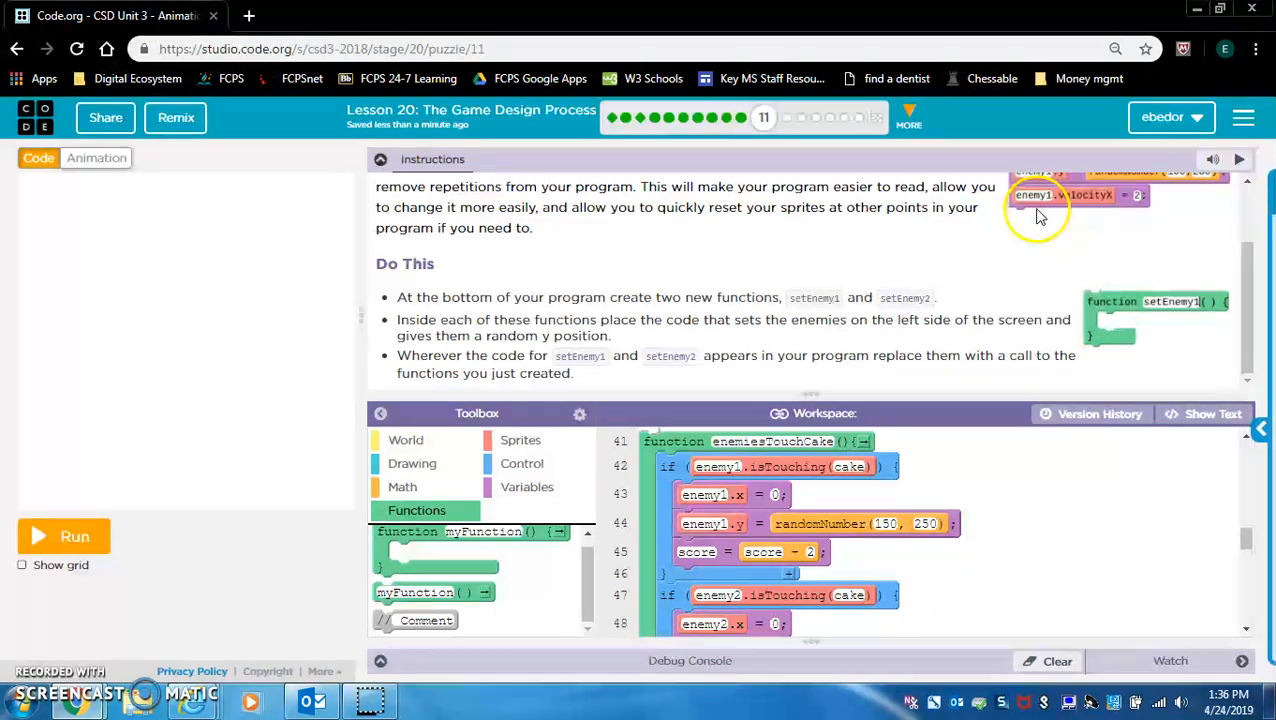
mouse_move(918, 564)
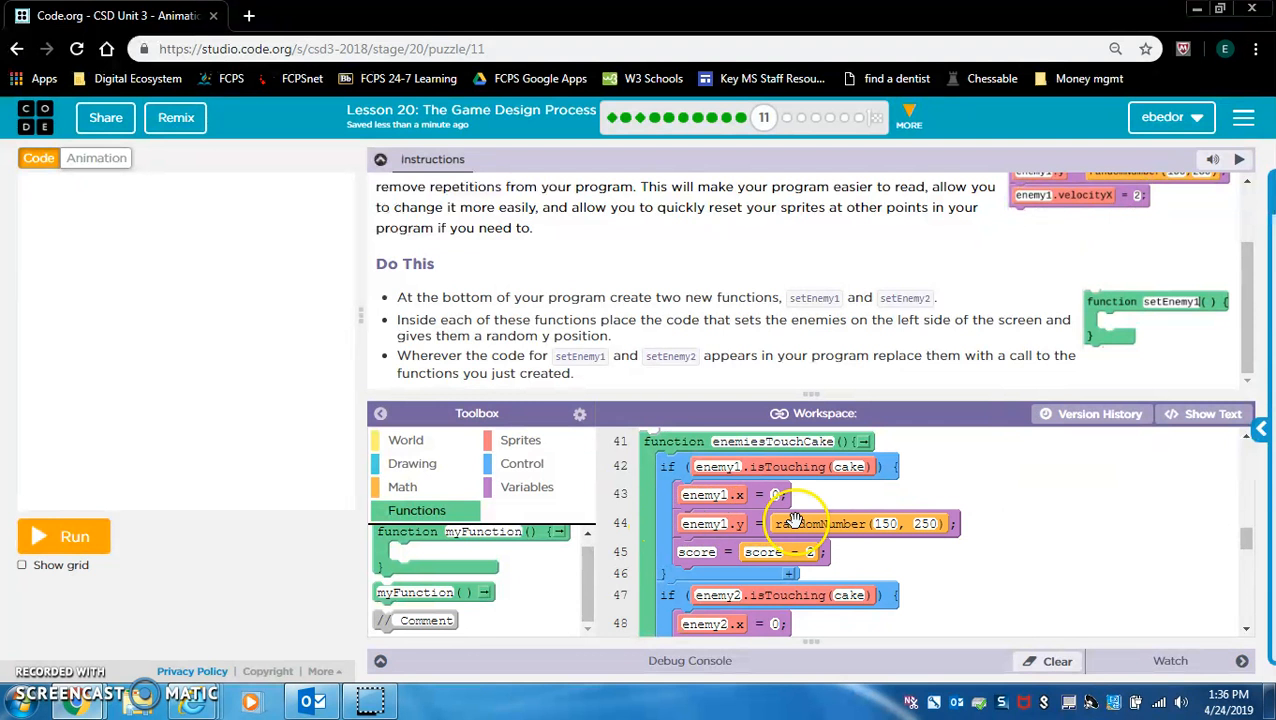
Run the game to test the enemy functions and finish level 11.
click(62, 536)
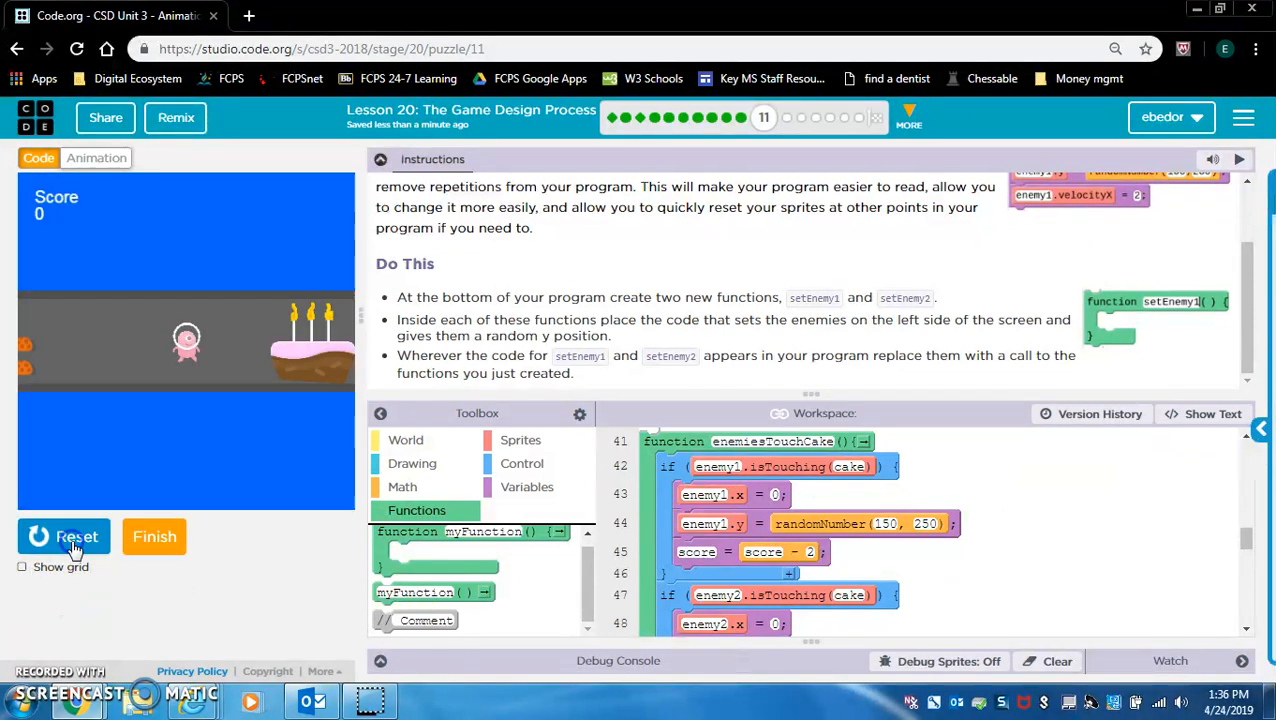
click(64, 536)
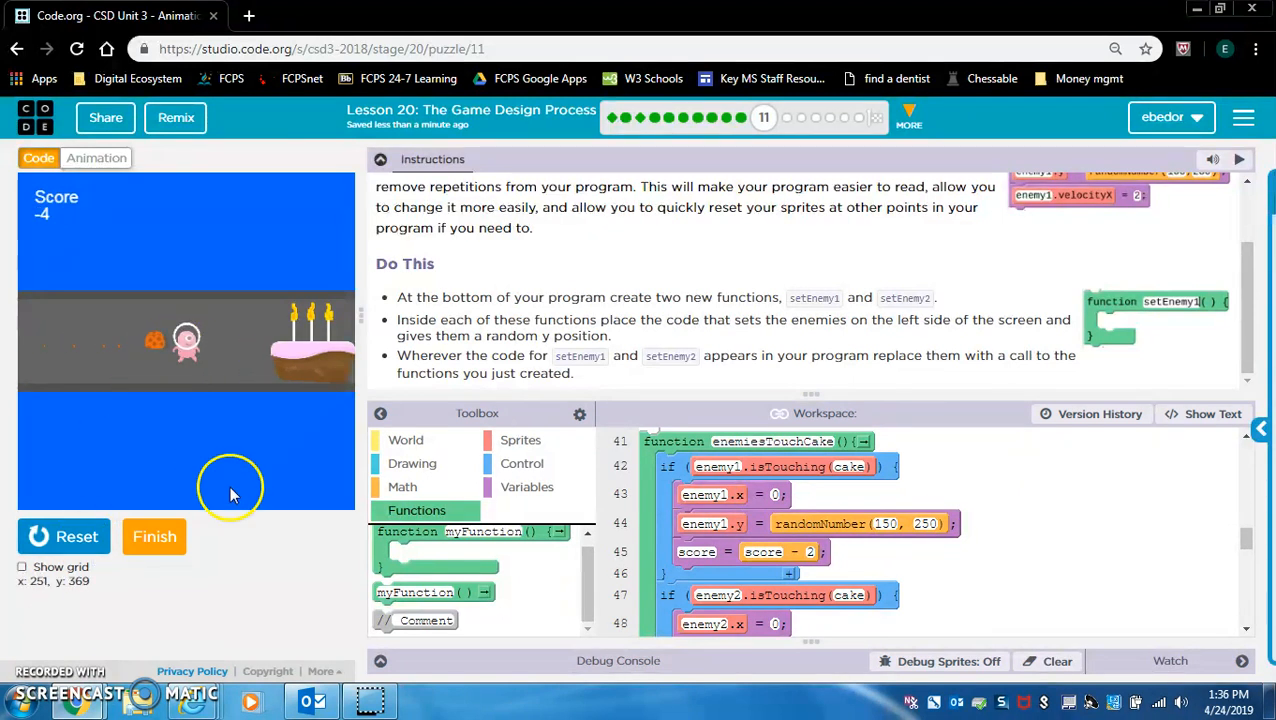
click(154, 536)
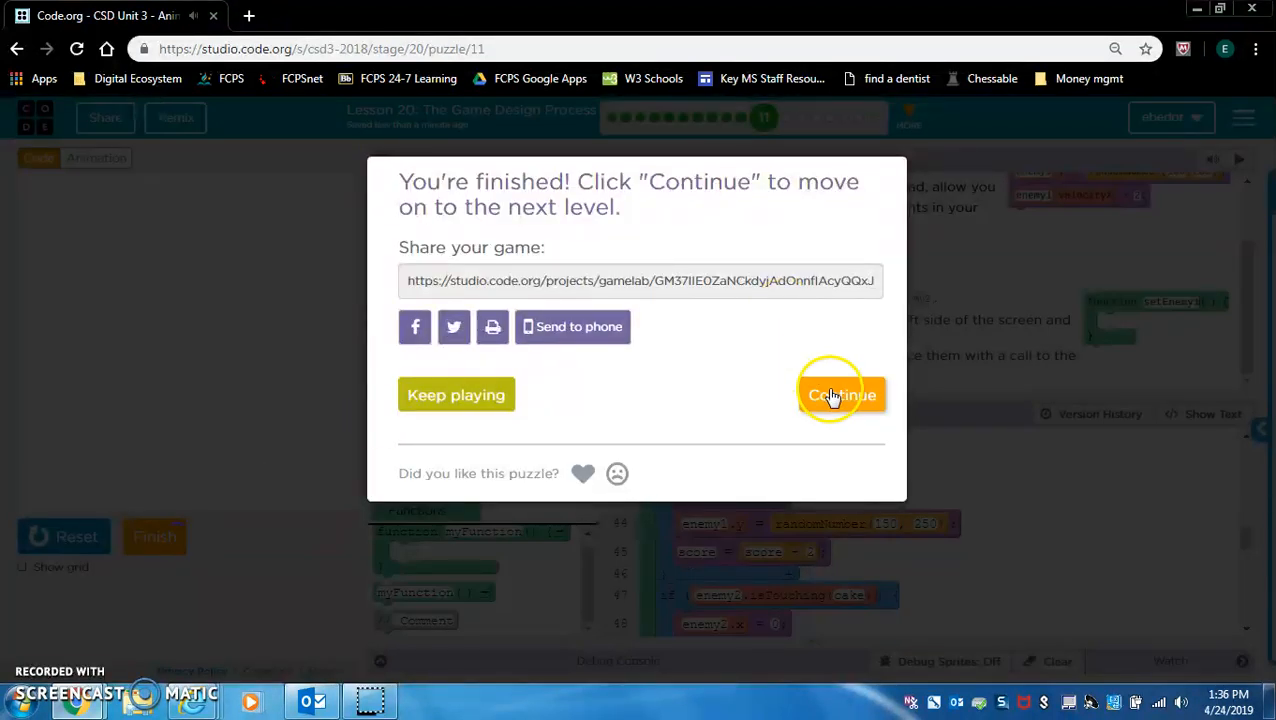
Continue to level 12, "Moving Left and Right".
click(840, 396)
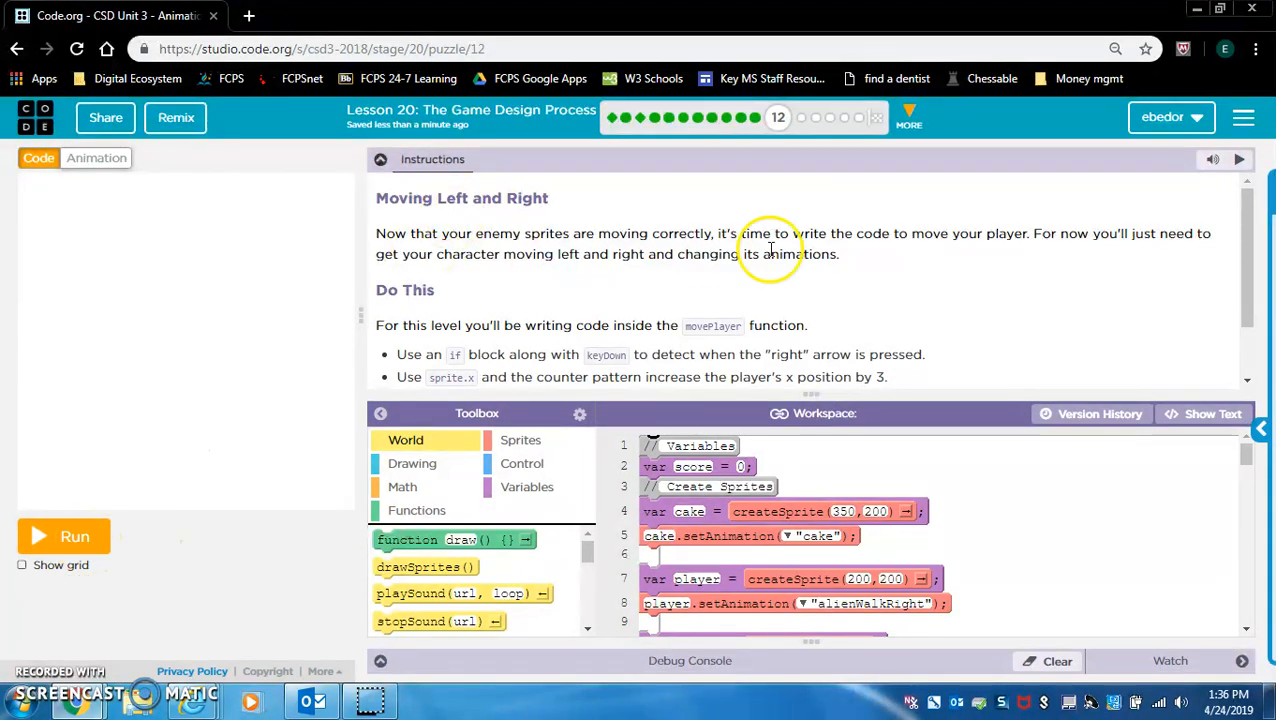
mouse_move(1016, 258)
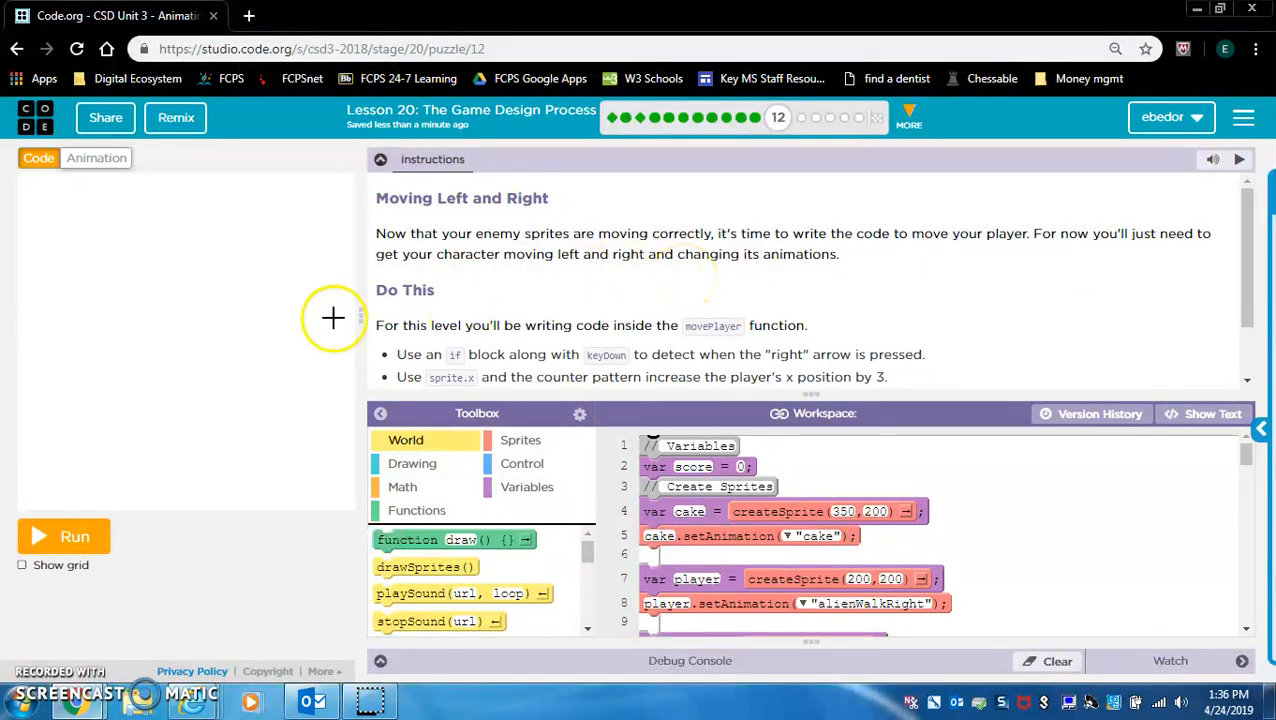
mouse_move(440, 308)
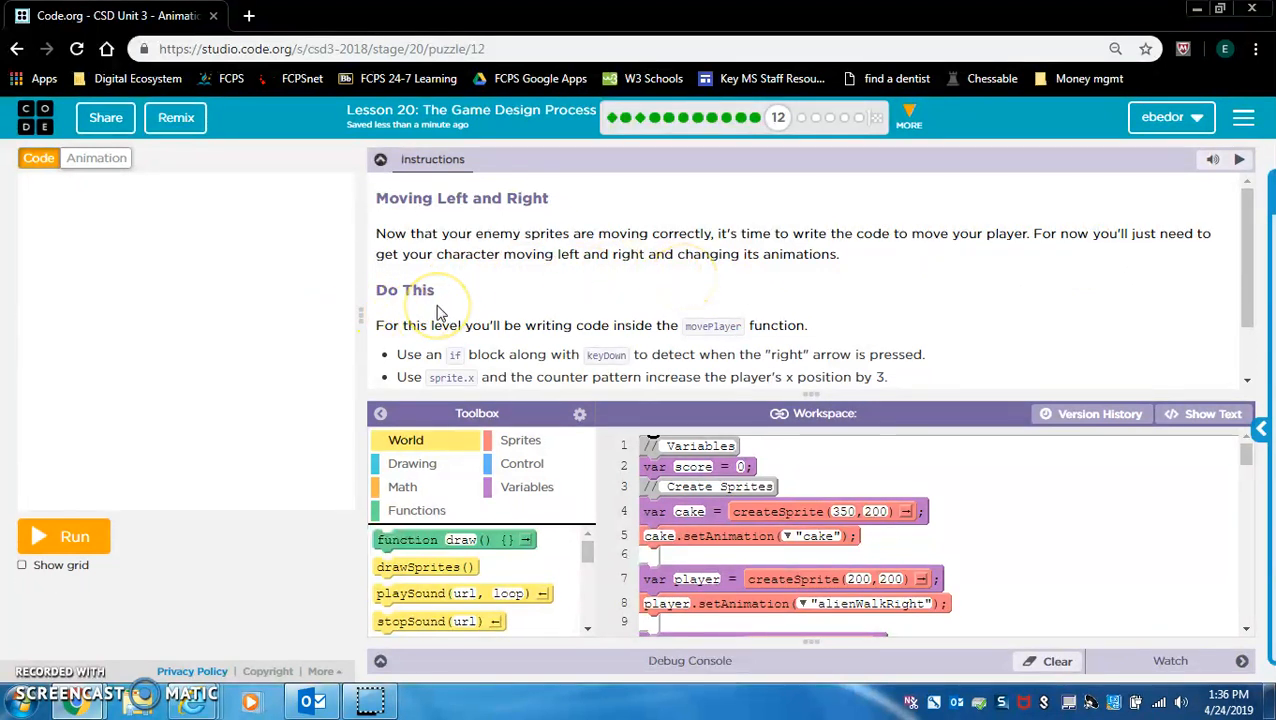
mouse_move(244, 504)
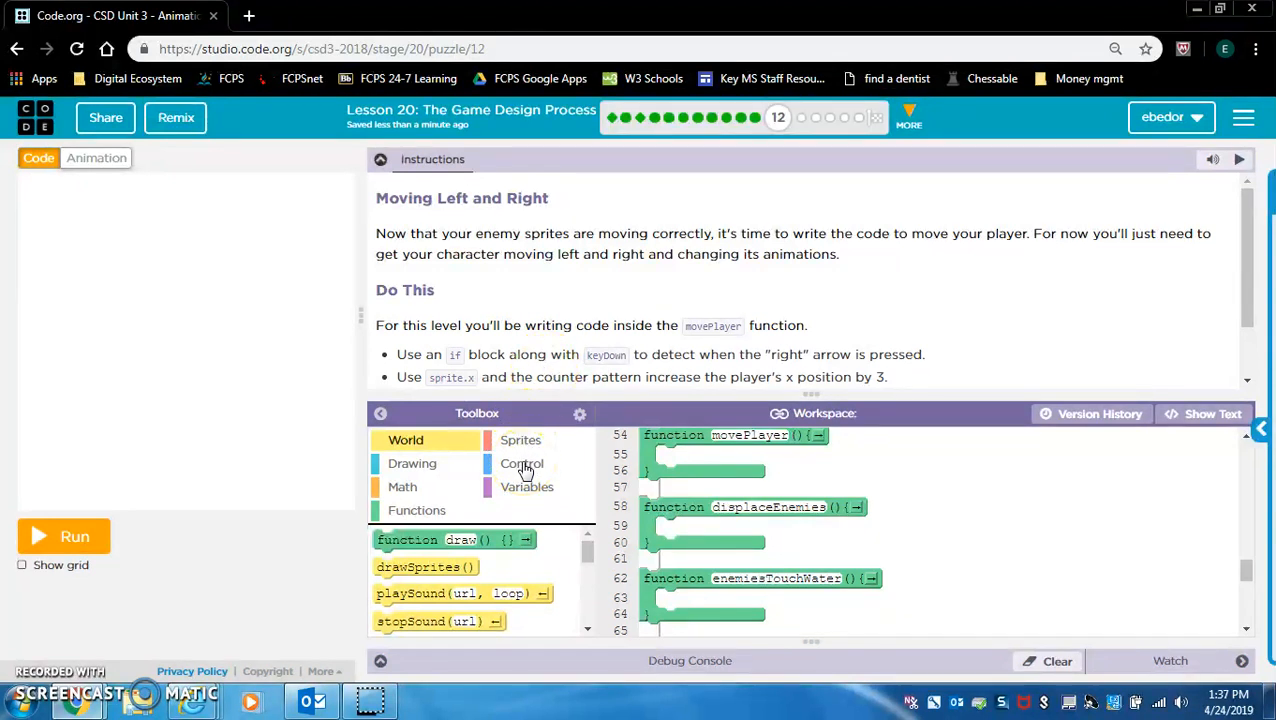
Add an if block in movePlayer checking keyDown("right").
click(520, 464)
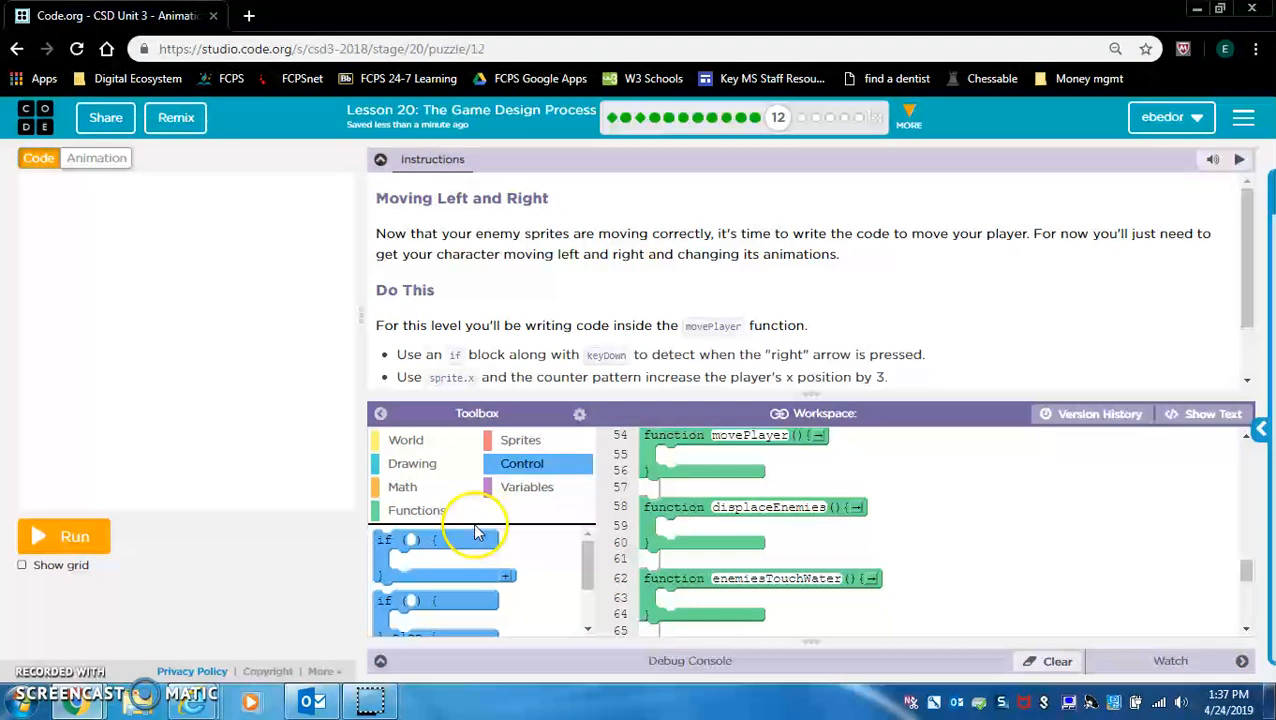
drag(434, 540, 700, 456)
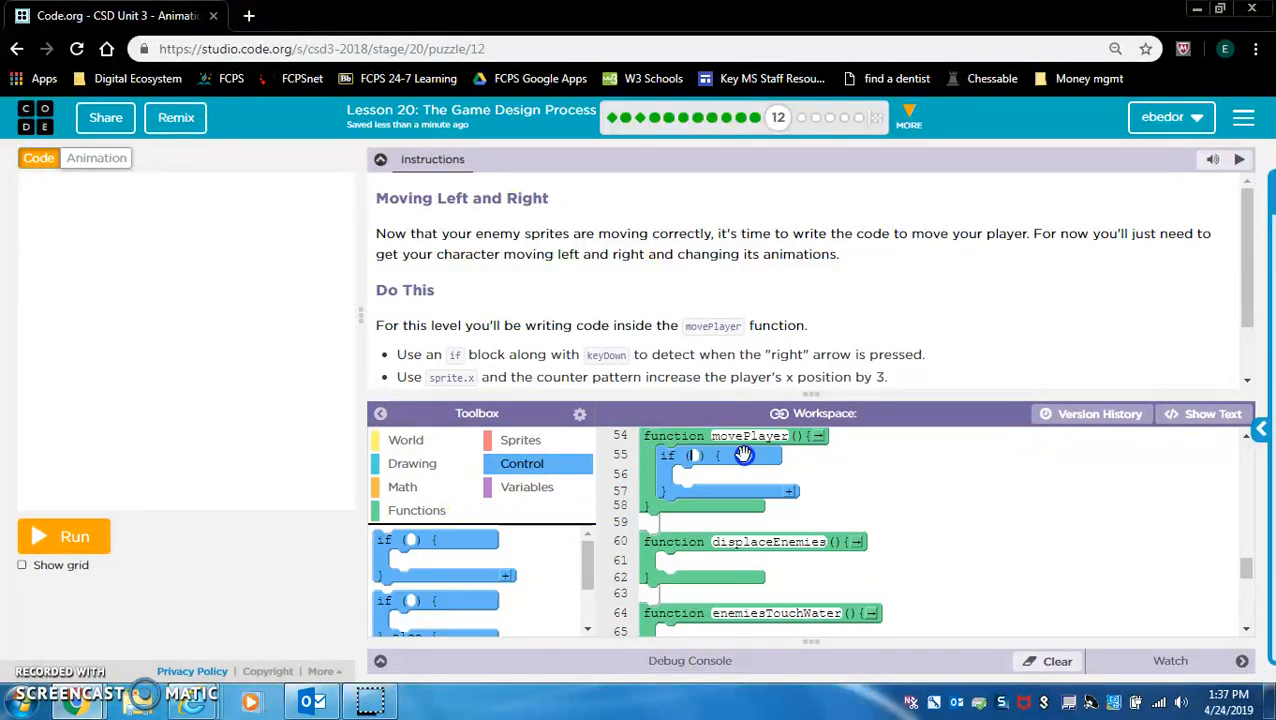
click(404, 440)
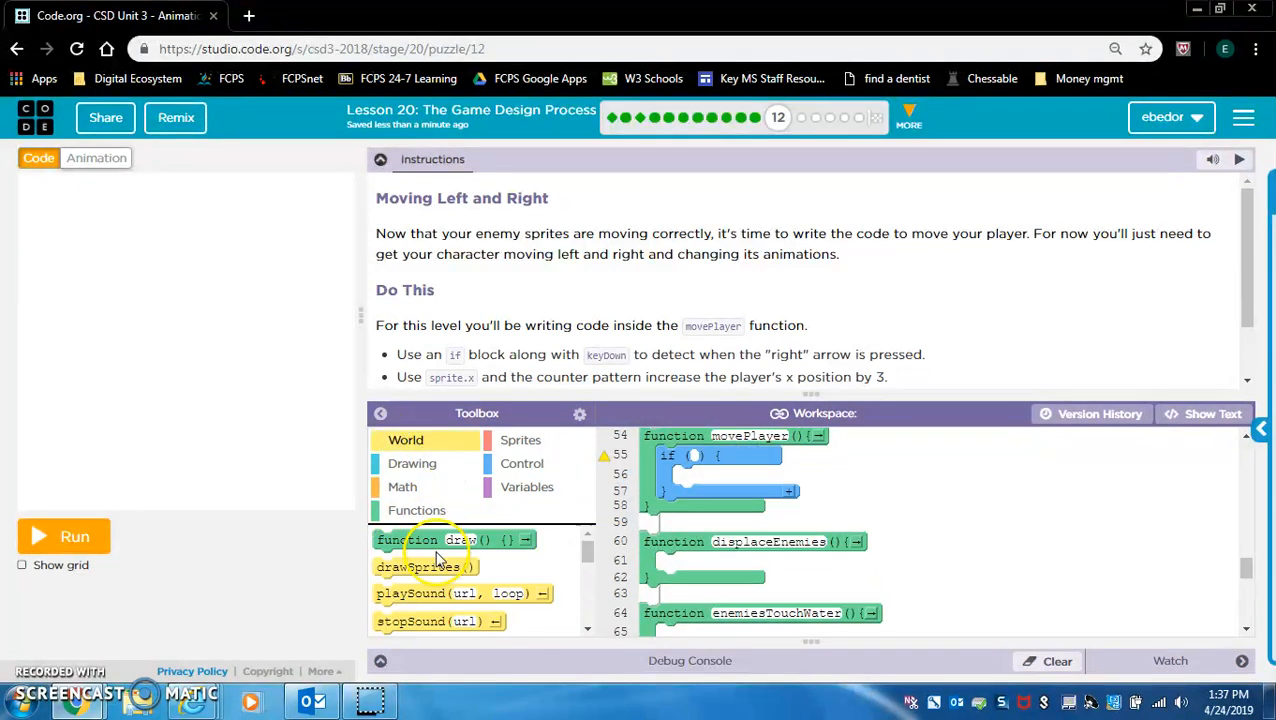
scroll(down, 3)
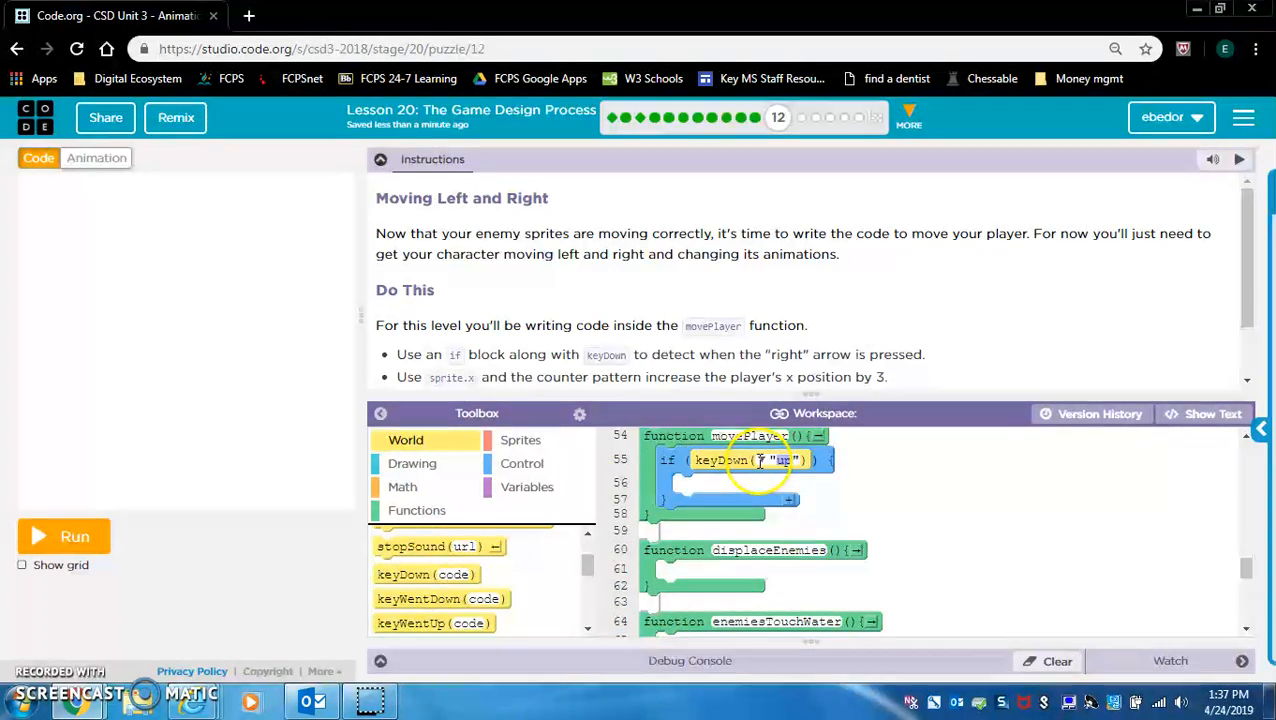
click(772, 458)
text(right)
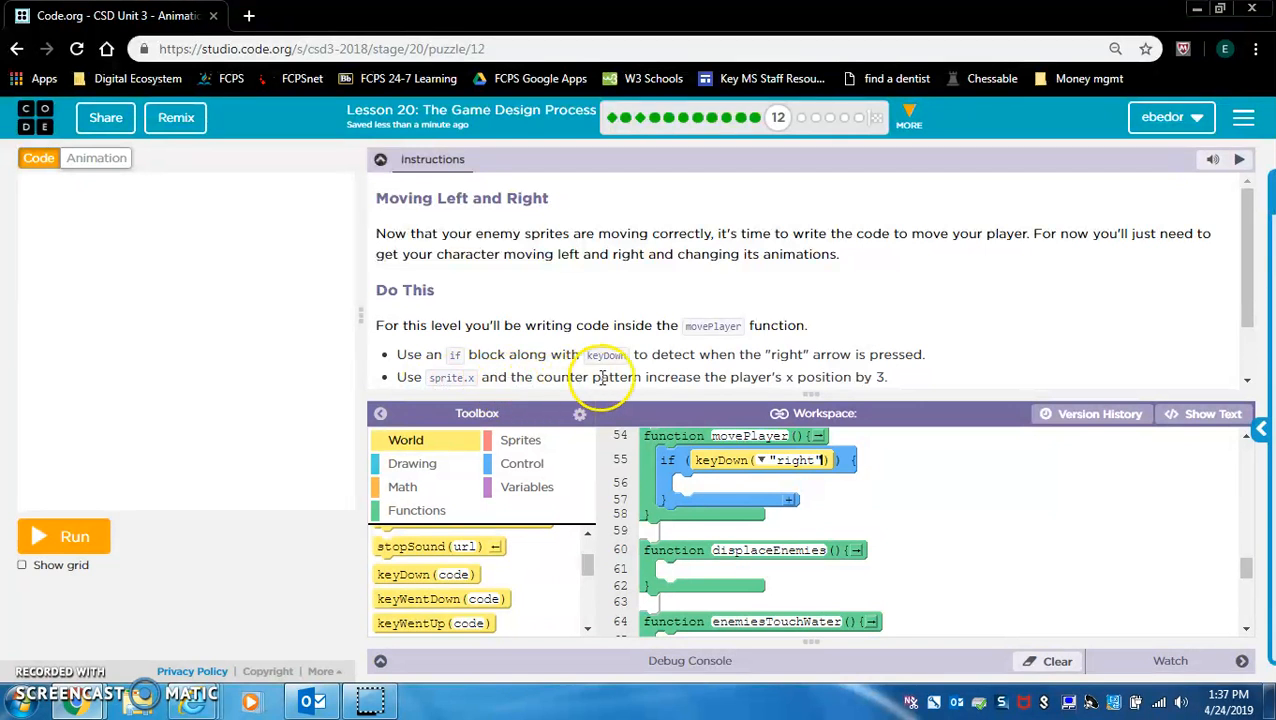
mouse_move(684, 392)
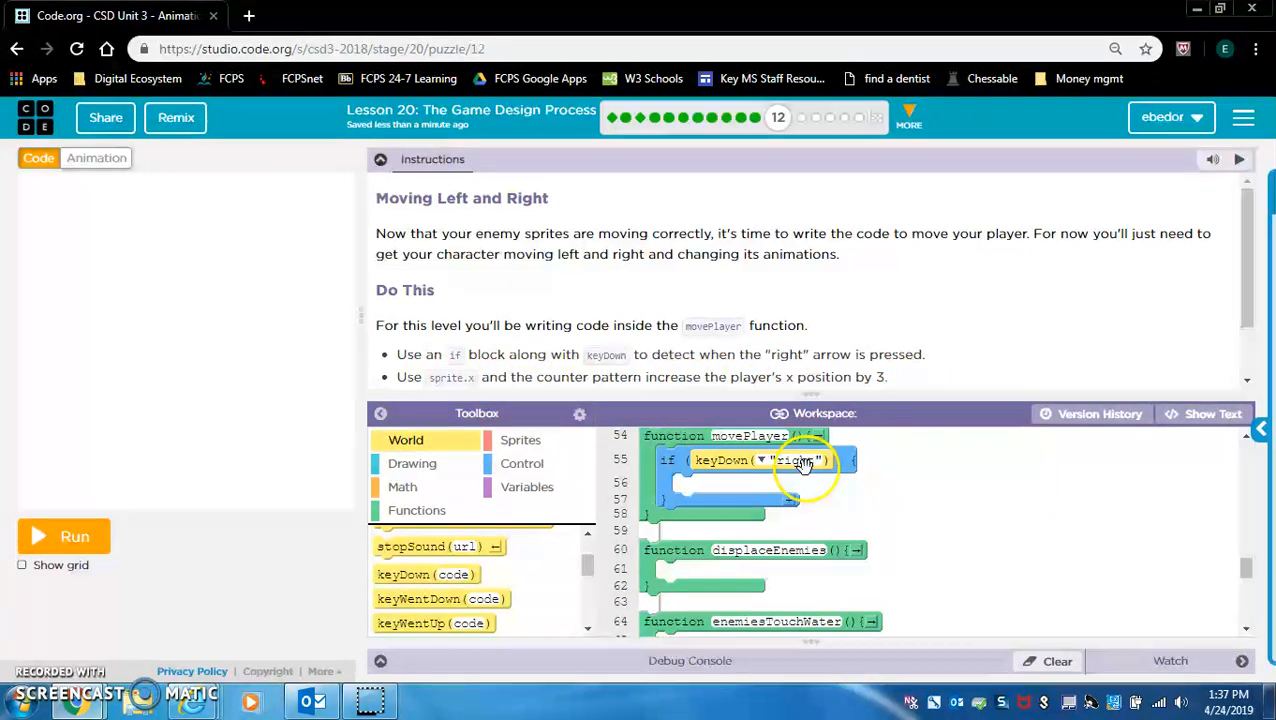
Inside the if, add a player.x = player.x assignment.
click(520, 440)
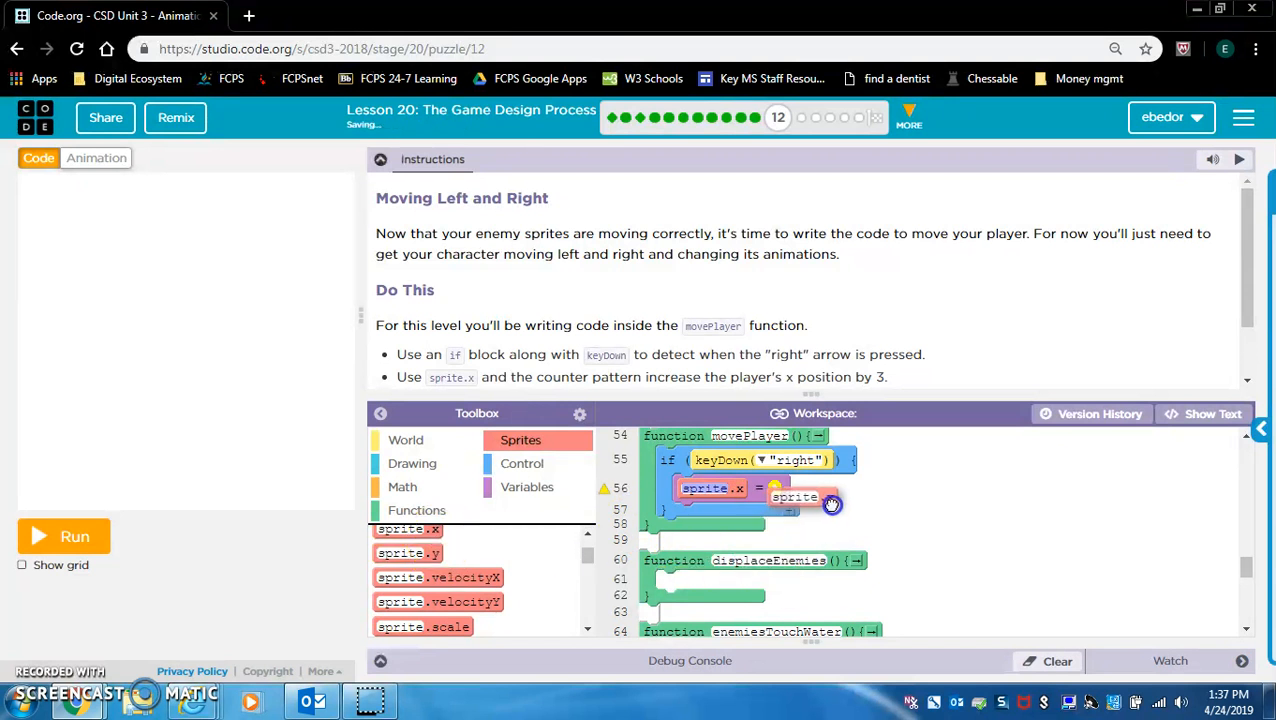
drag(794, 496, 798, 492)
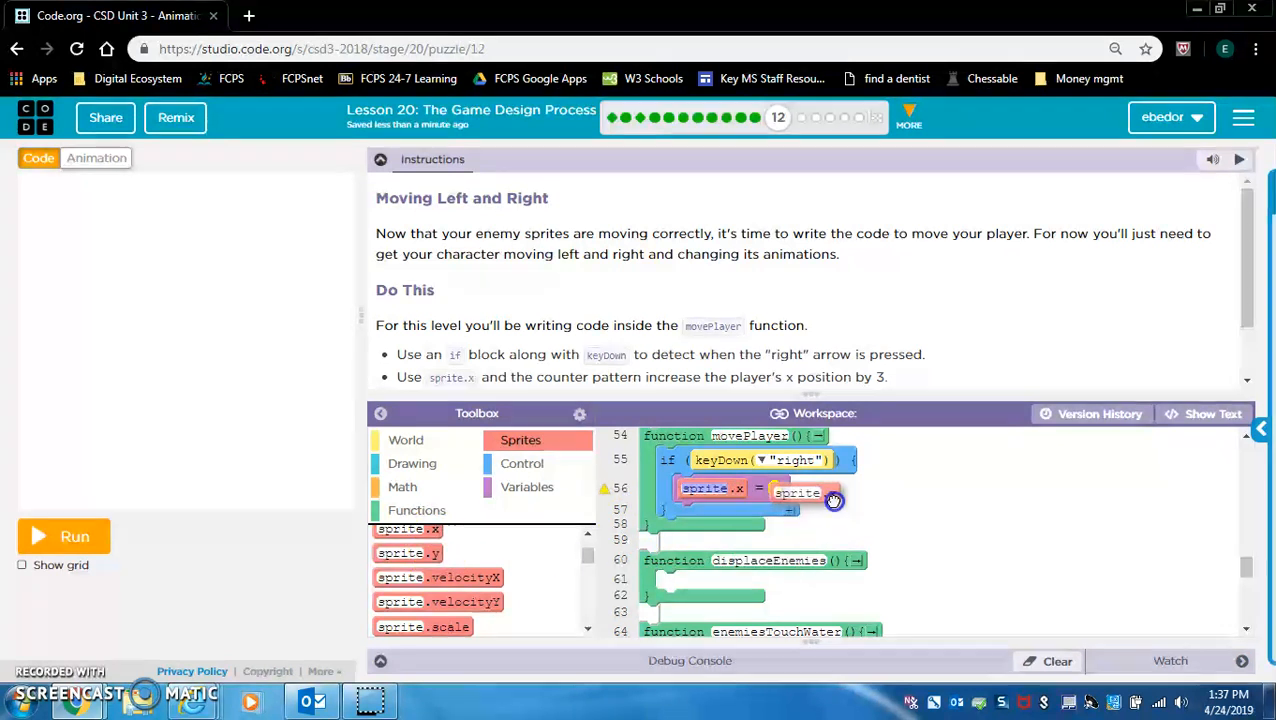
drag(796, 492, 810, 488)
text(player)
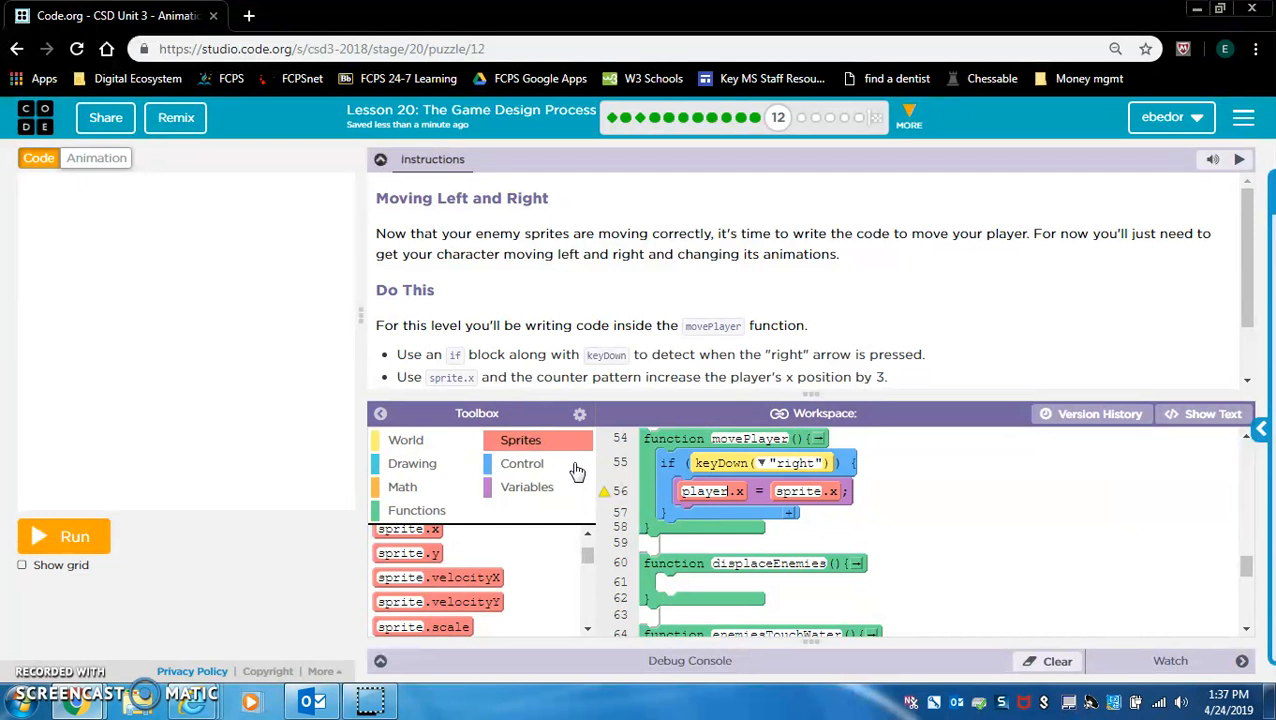
click(796, 492)
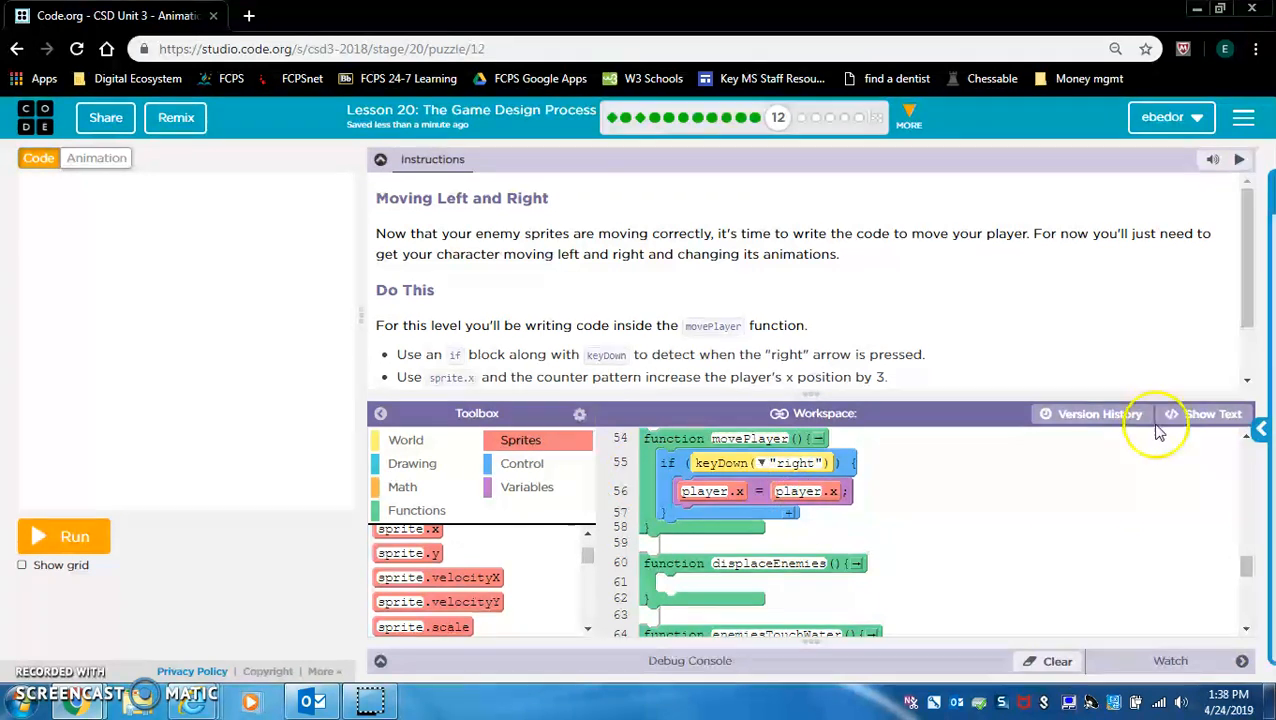
In text mode, change the right-arrow assignment to player.x = player.x + 3.
click(1206, 412)
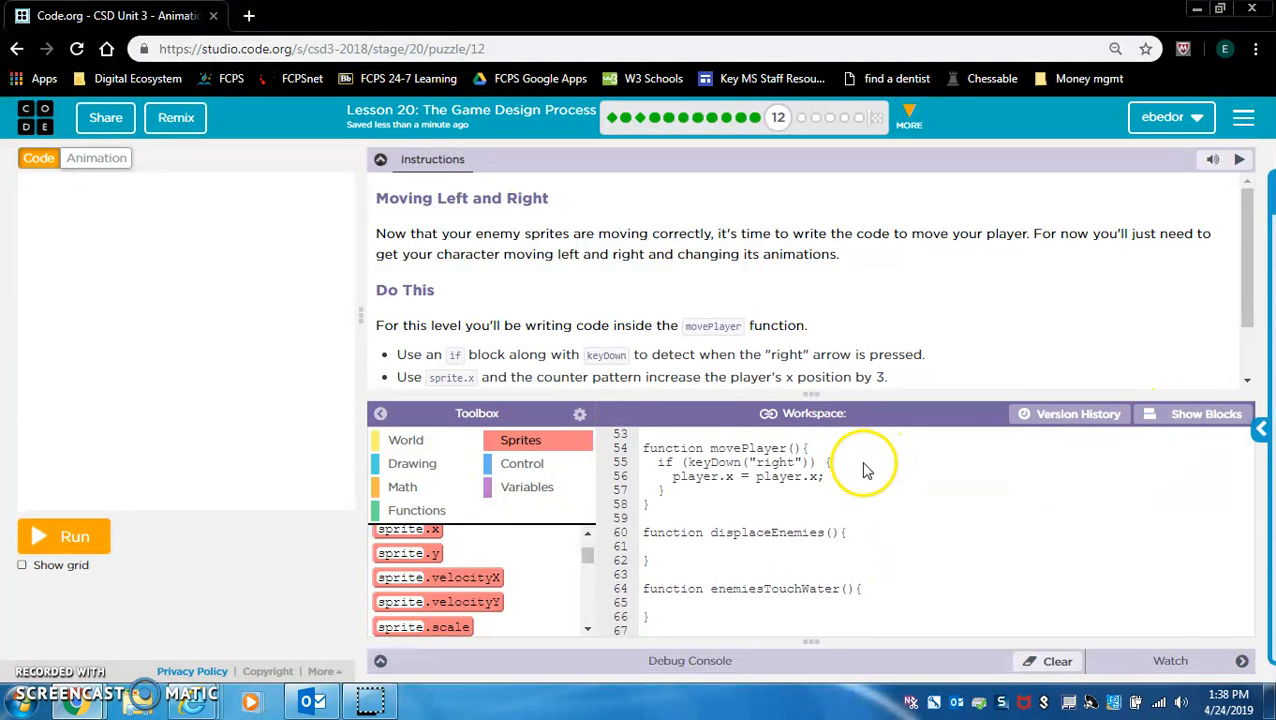
click(820, 476)
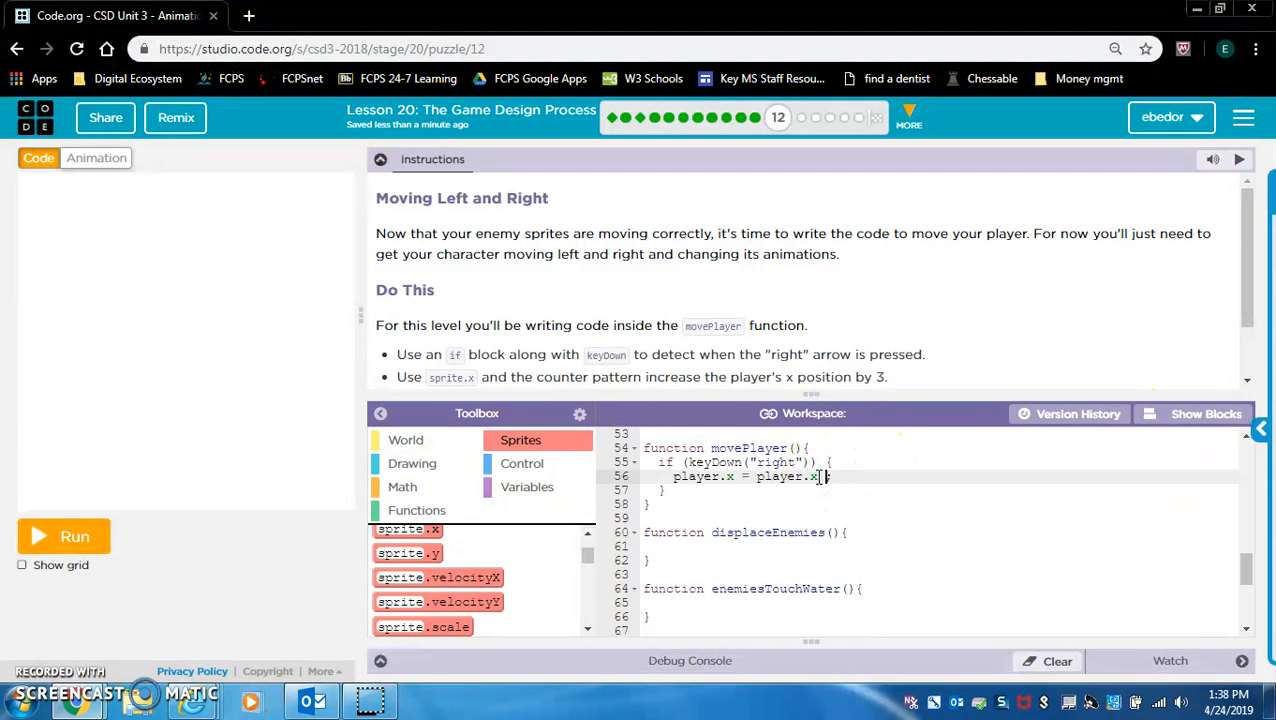
text(+ 3)
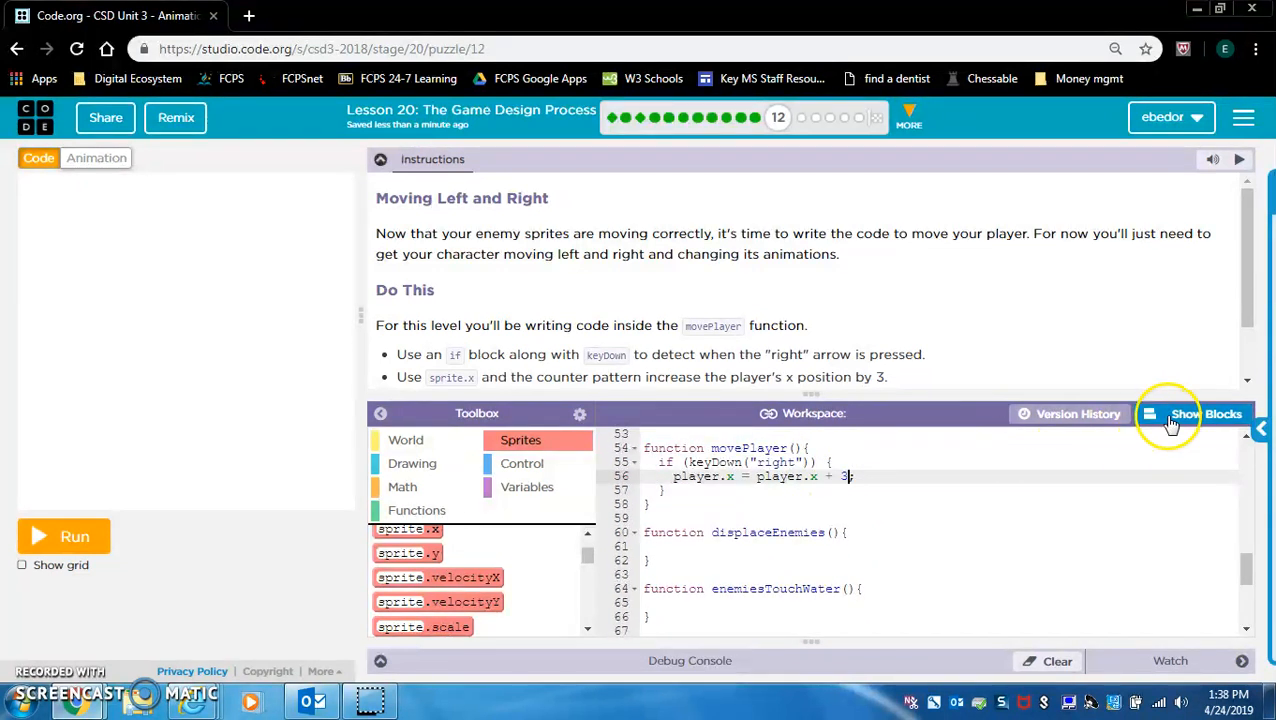
click(1168, 416)
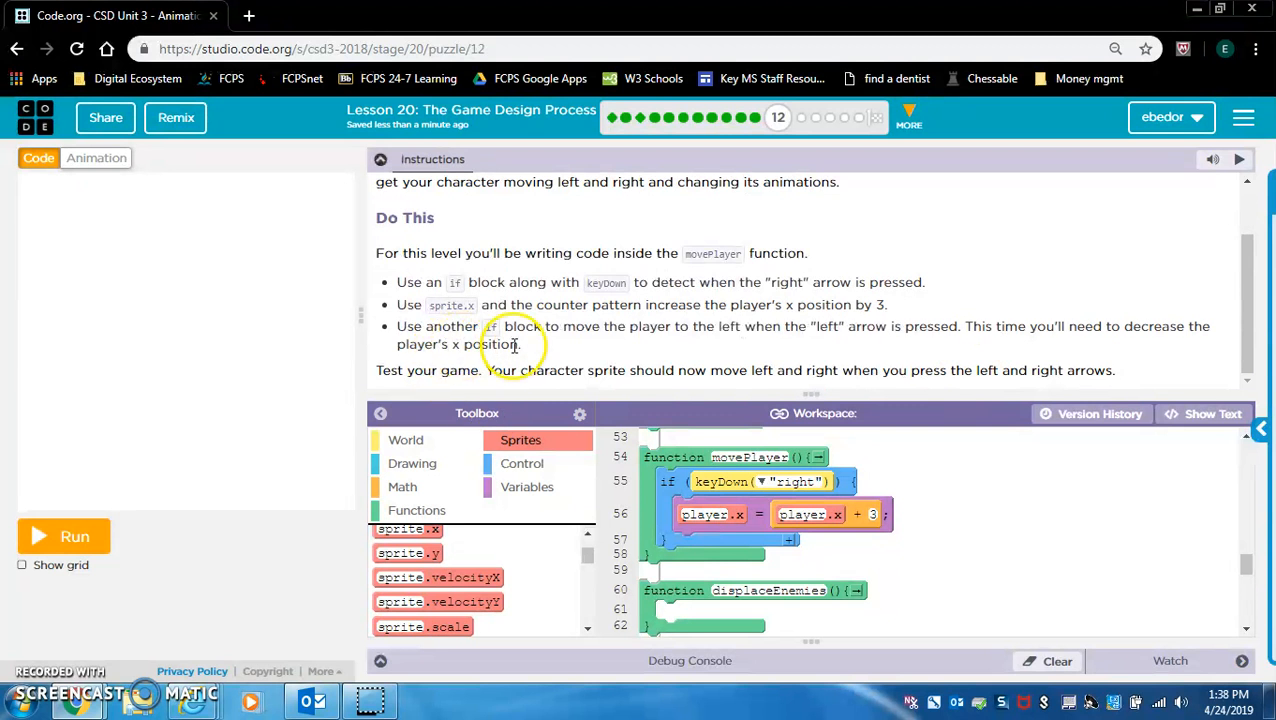
mouse_move(890, 344)
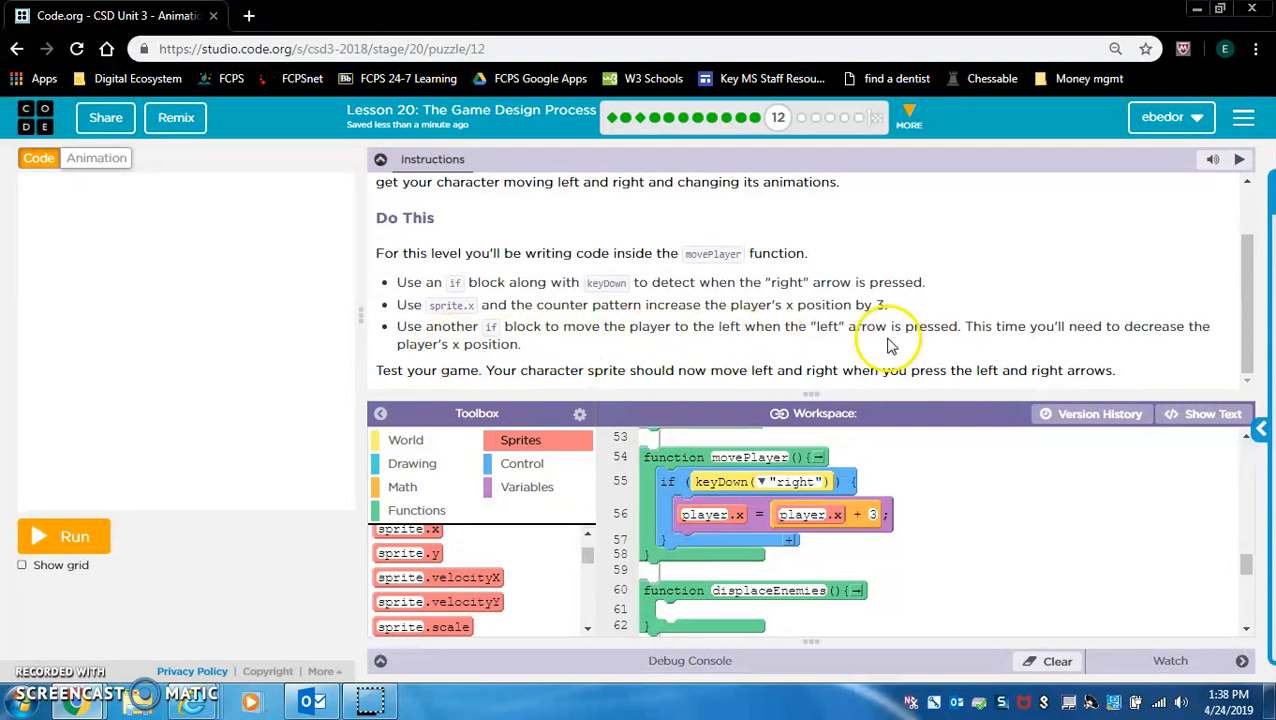
mouse_move(1100, 344)
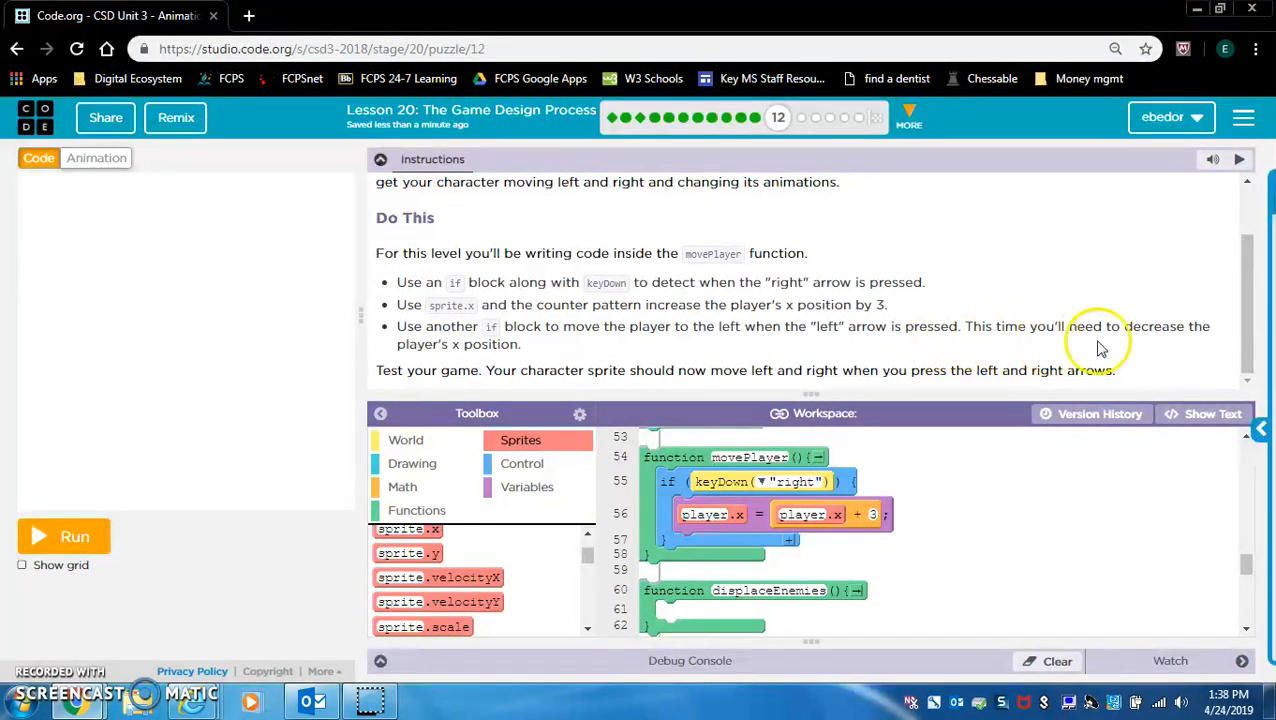
mouse_move(1210, 420)
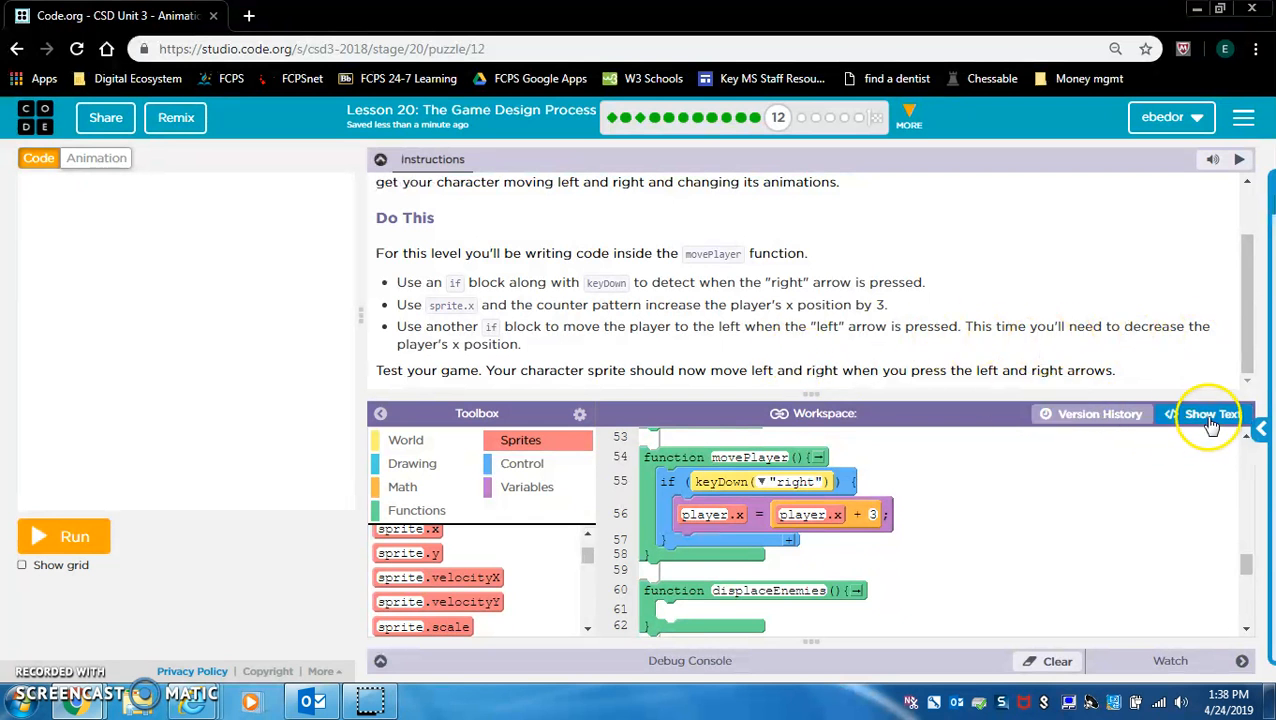
Duplicate the if statement as a keyDown("left") check subtracting 3 from player.x.
click(1212, 414)
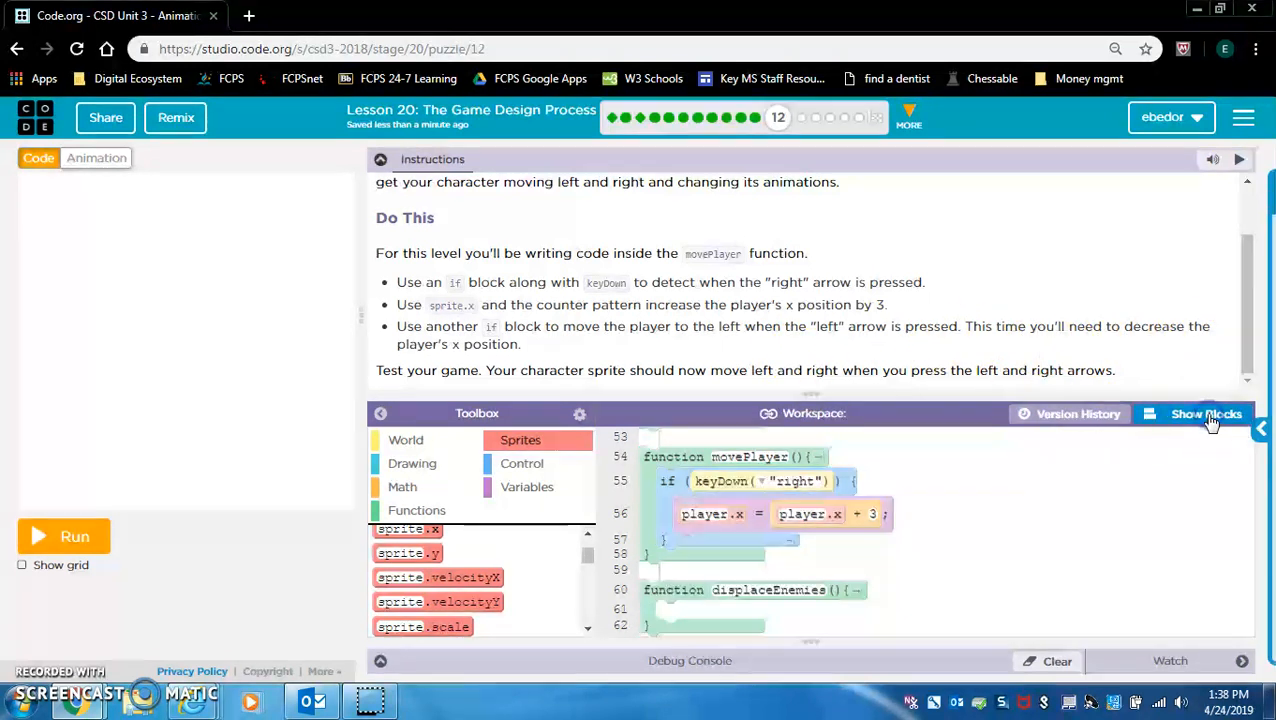
click(1200, 414)
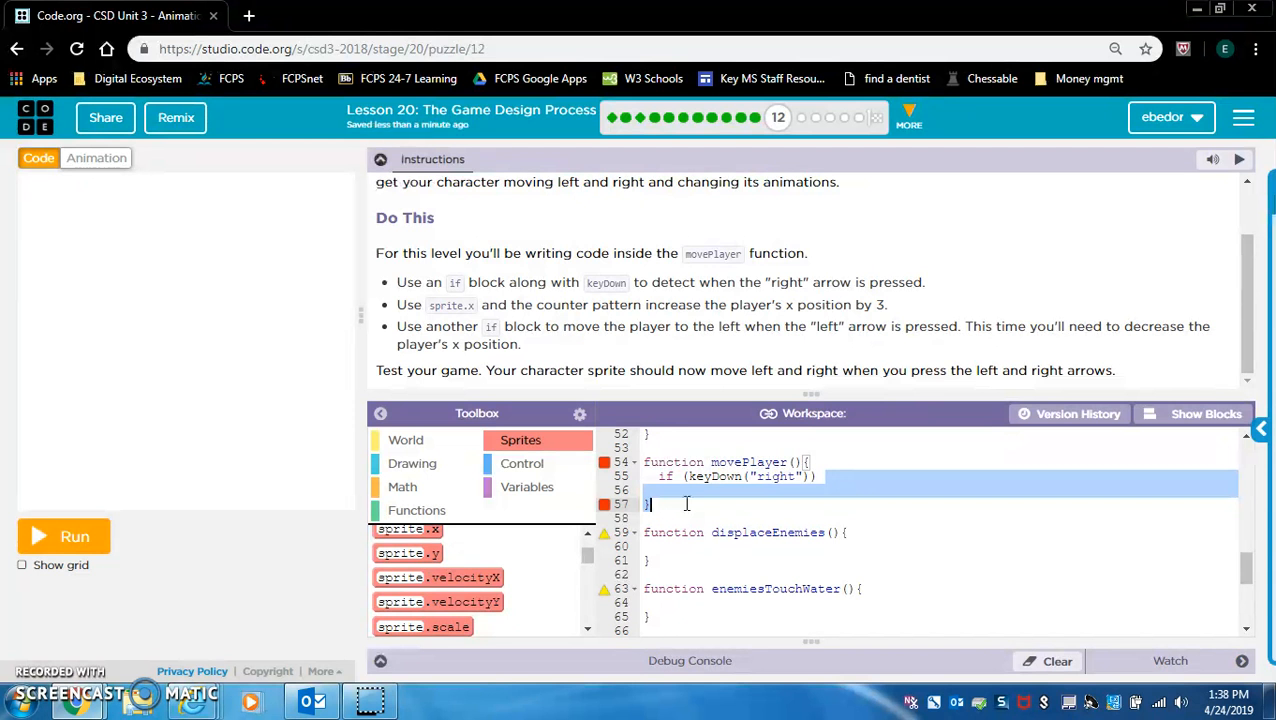
text(player.x = player.x + 3;)
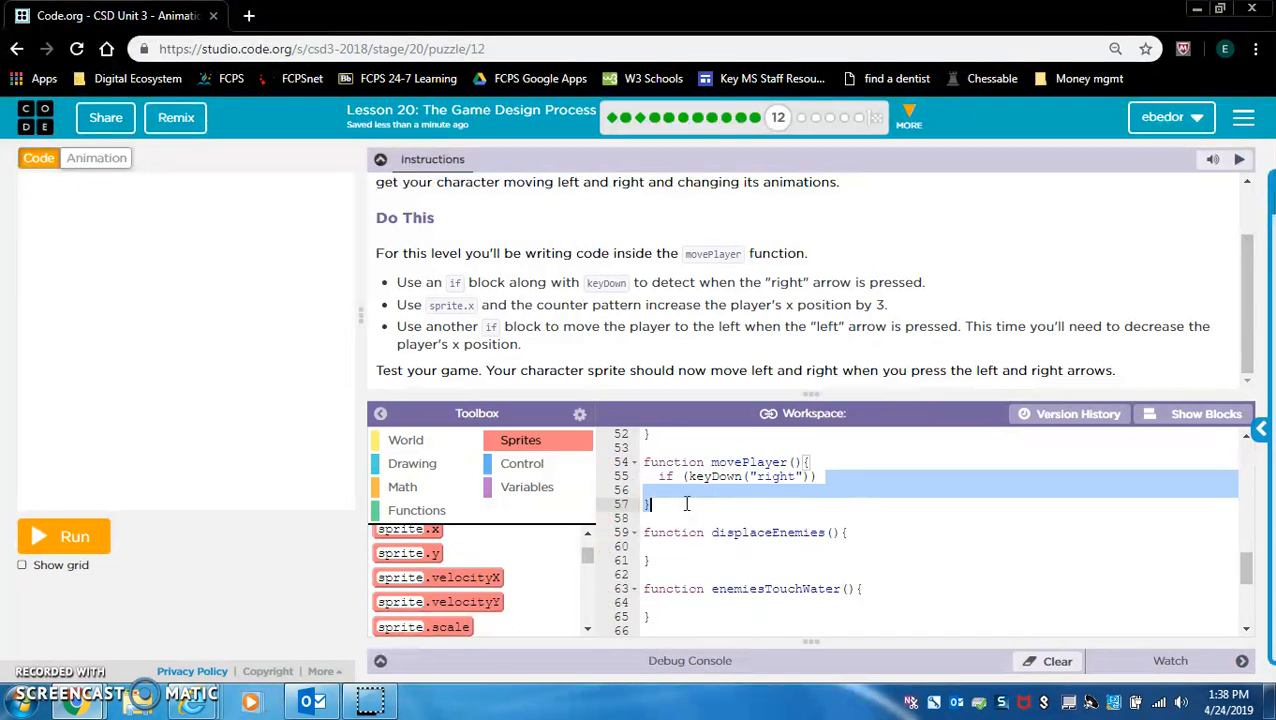
text(player.x = player.x + 3;)
click(940, 476)
text( {)
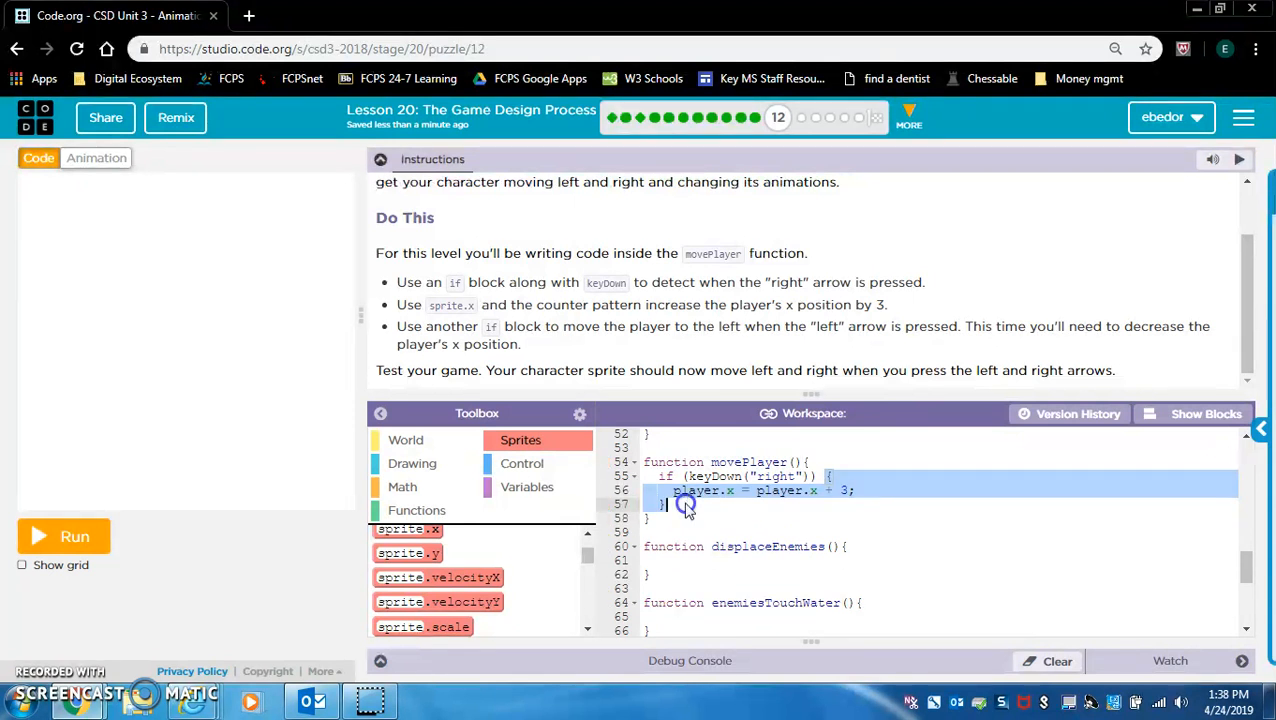
key(Enter)
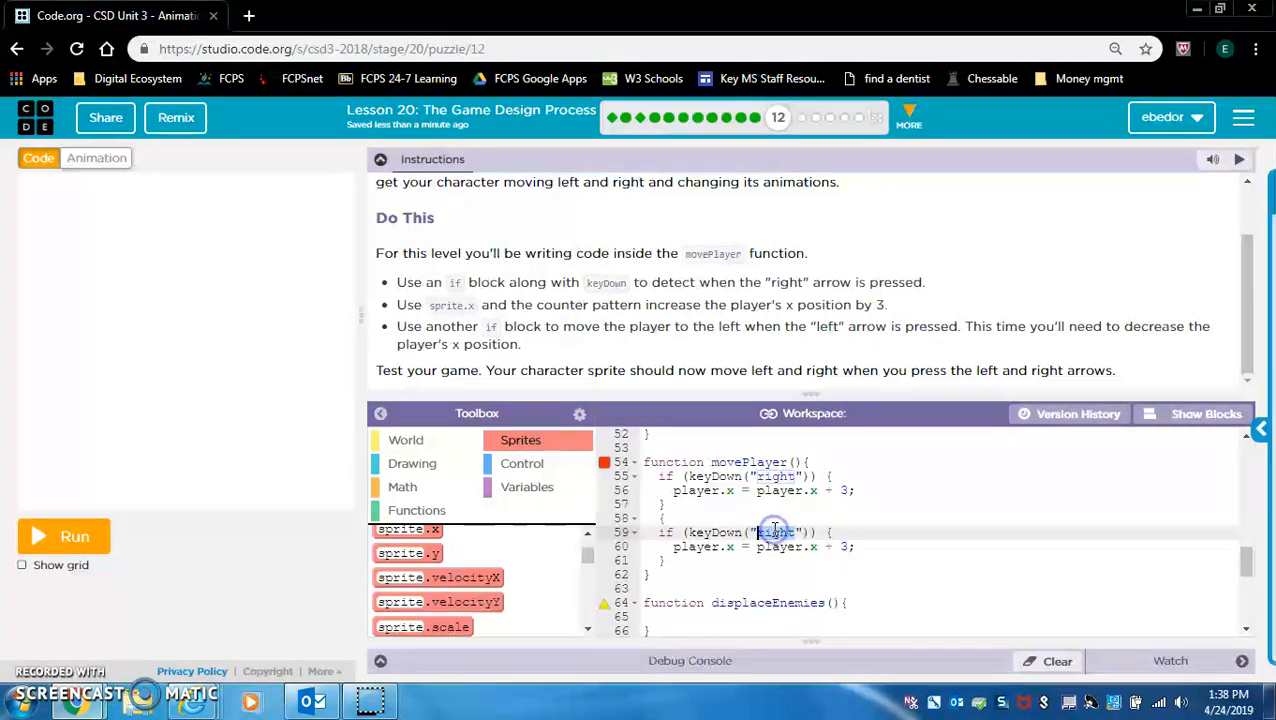
text(left)
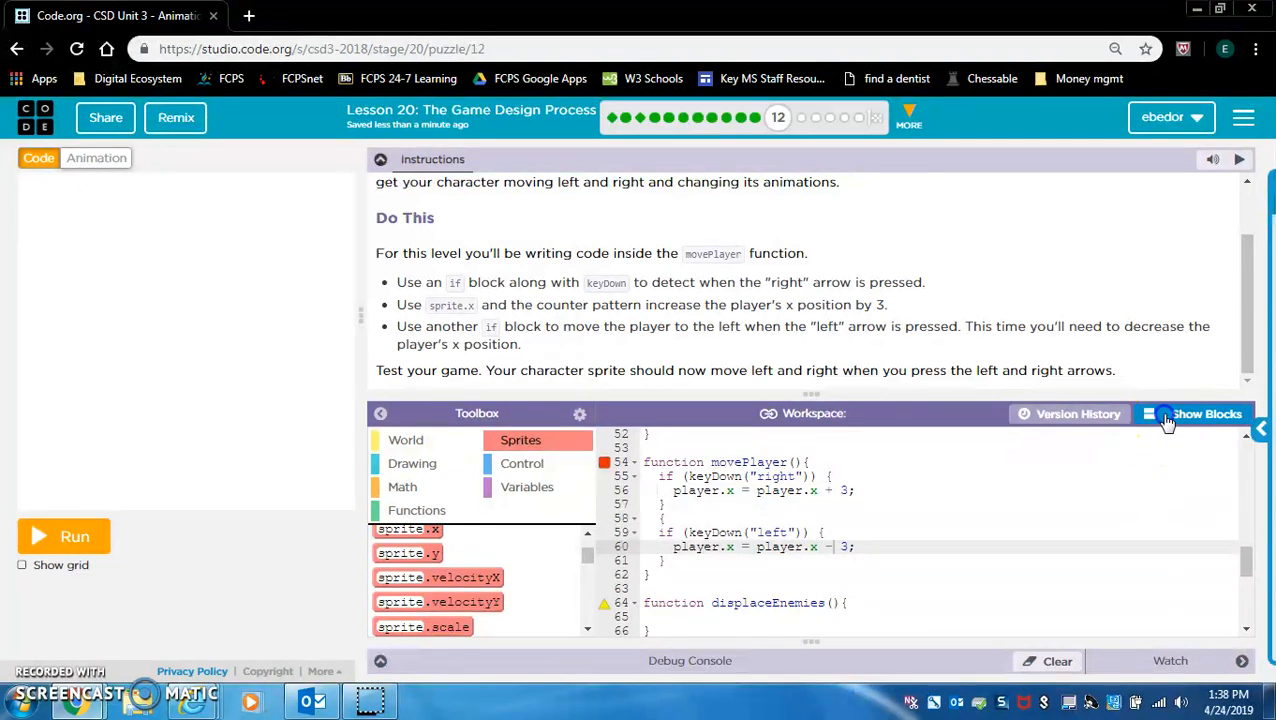
click(1192, 414)
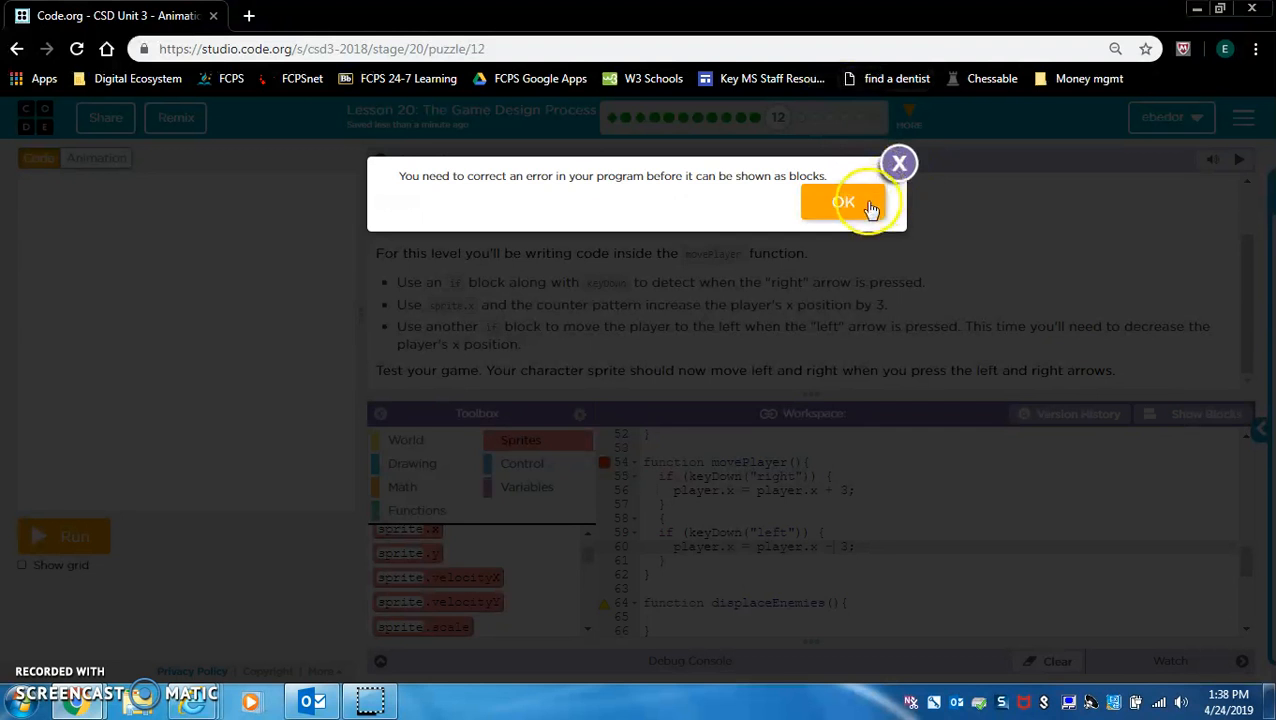
Dismiss the program error message.
click(844, 200)
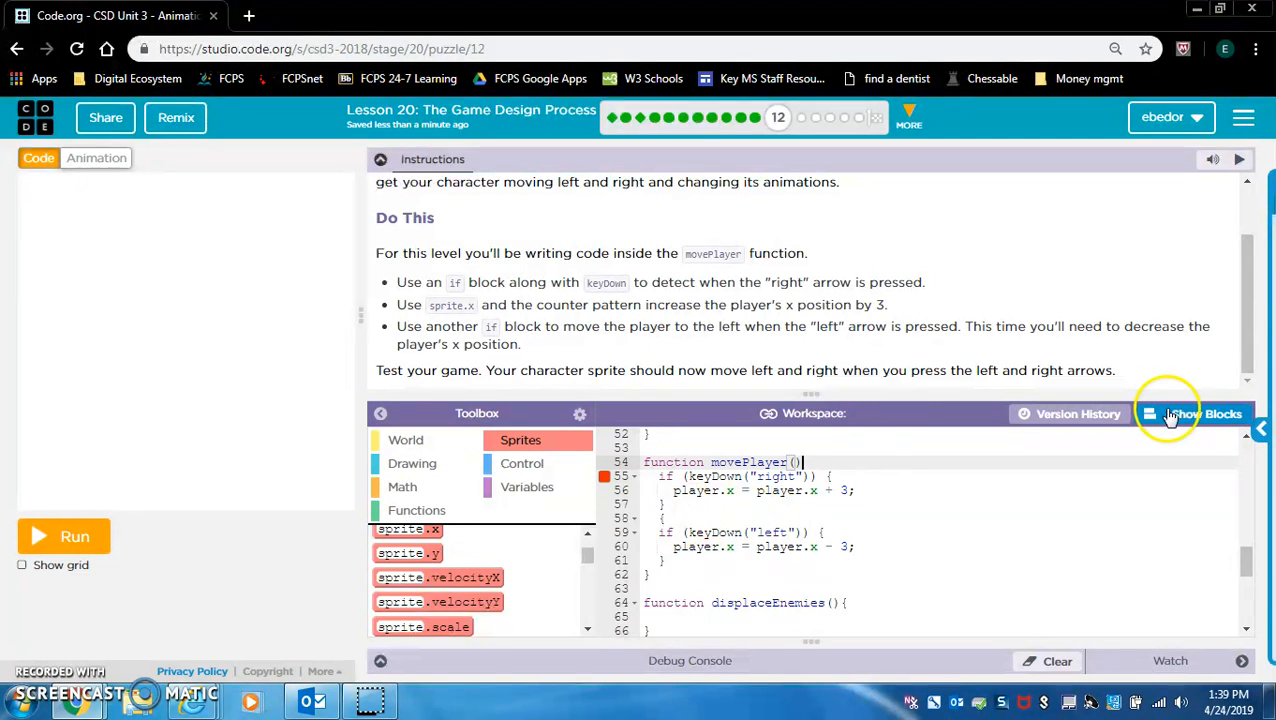
mouse_move(830, 206)
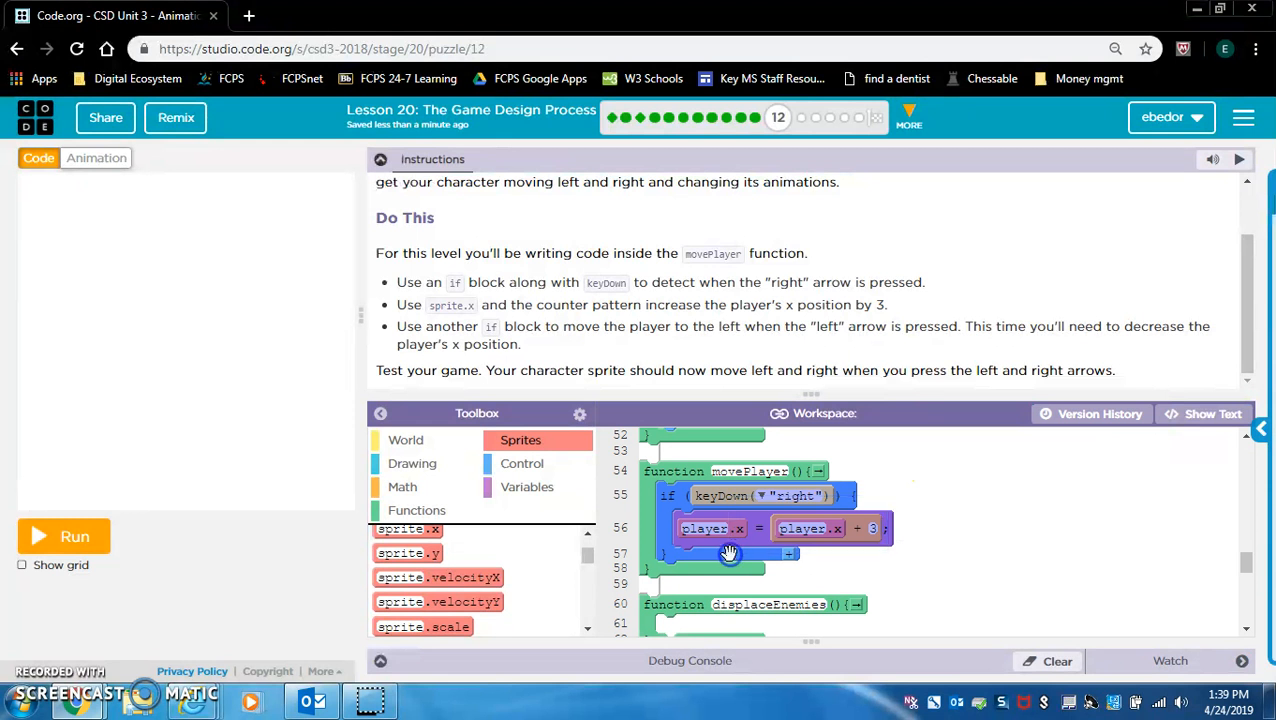
mouse_move(846, 562)
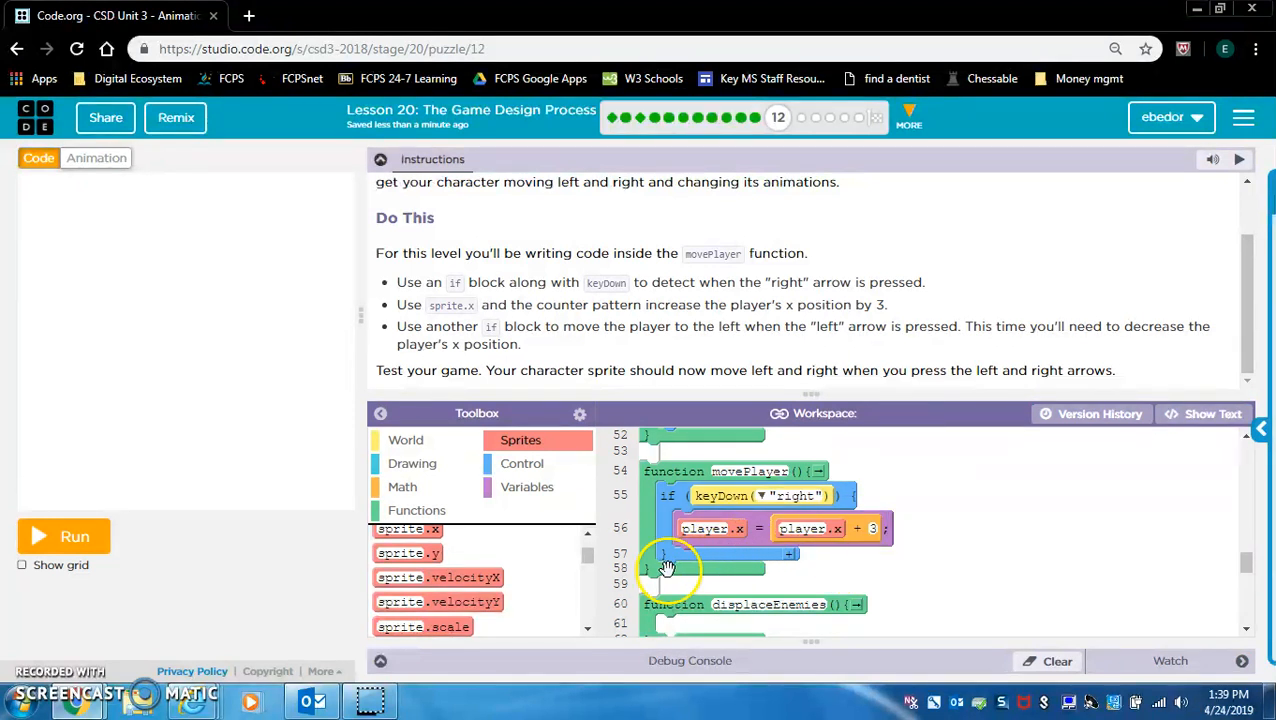
mouse_move(820, 596)
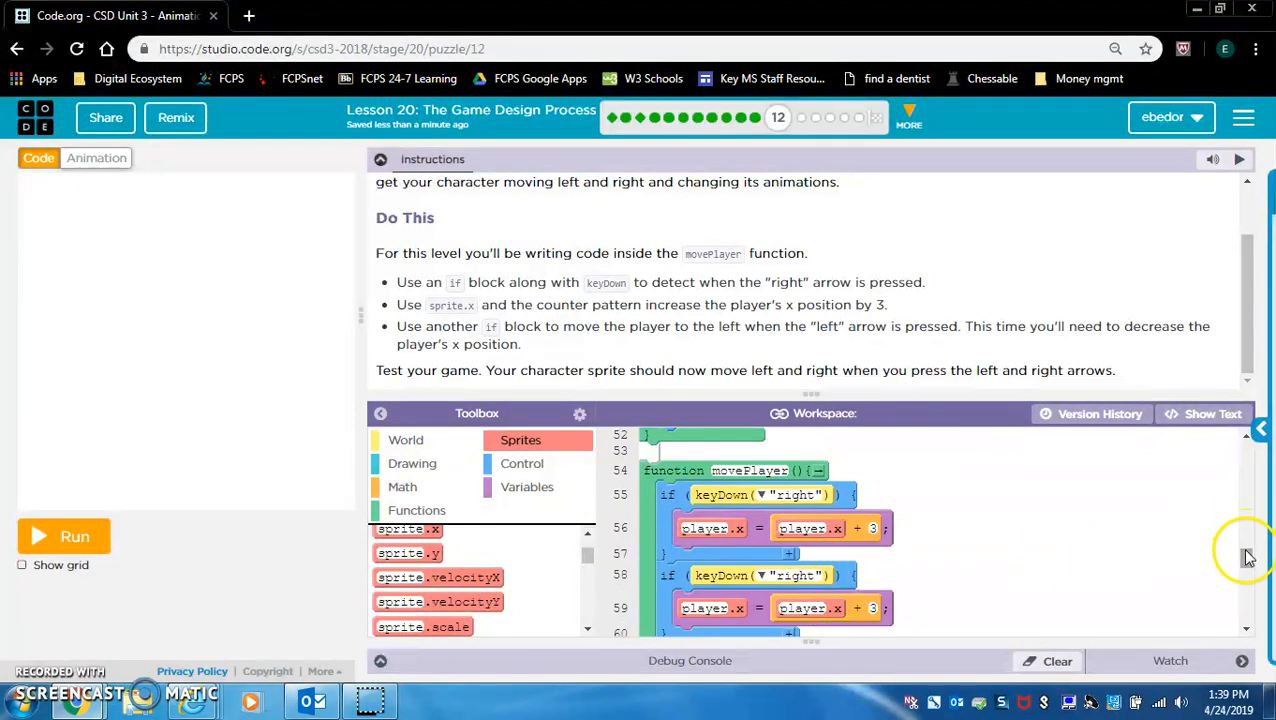
Check movePlayer's right +3 and left −3 code as text and blocks, then run the game.
scroll(down, 3)
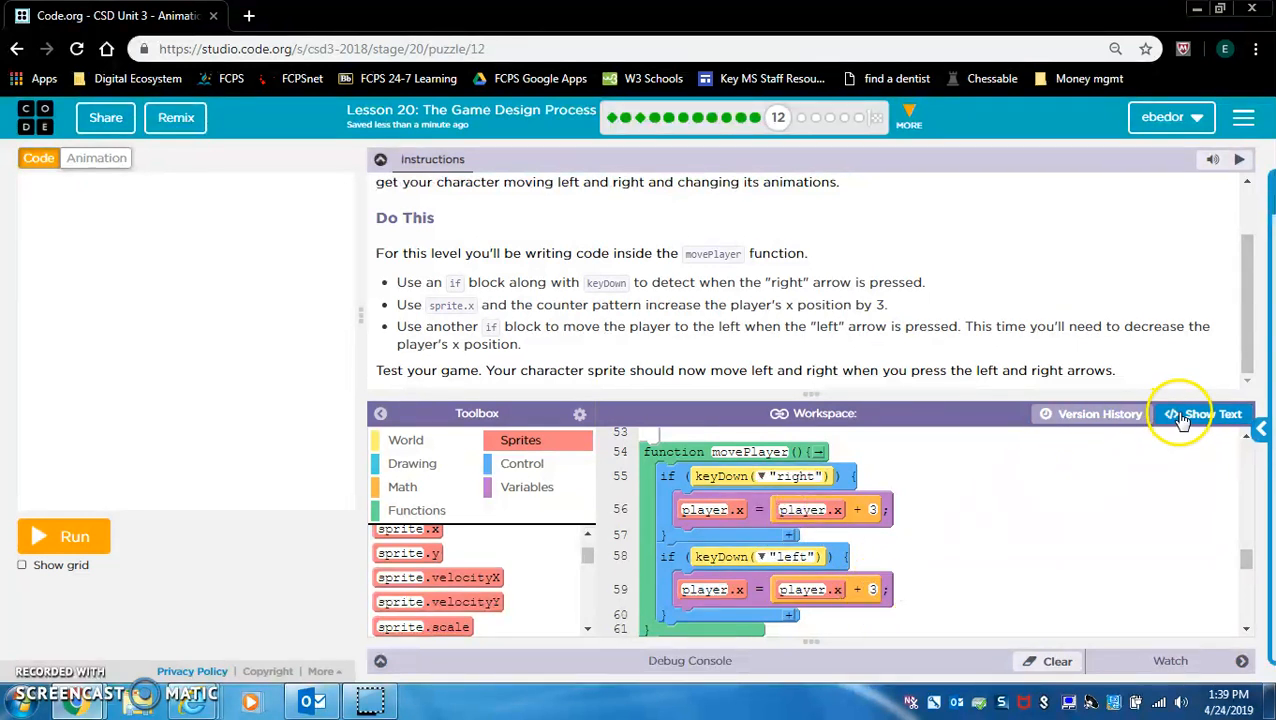
click(1200, 414)
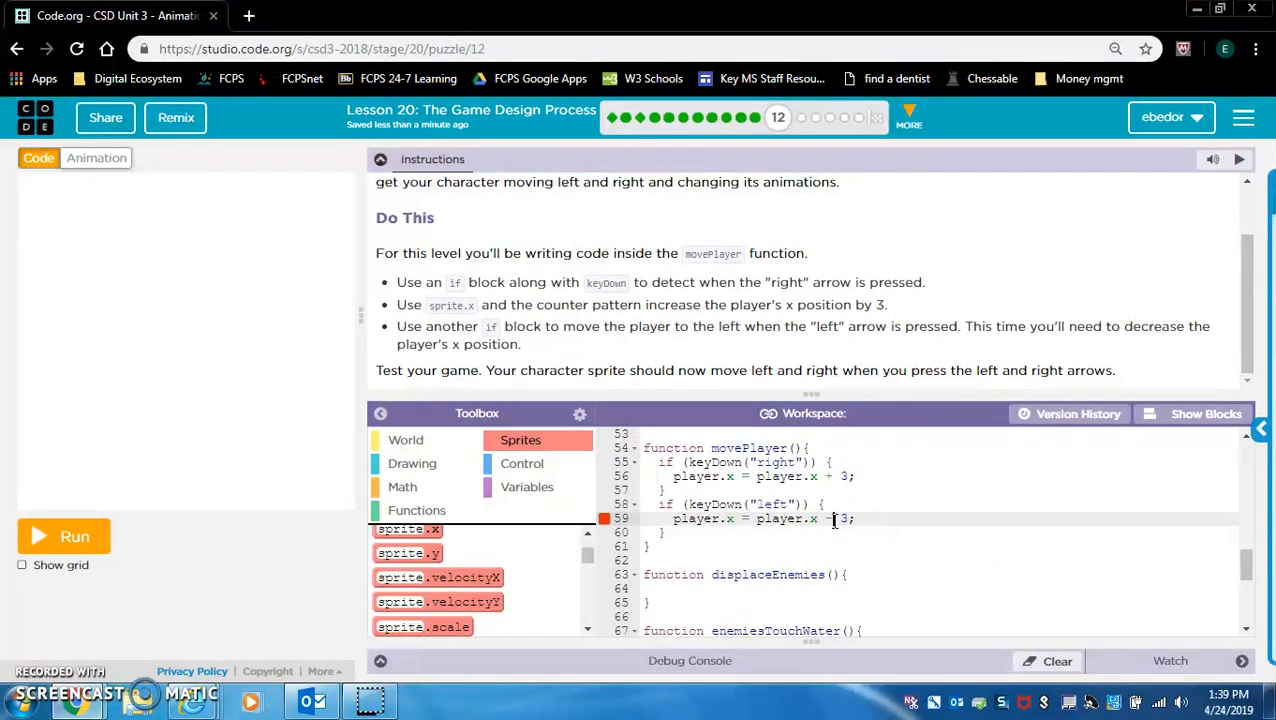
click(1204, 414)
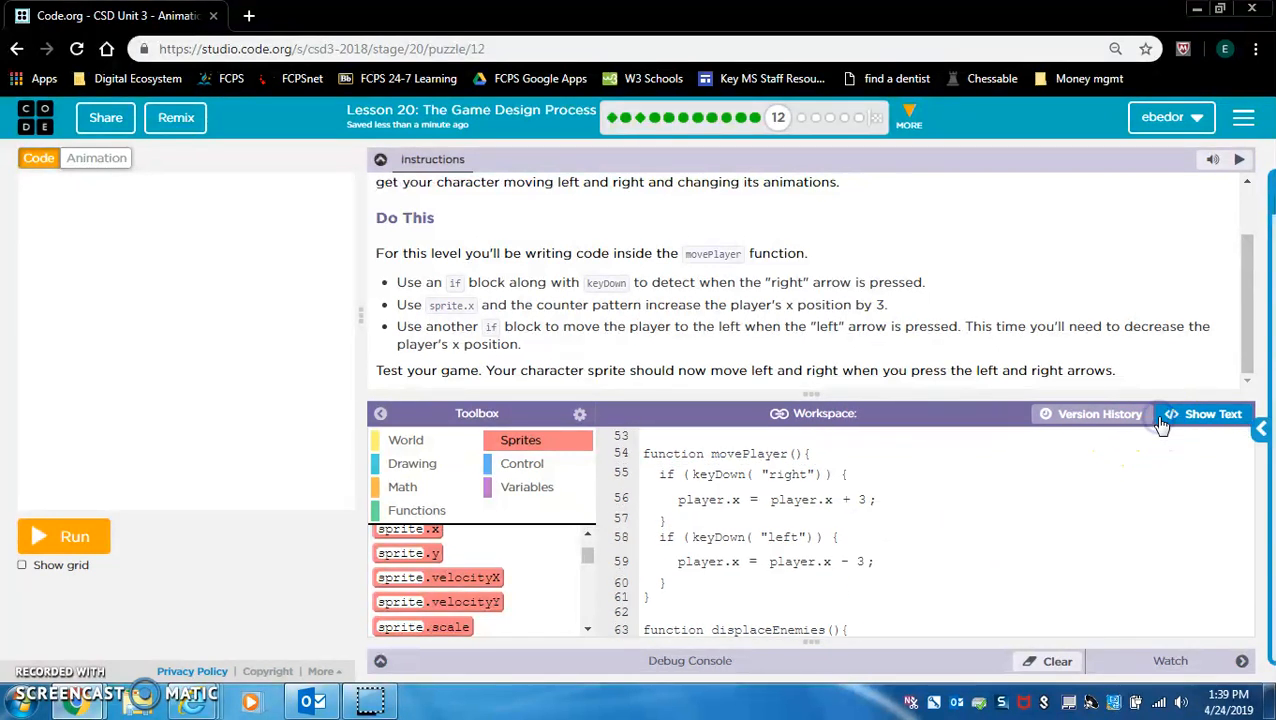
click(1208, 412)
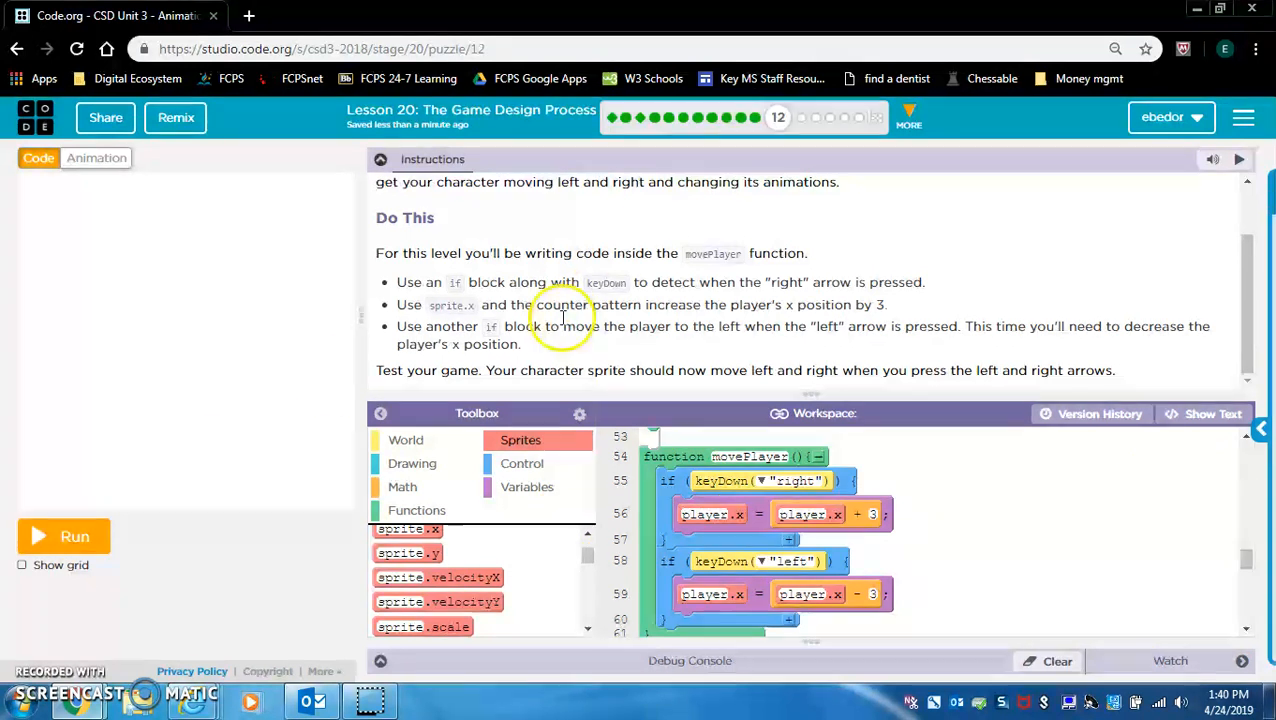
click(64, 536)
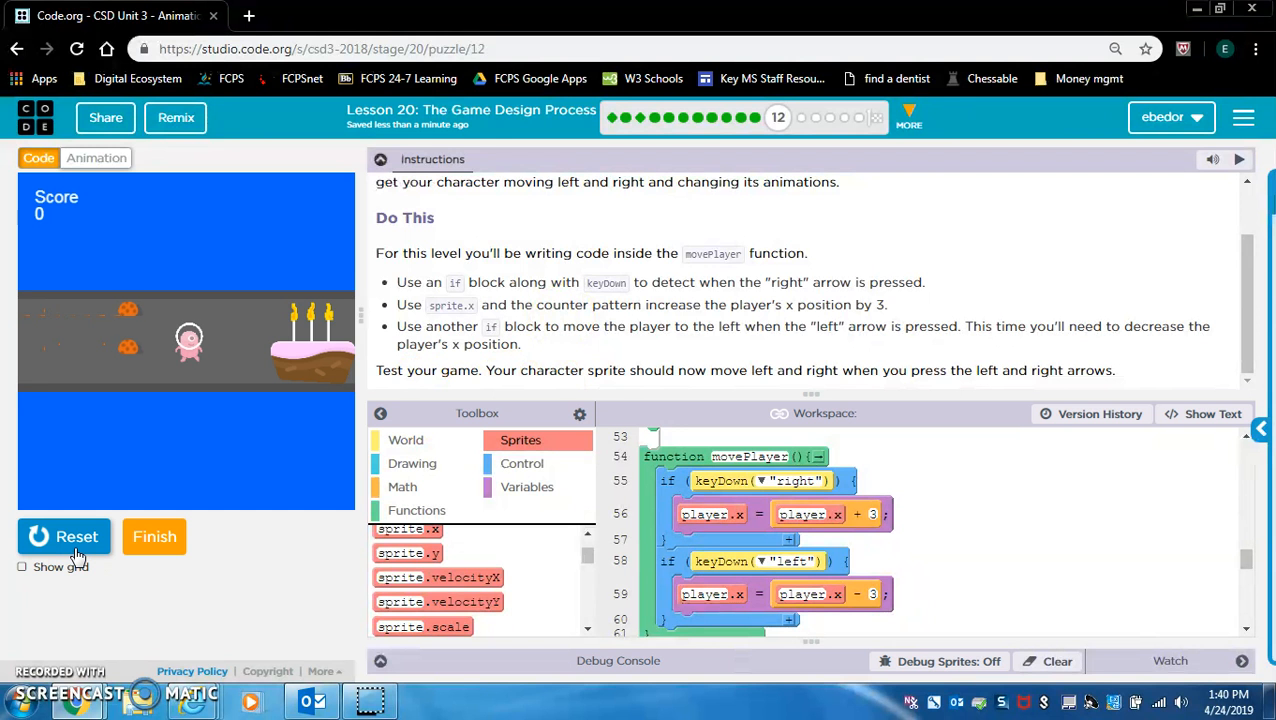
Finish level 12.
click(154, 536)
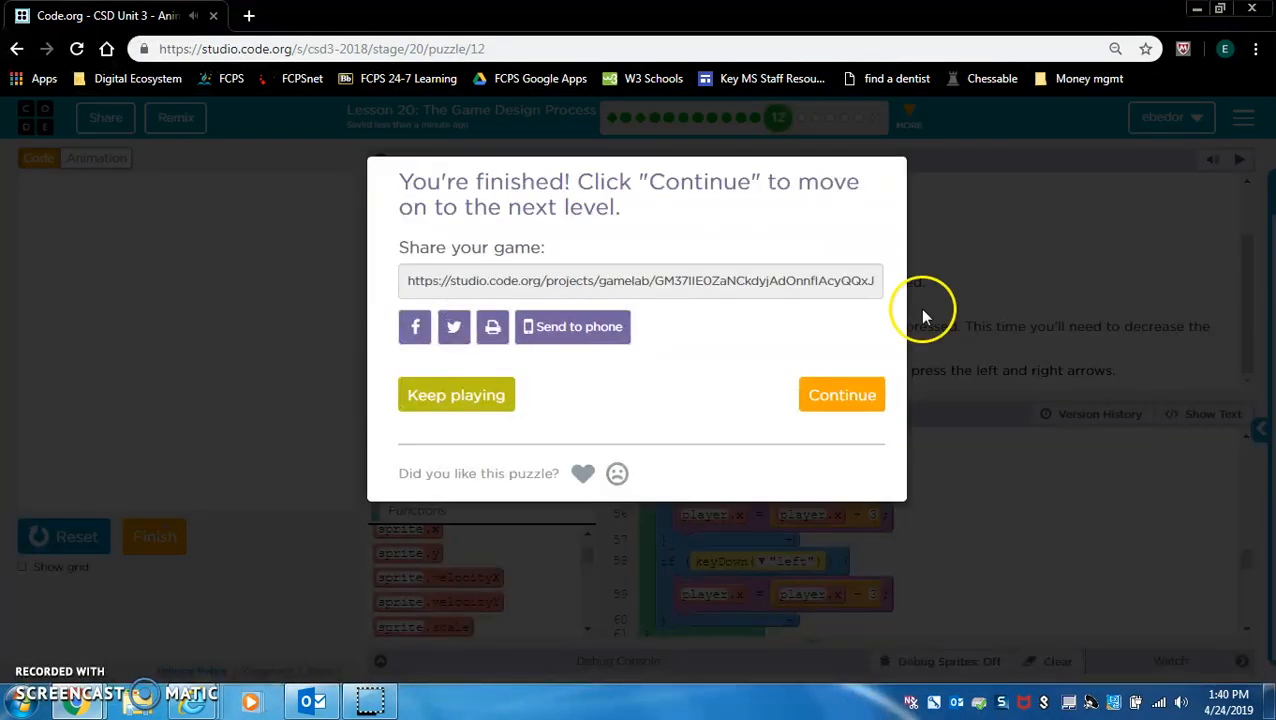